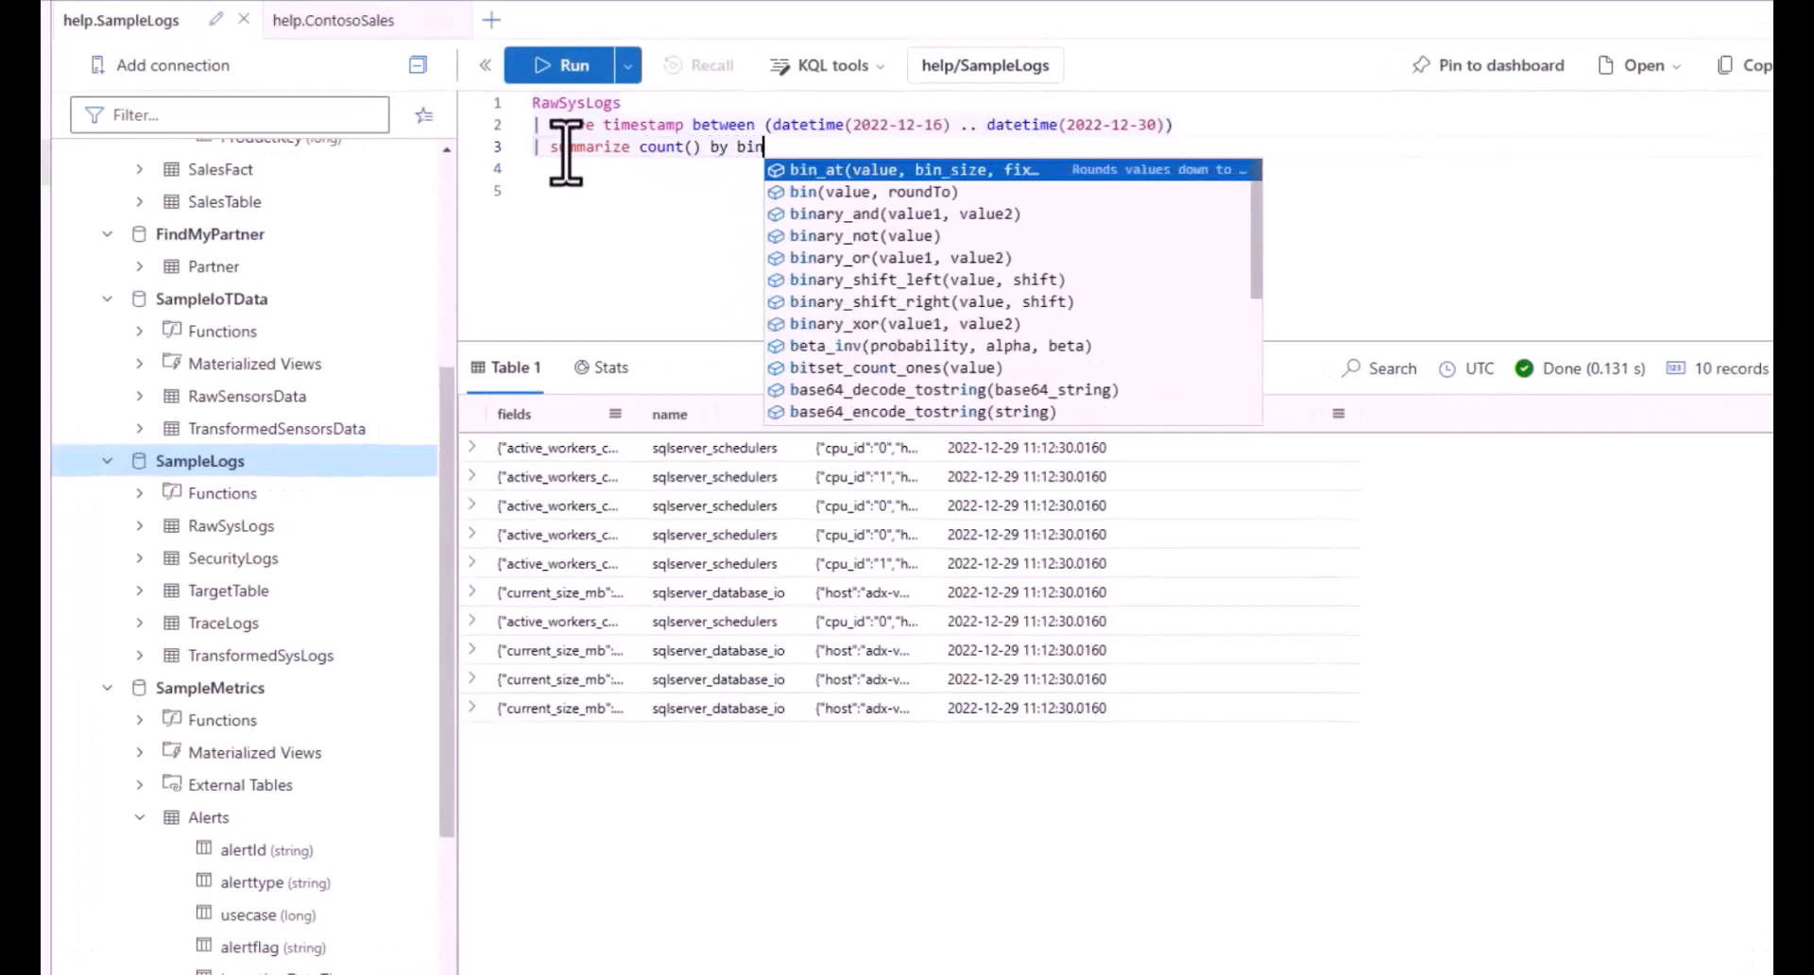
# Step: Complete the RawSysLogs query with bin(timestamp, 1h) and render it as a timechart
pyautogui.write('(timestamp')
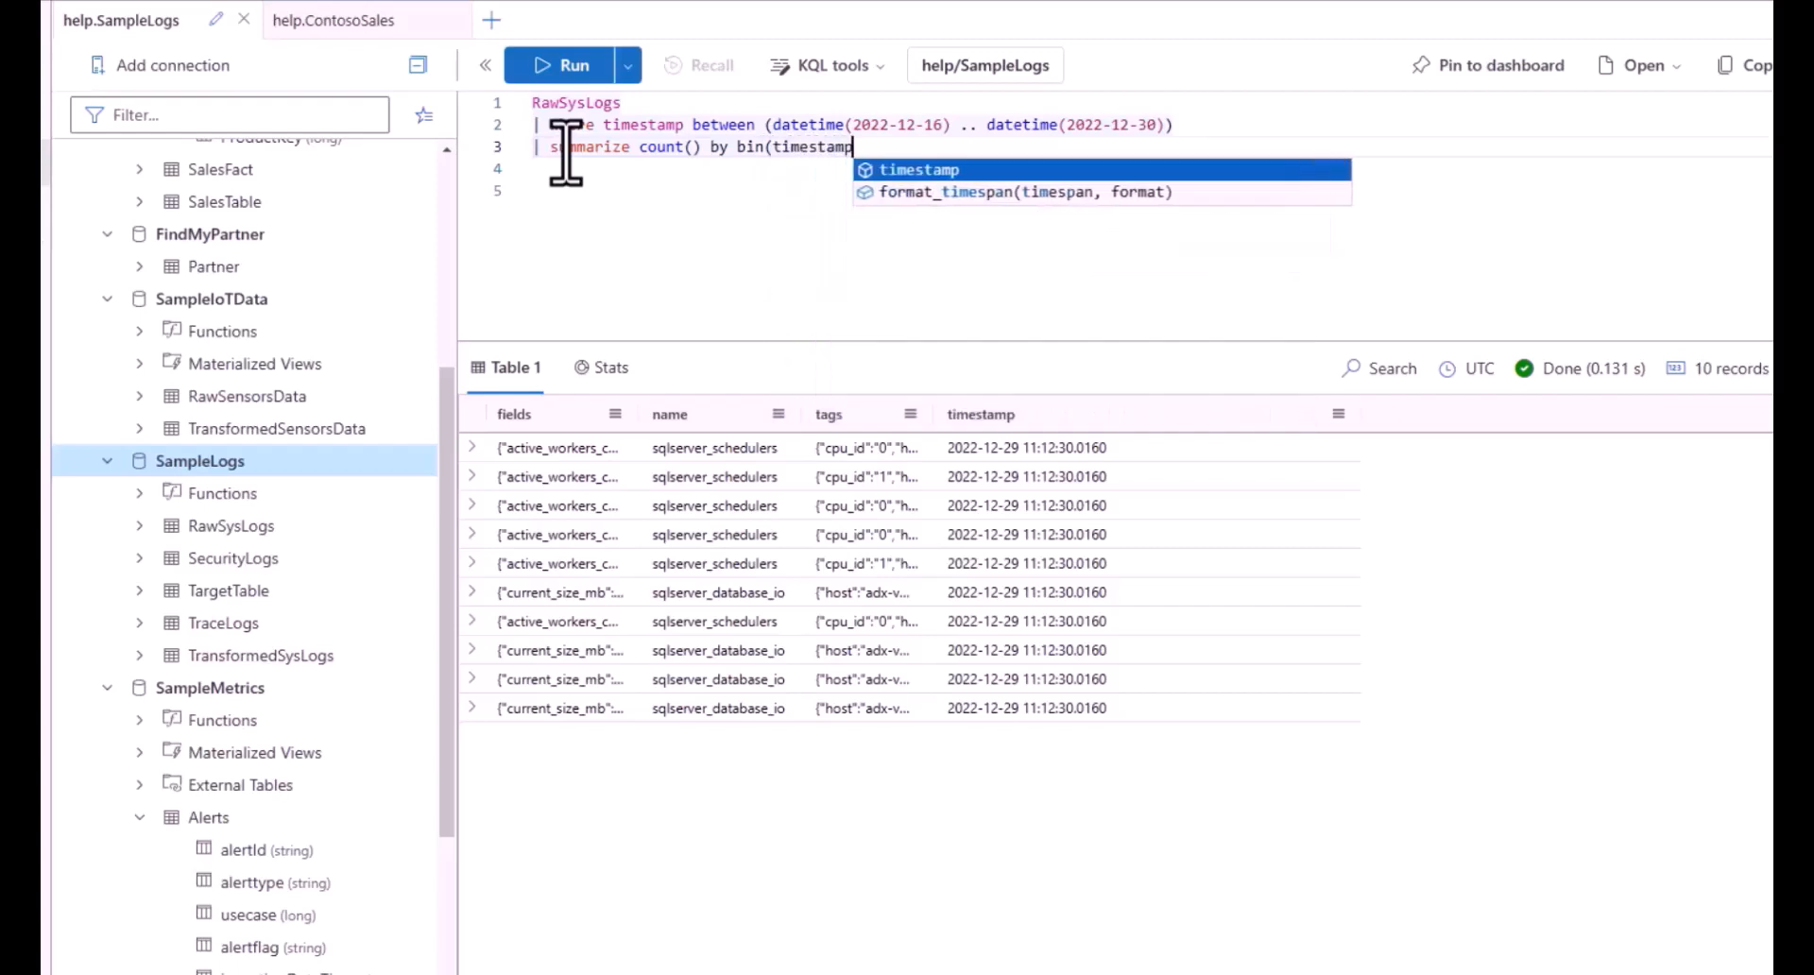
pyautogui.write(', 1h')
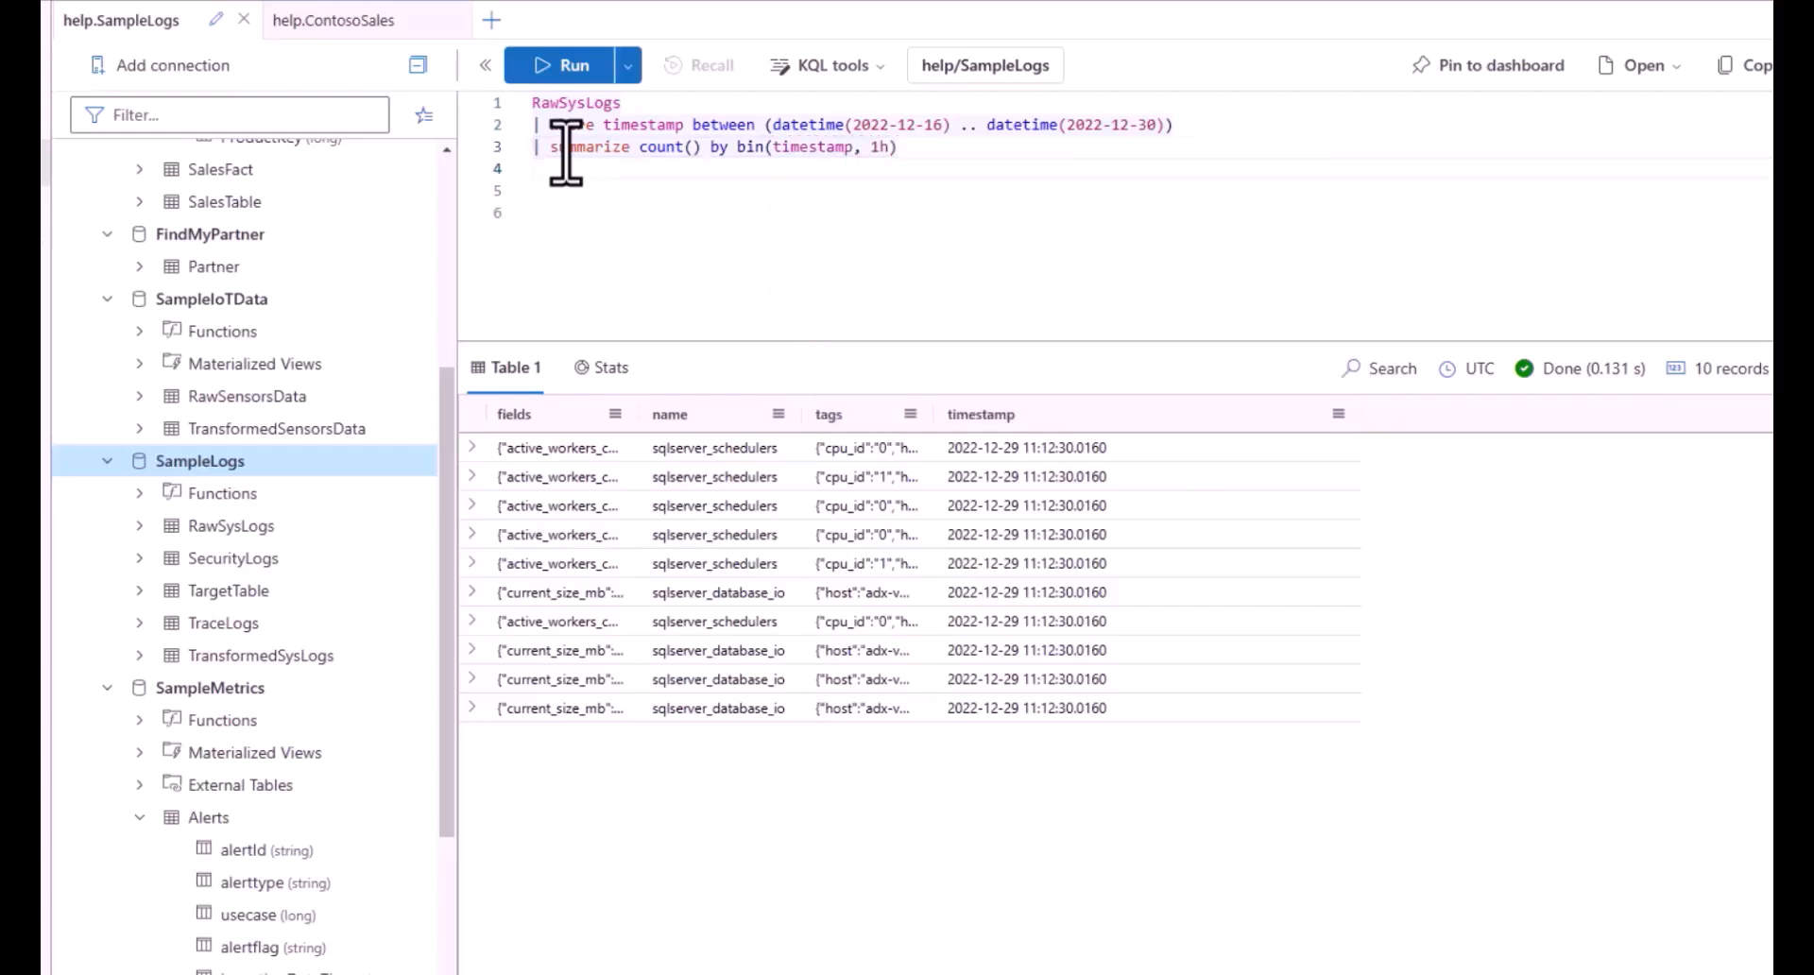
pyautogui.write('render t')
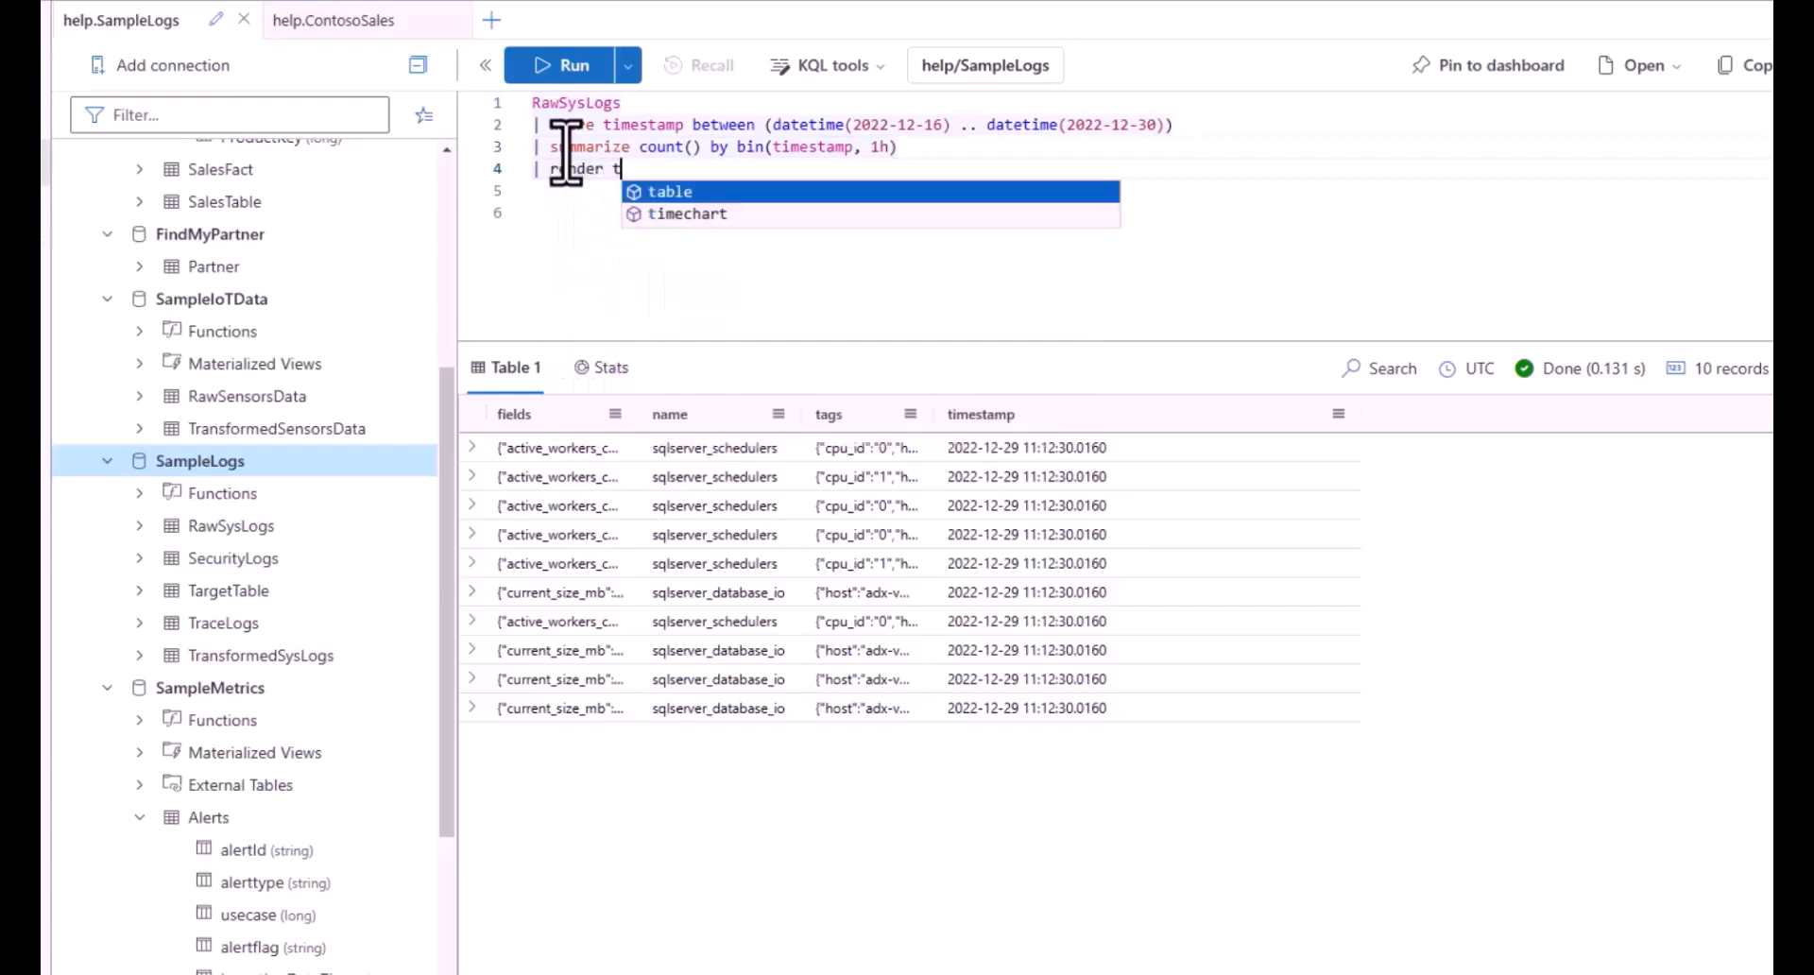
pyautogui.click(686, 214)
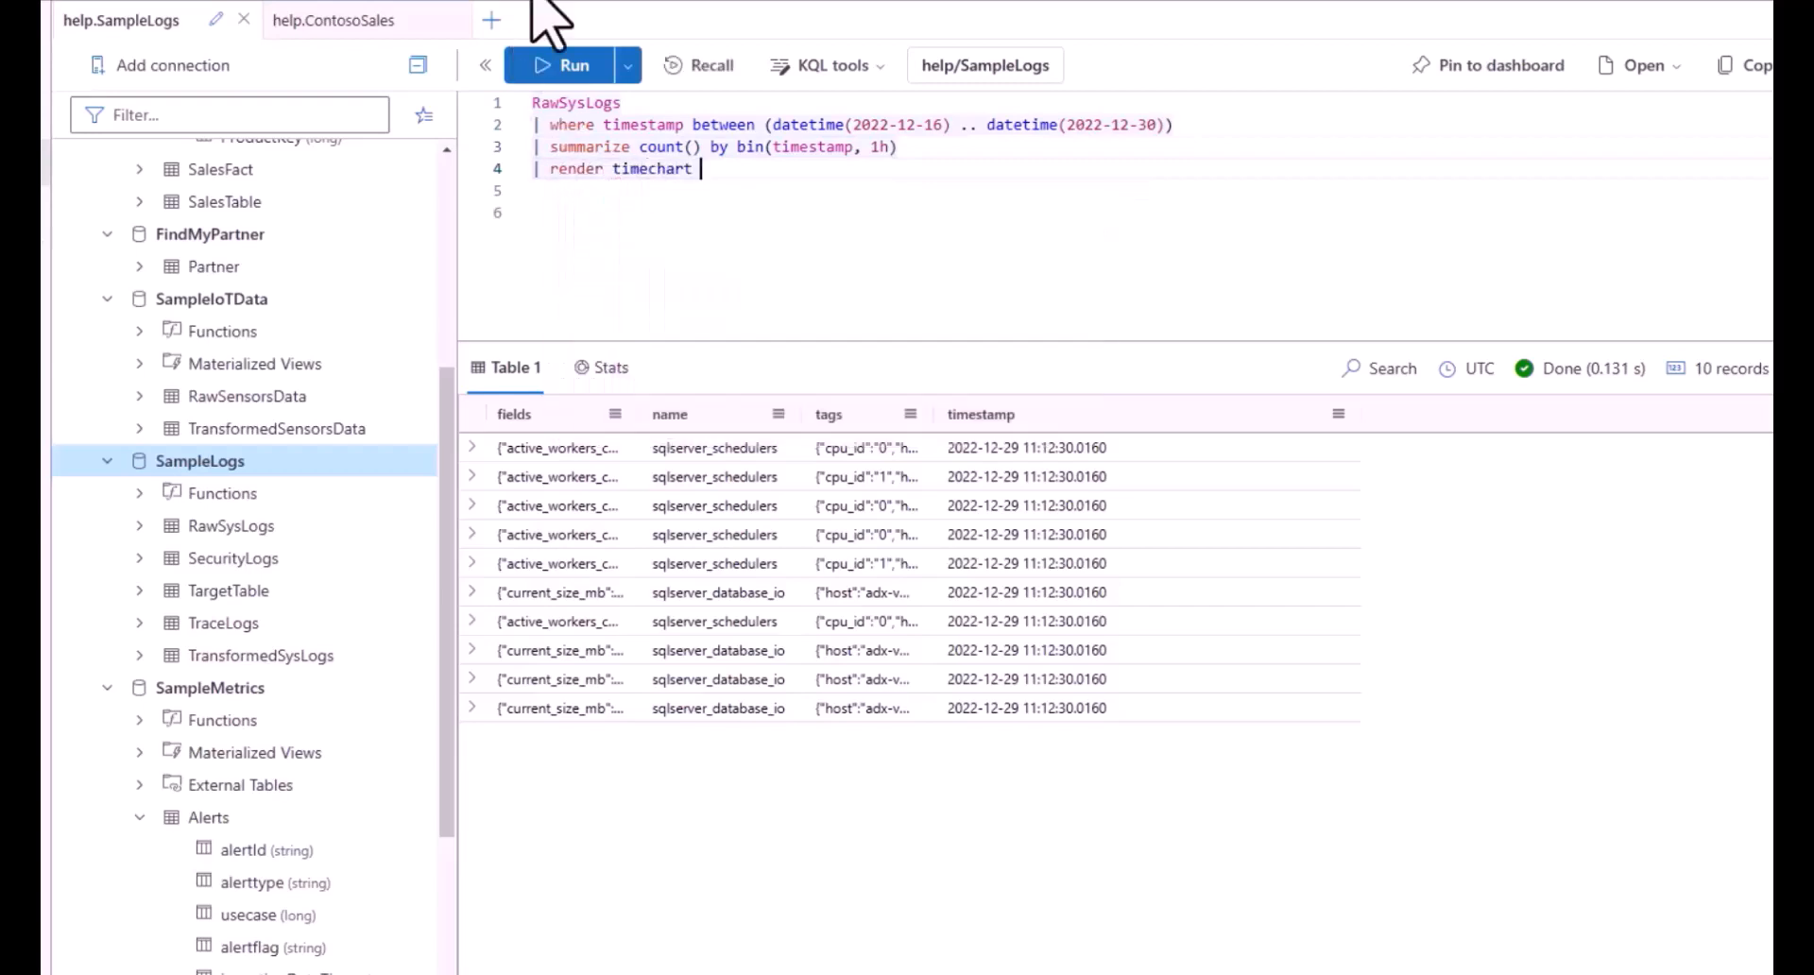
# Step: In the ContosoSales query, complete make_set(ProductCategoryName) by for Silver products
pyautogui.click(567, 64)
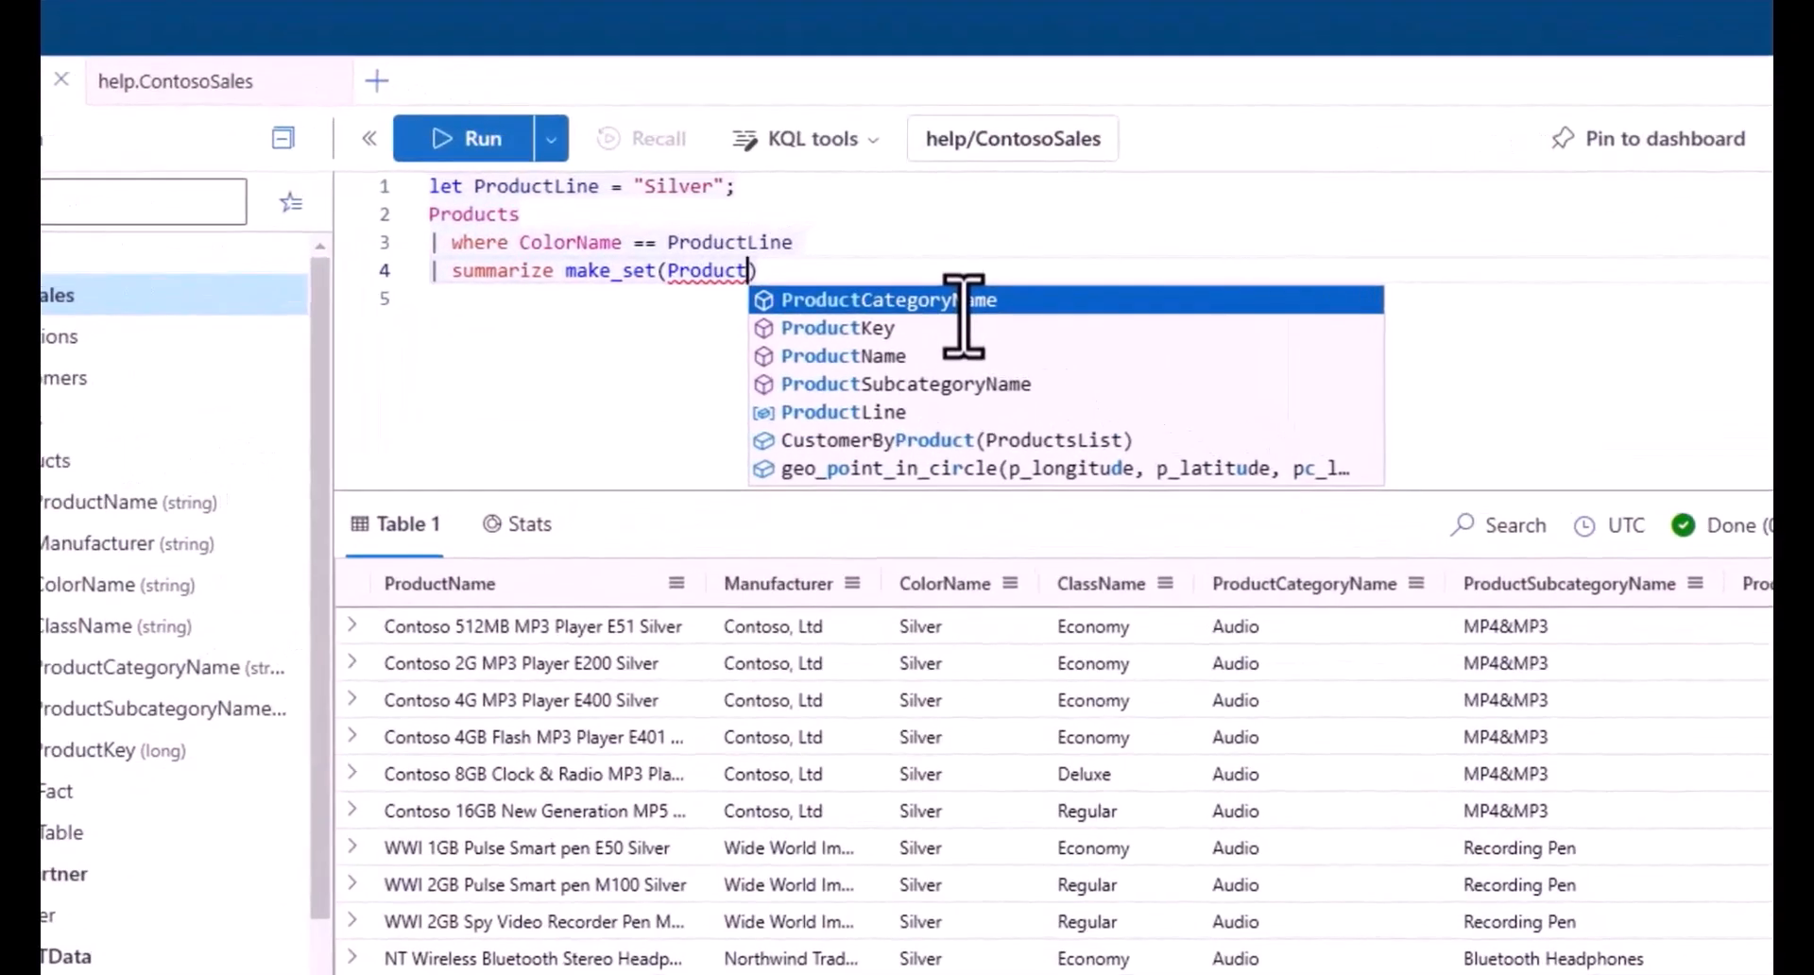
pyautogui.click(879, 299)
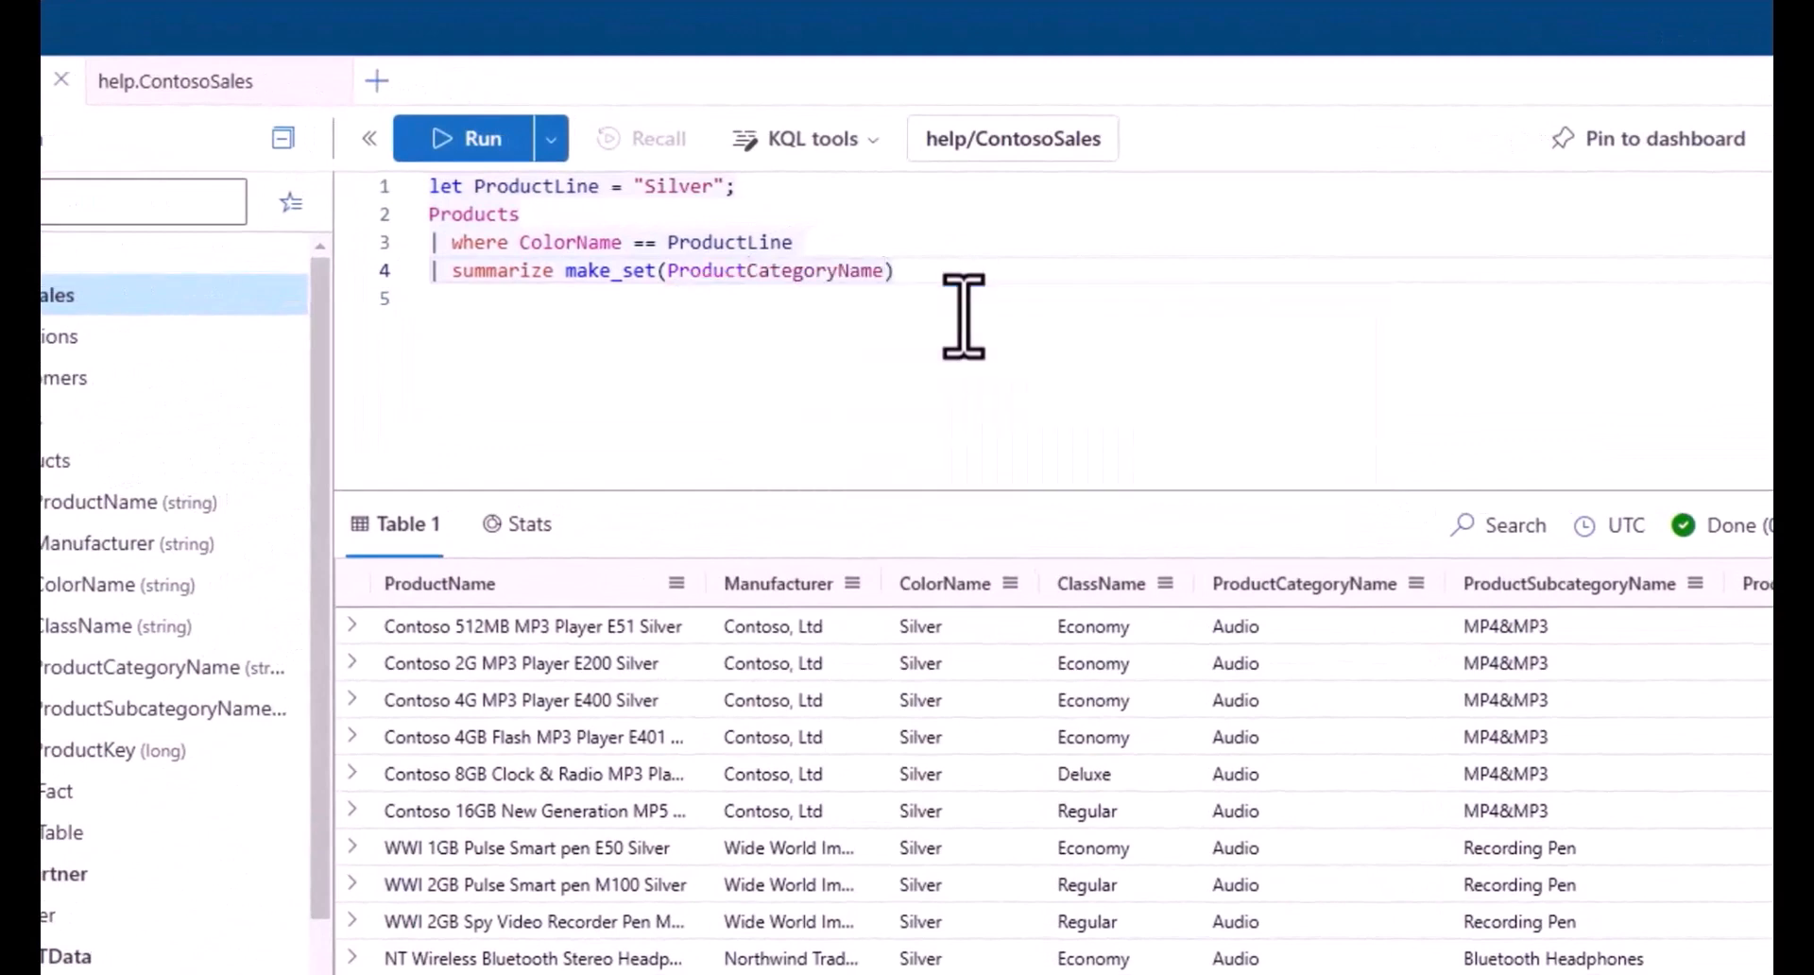
pyautogui.write('b')
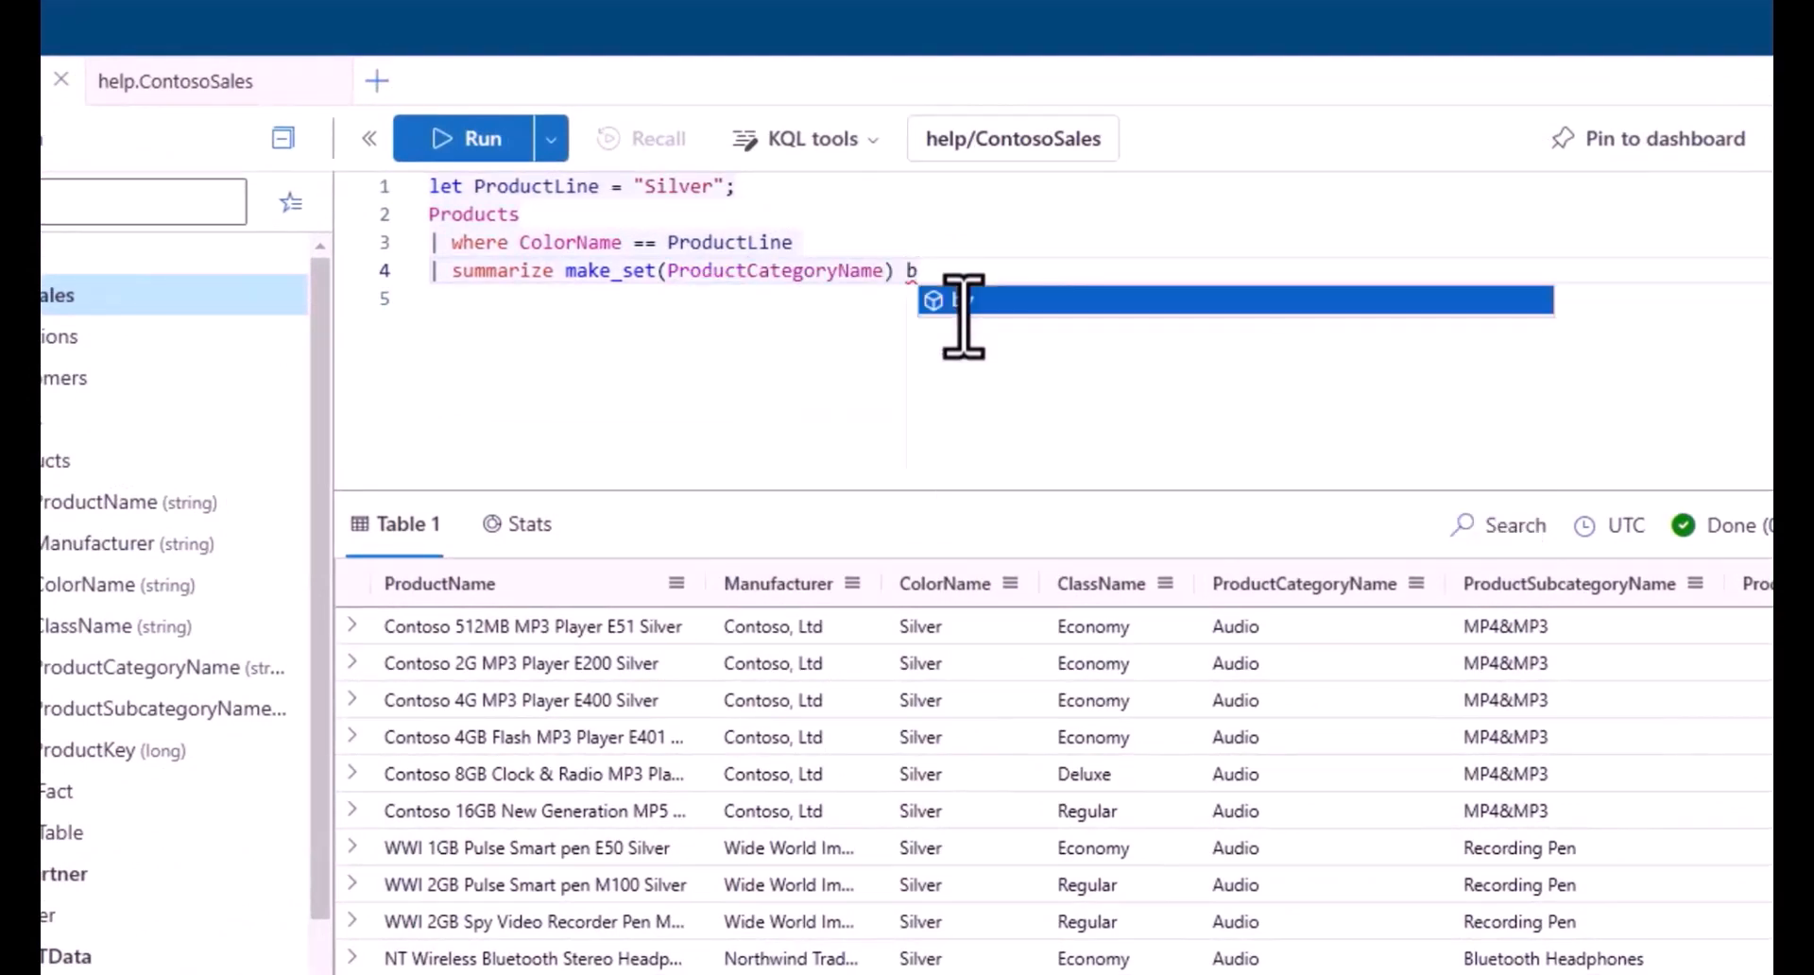
pyautogui.write('y')
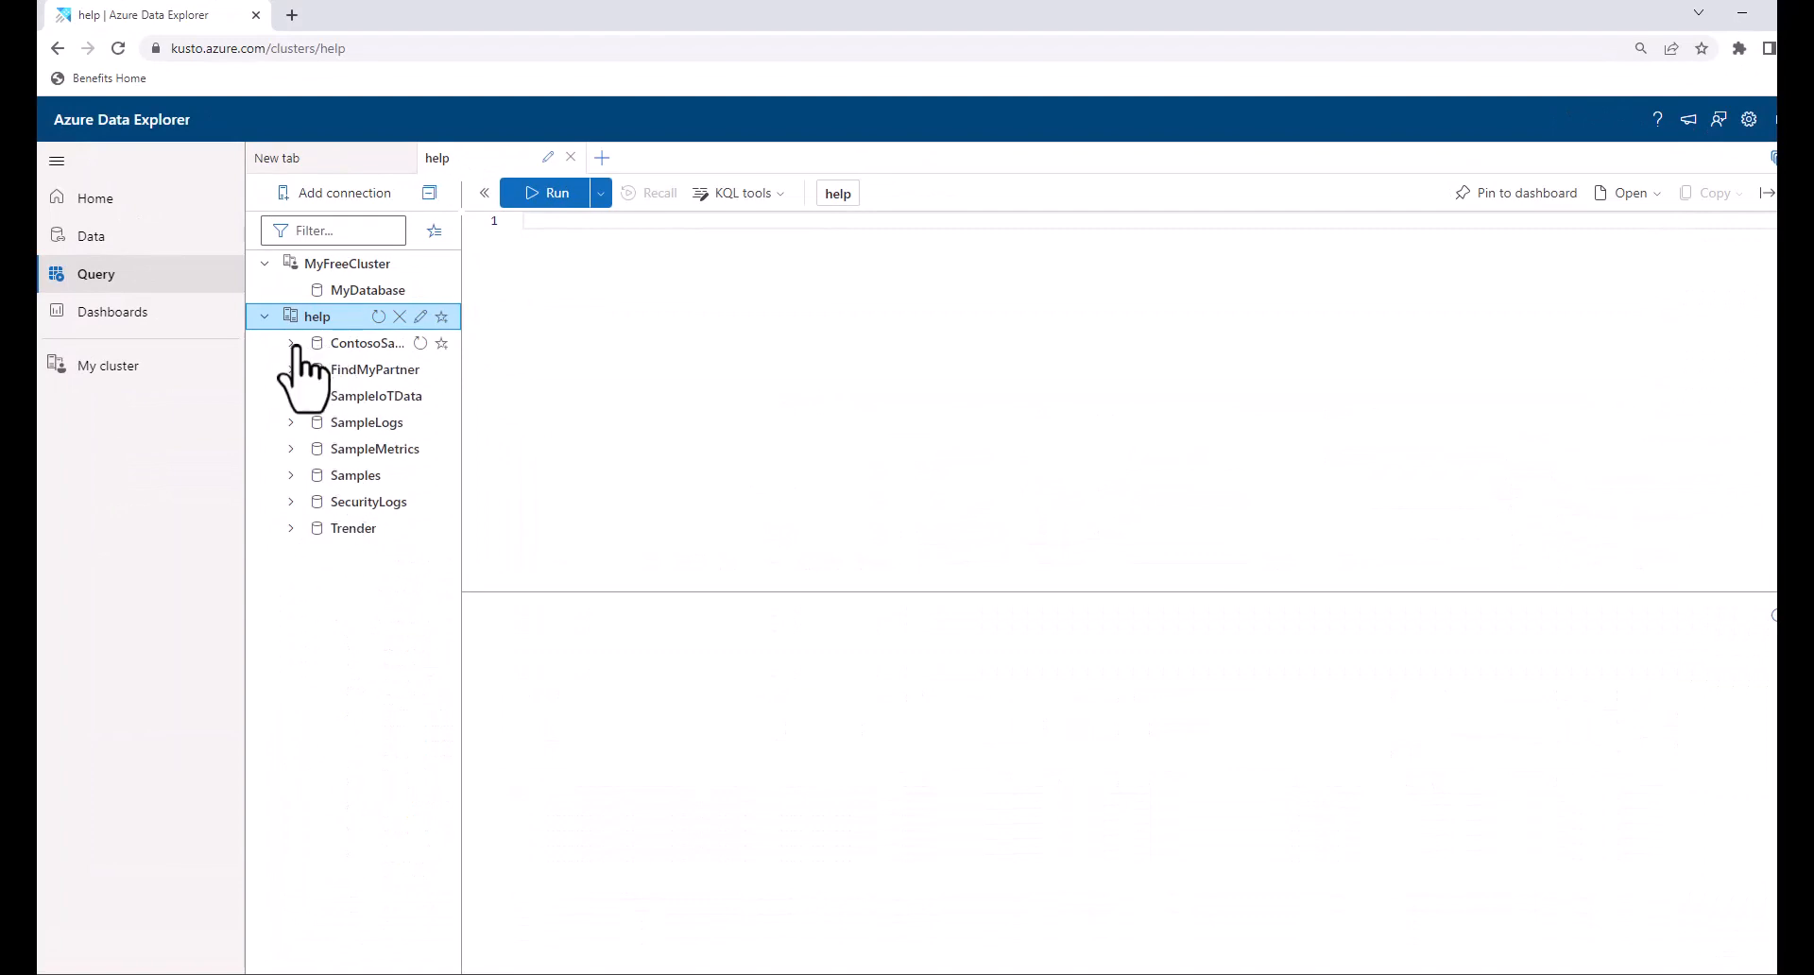
# Step: Expand the ContosoSales database in the help cluster's connection tree
pyautogui.click(291, 342)
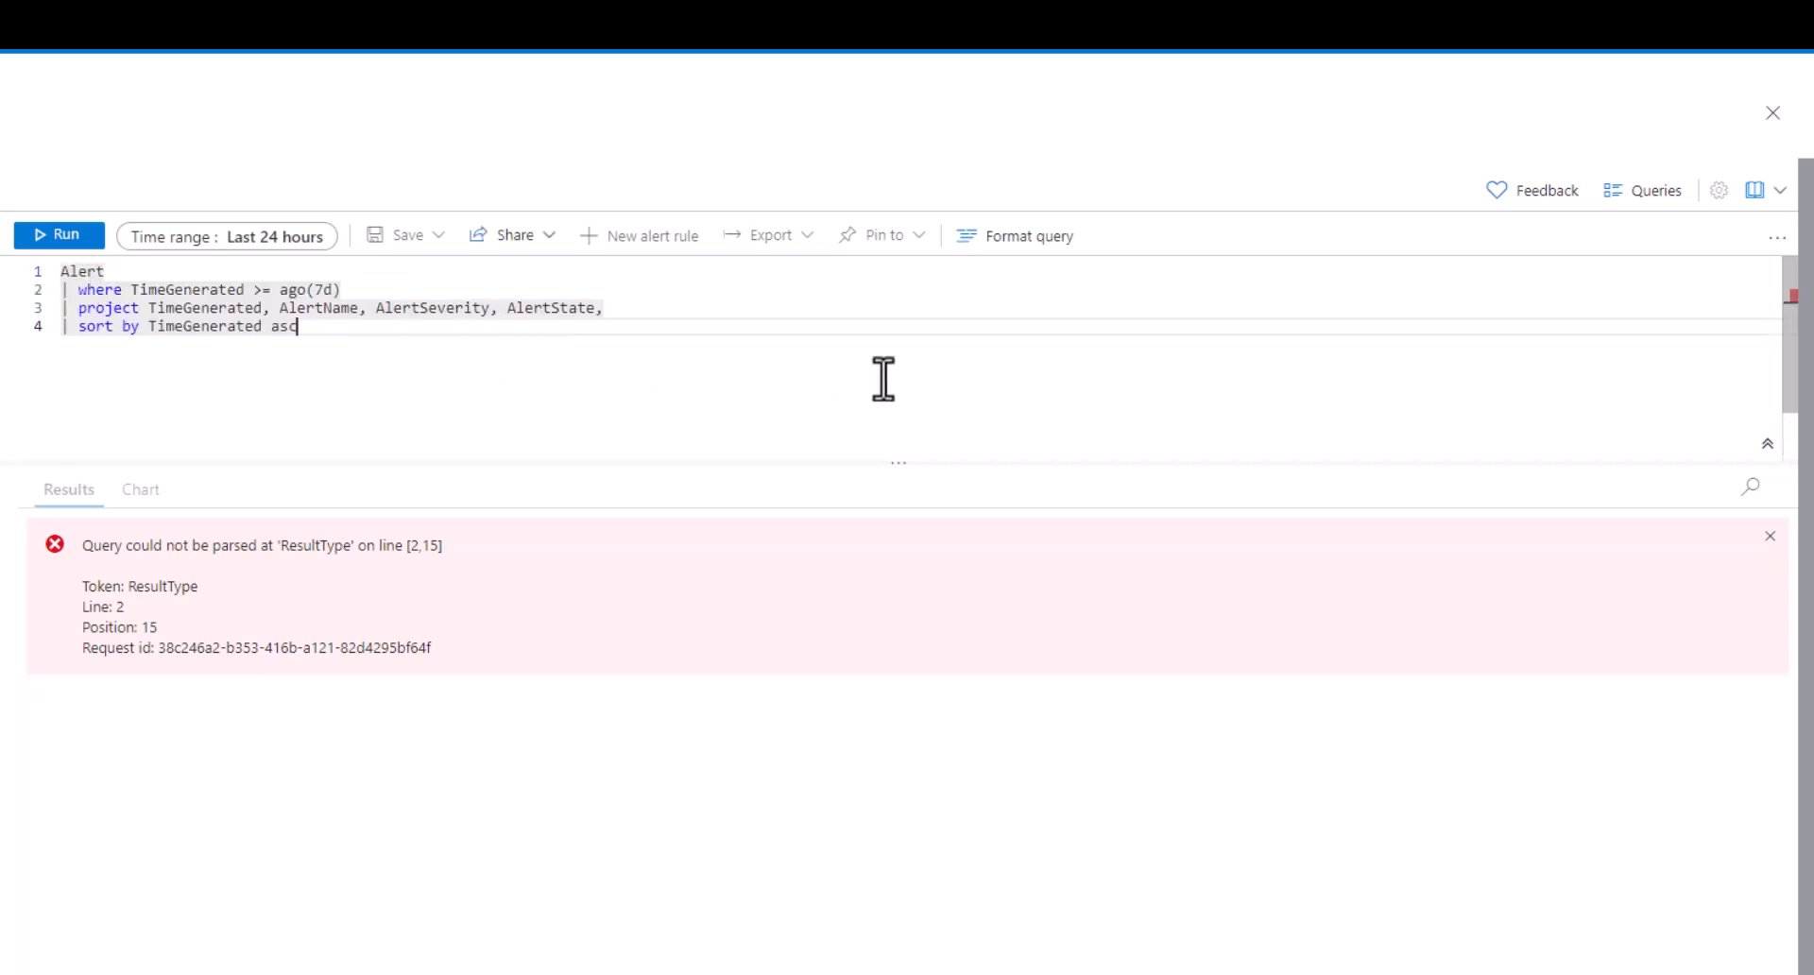
# Step: Remove the trailing comma after AlertState in the project line and run the Alert query
pyautogui.click(58, 235)
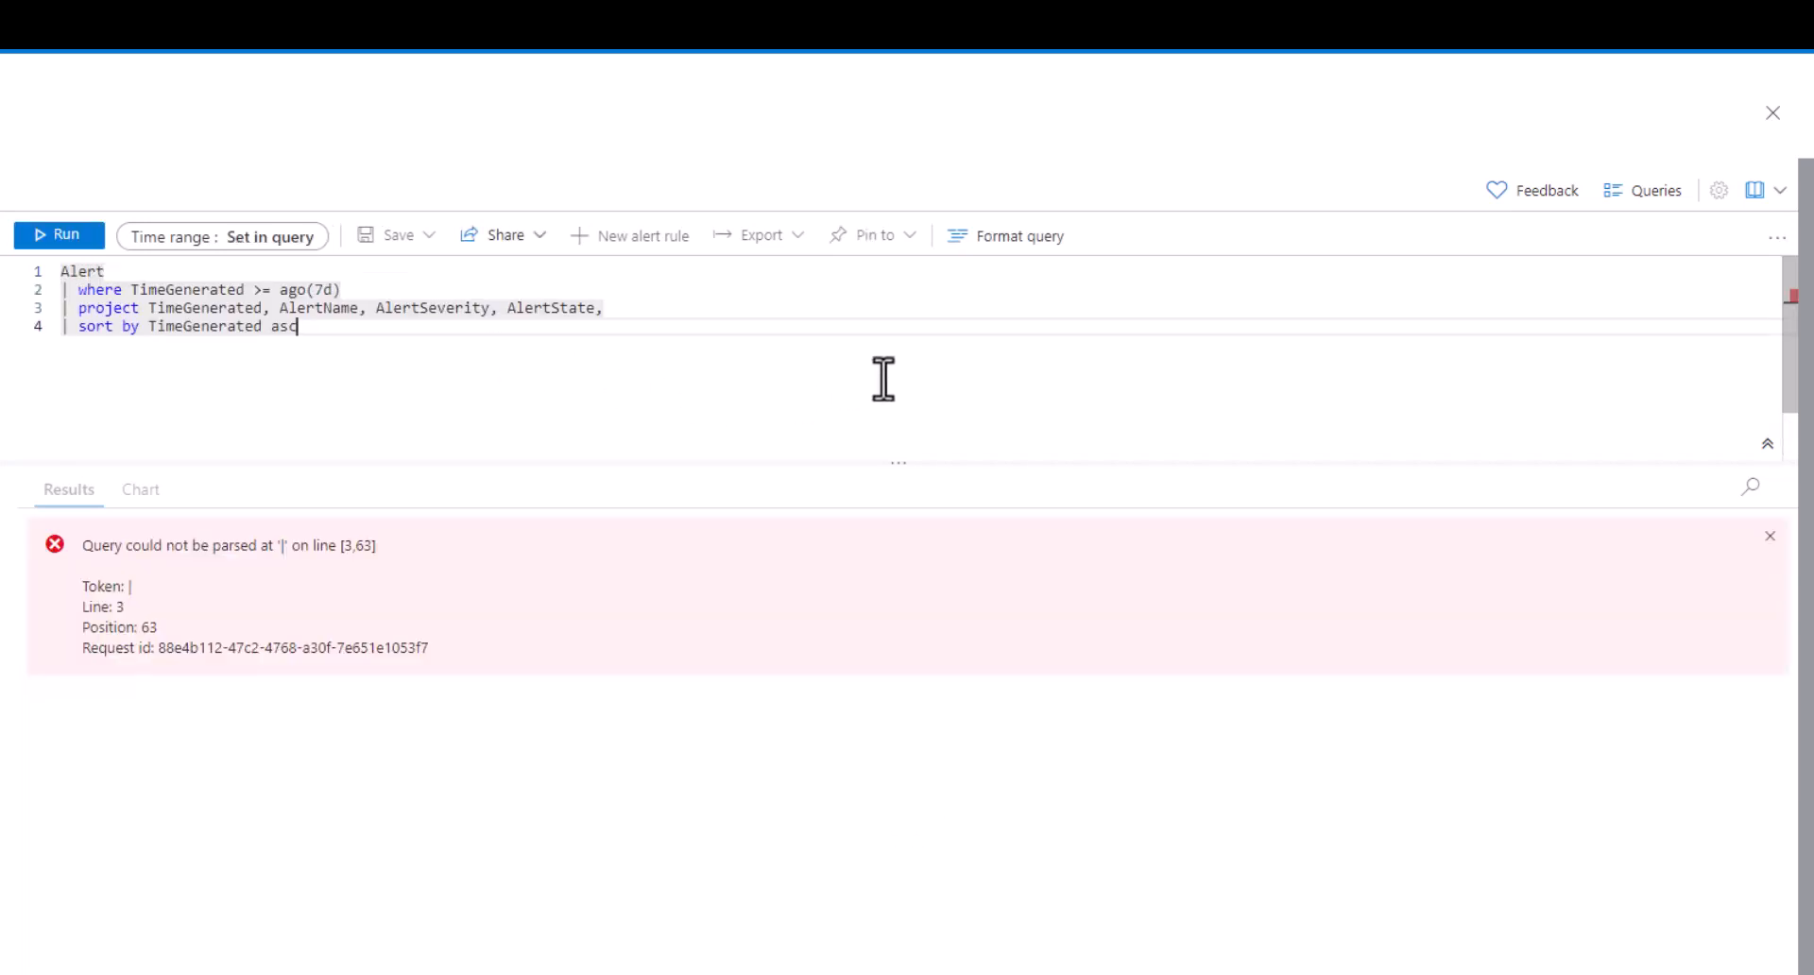
pyautogui.moveTo(631, 306)
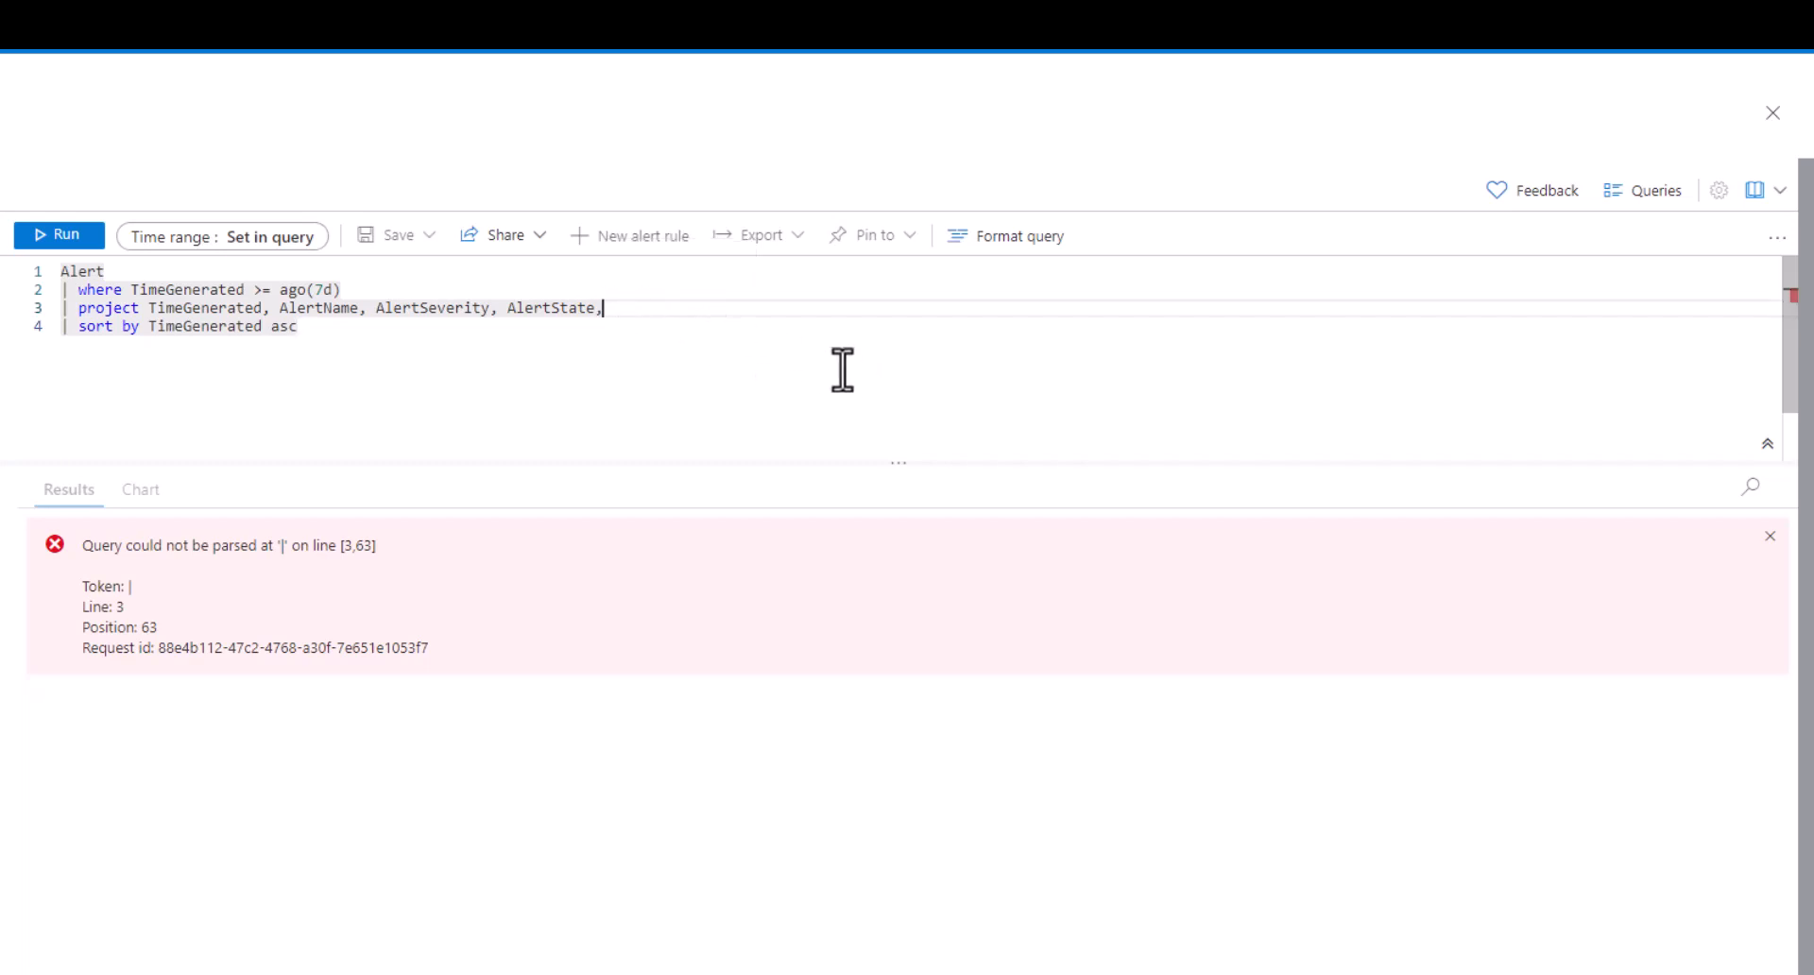
pyautogui.press('Backspace')
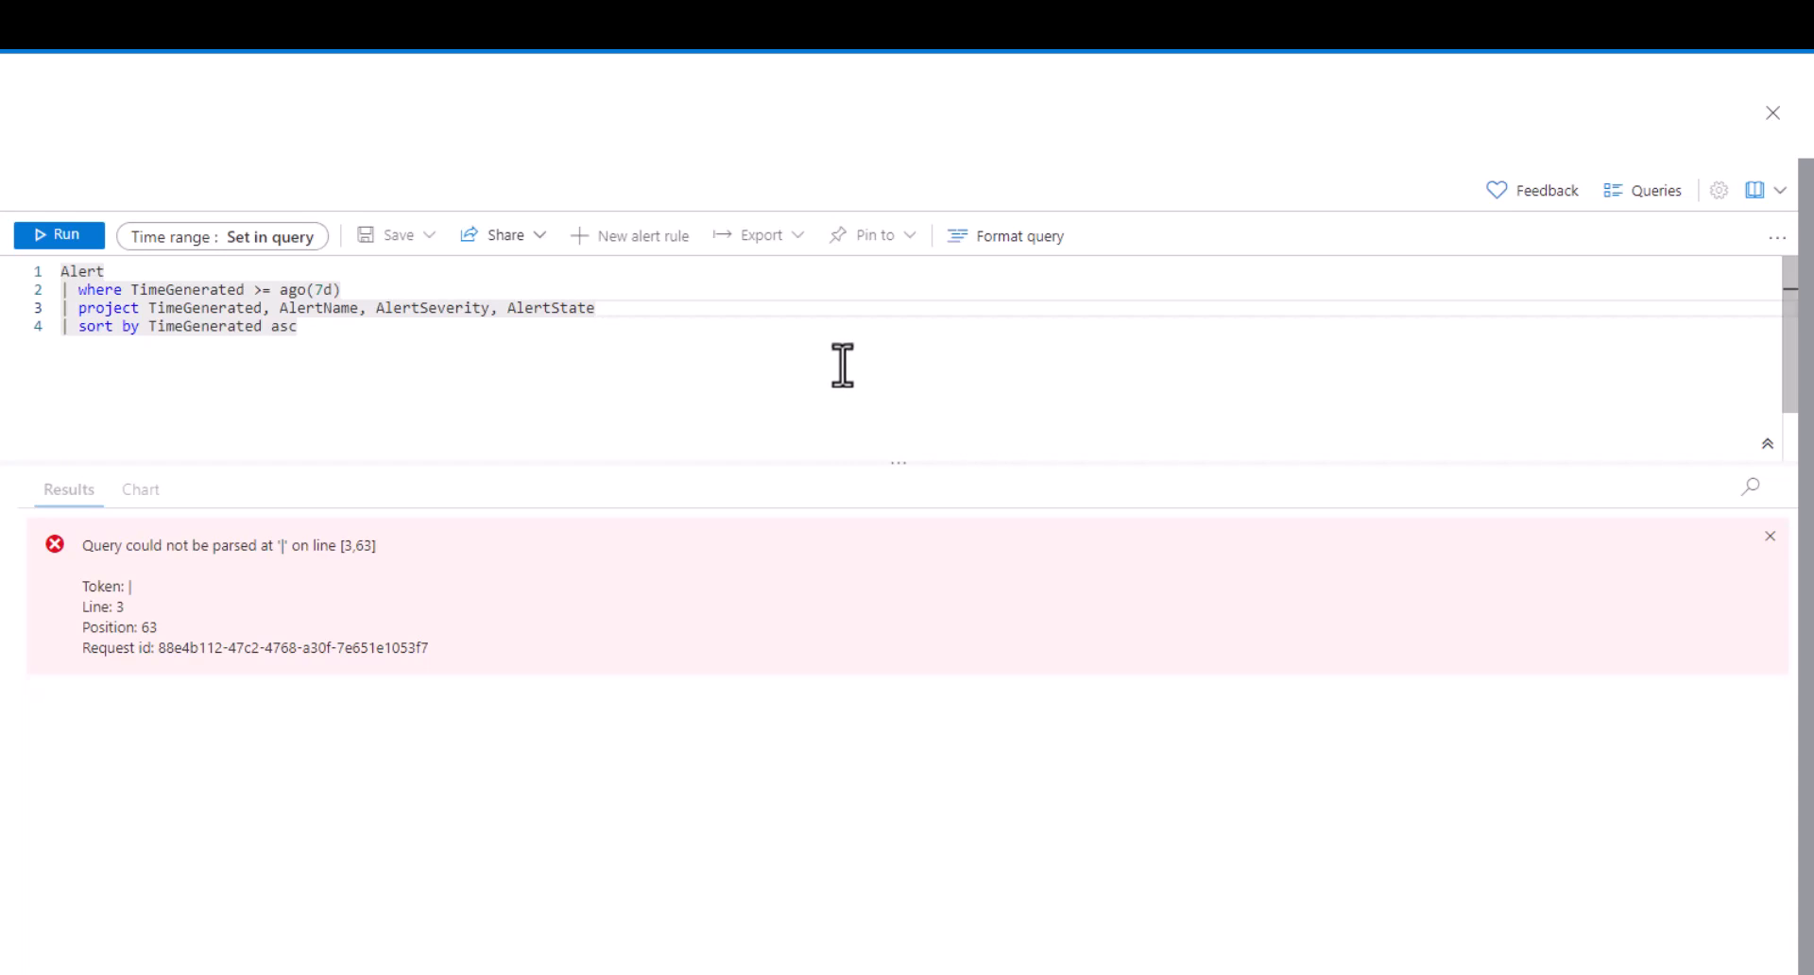
pyautogui.click(59, 234)
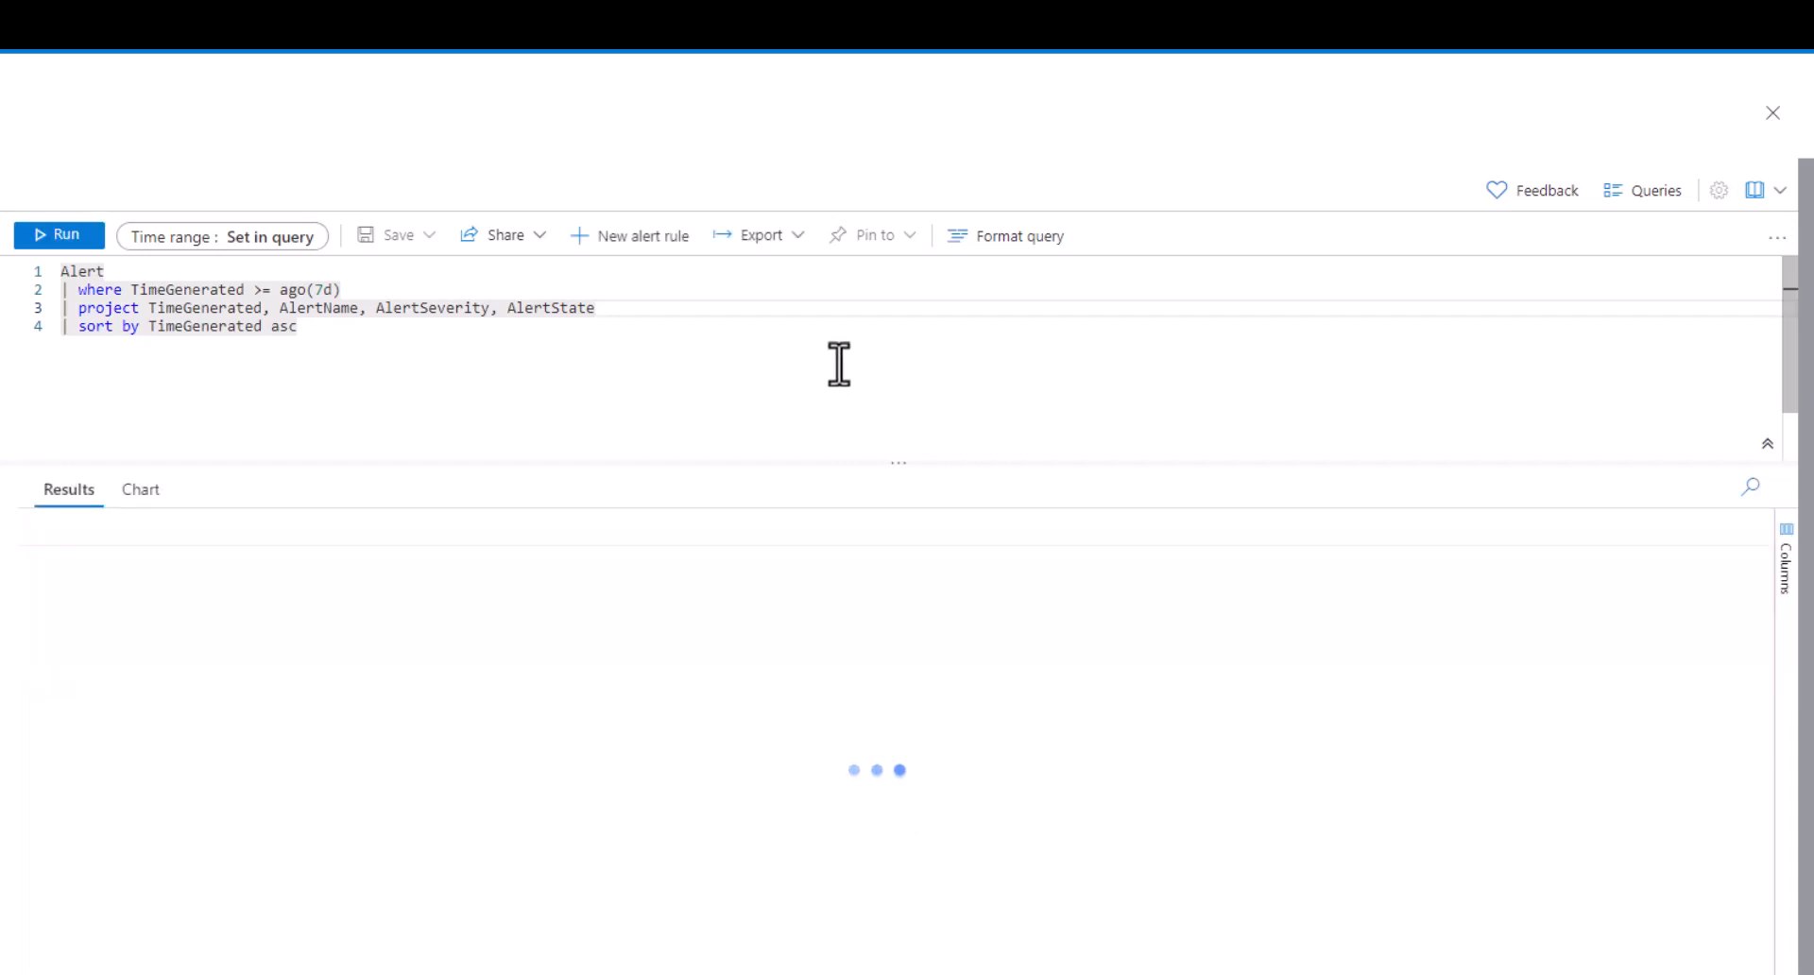
# Step: Run the AVSSyslog query with 'local6' and 'pacwest' quoted in the Facility in() list
pyautogui.click(59, 234)
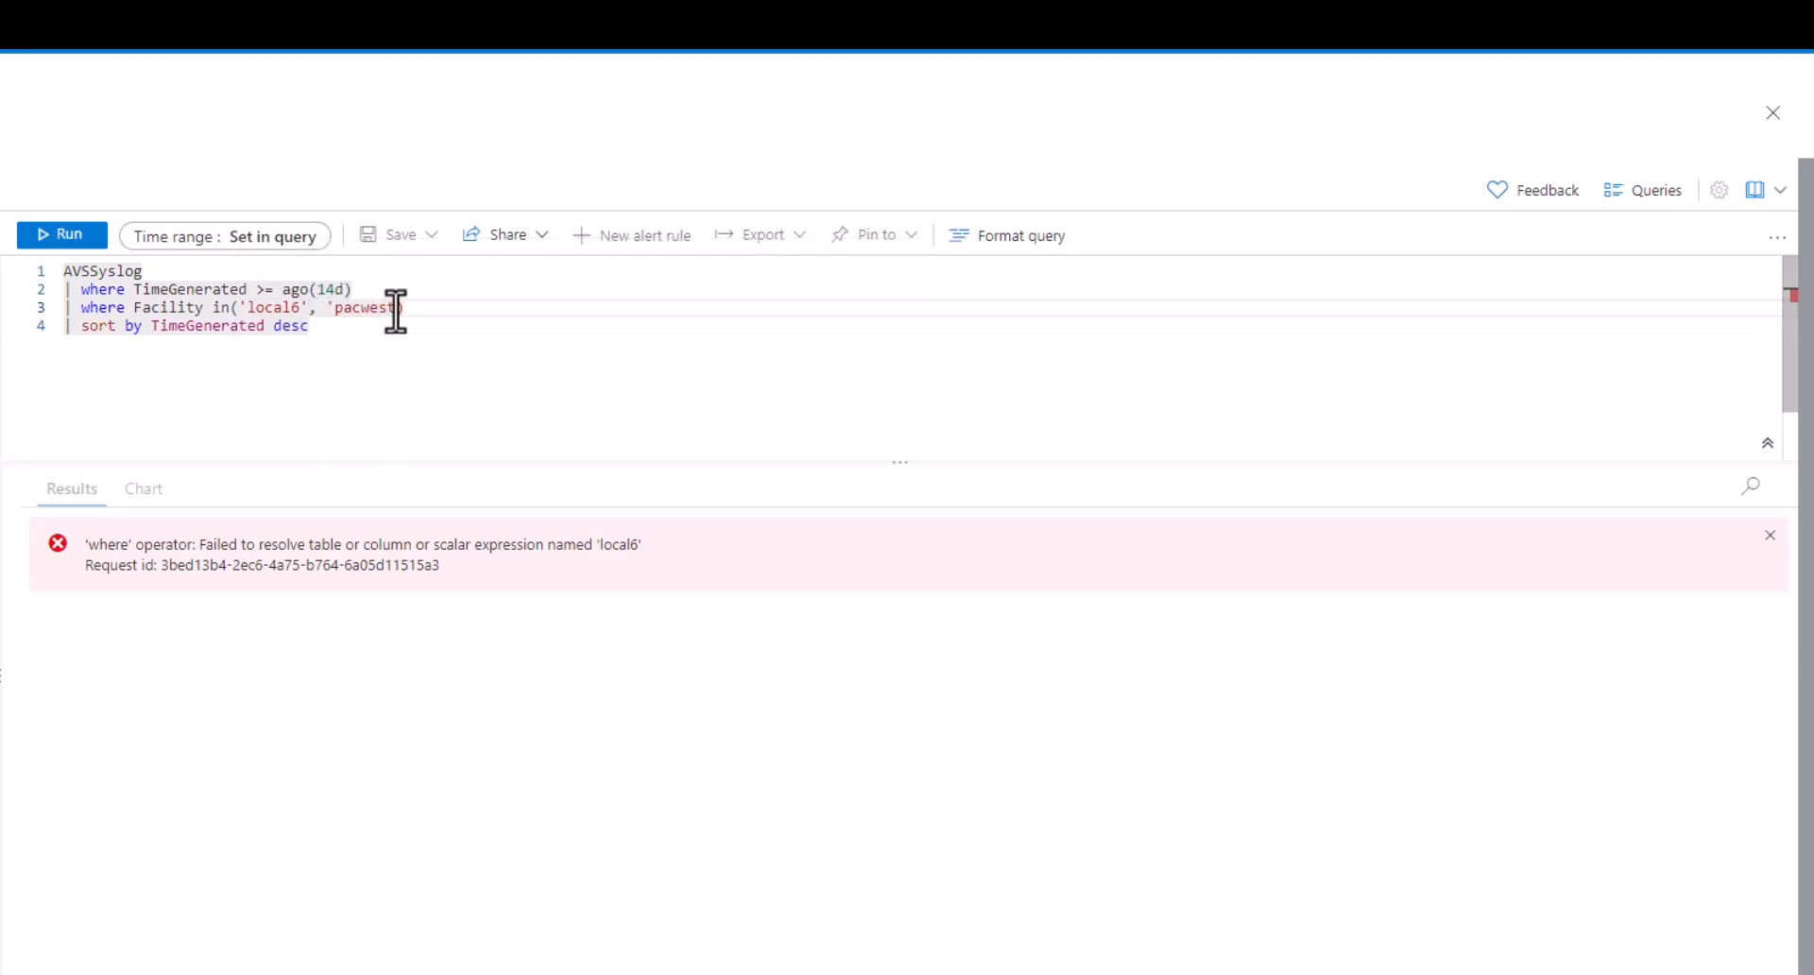
pyautogui.click(62, 235)
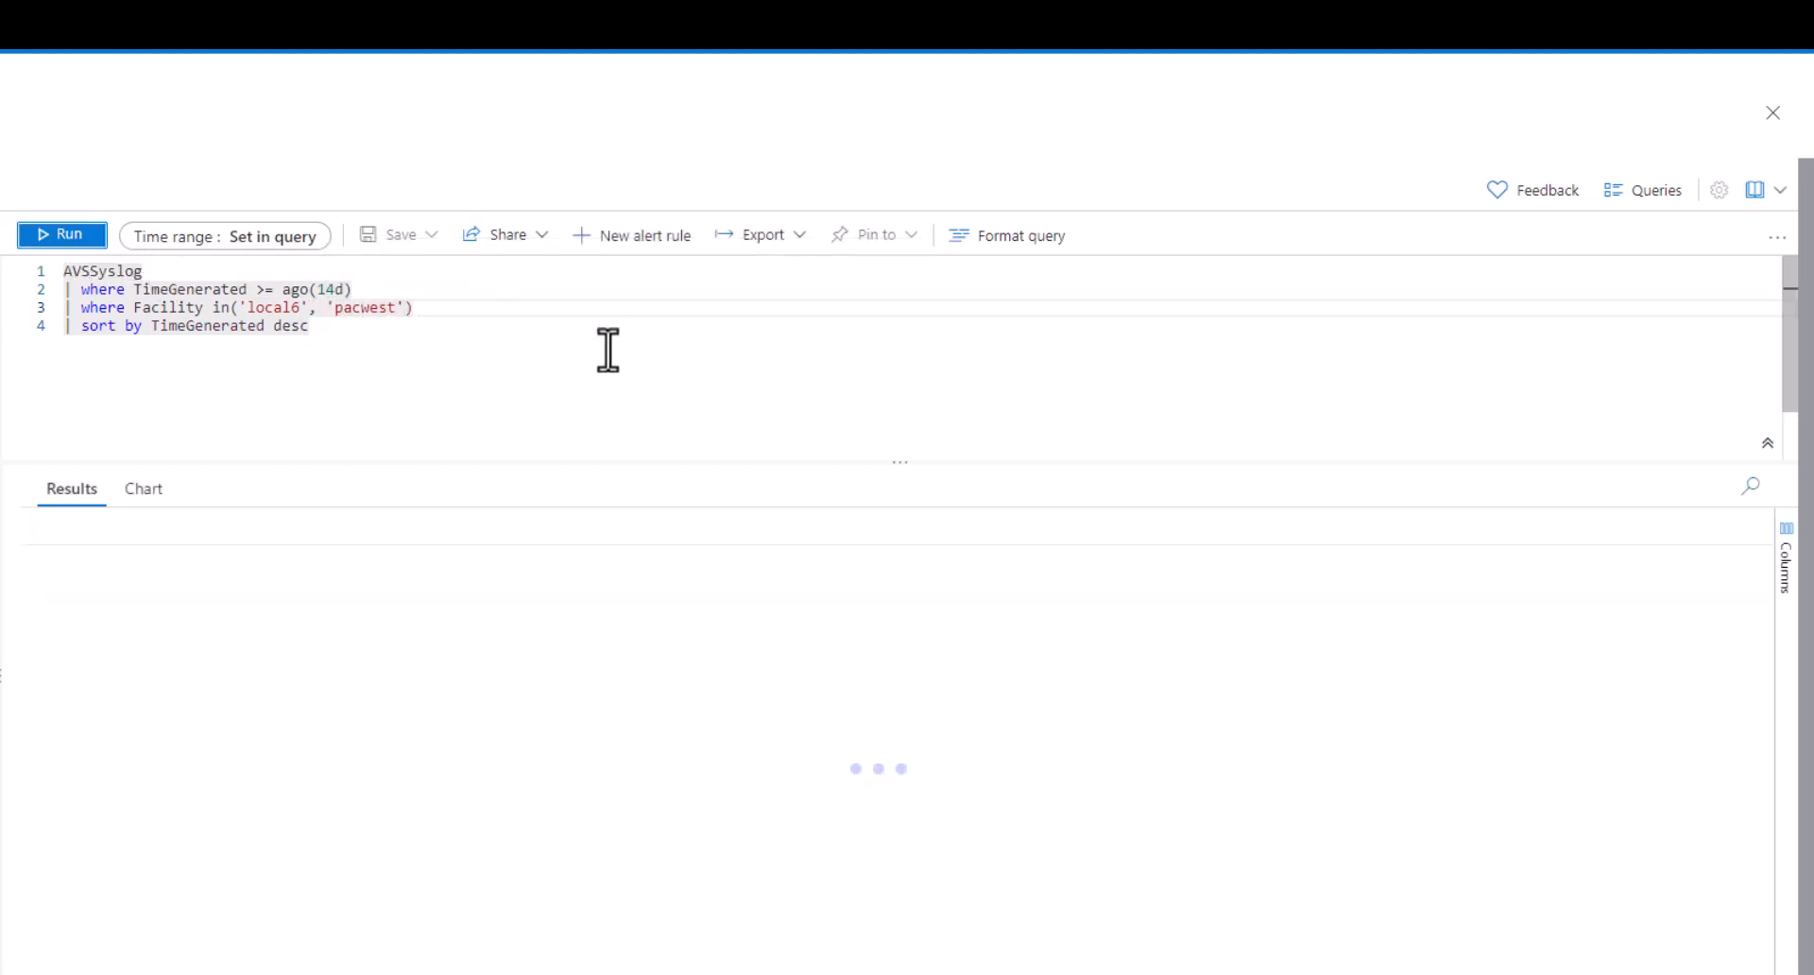
pyautogui.click(64, 234)
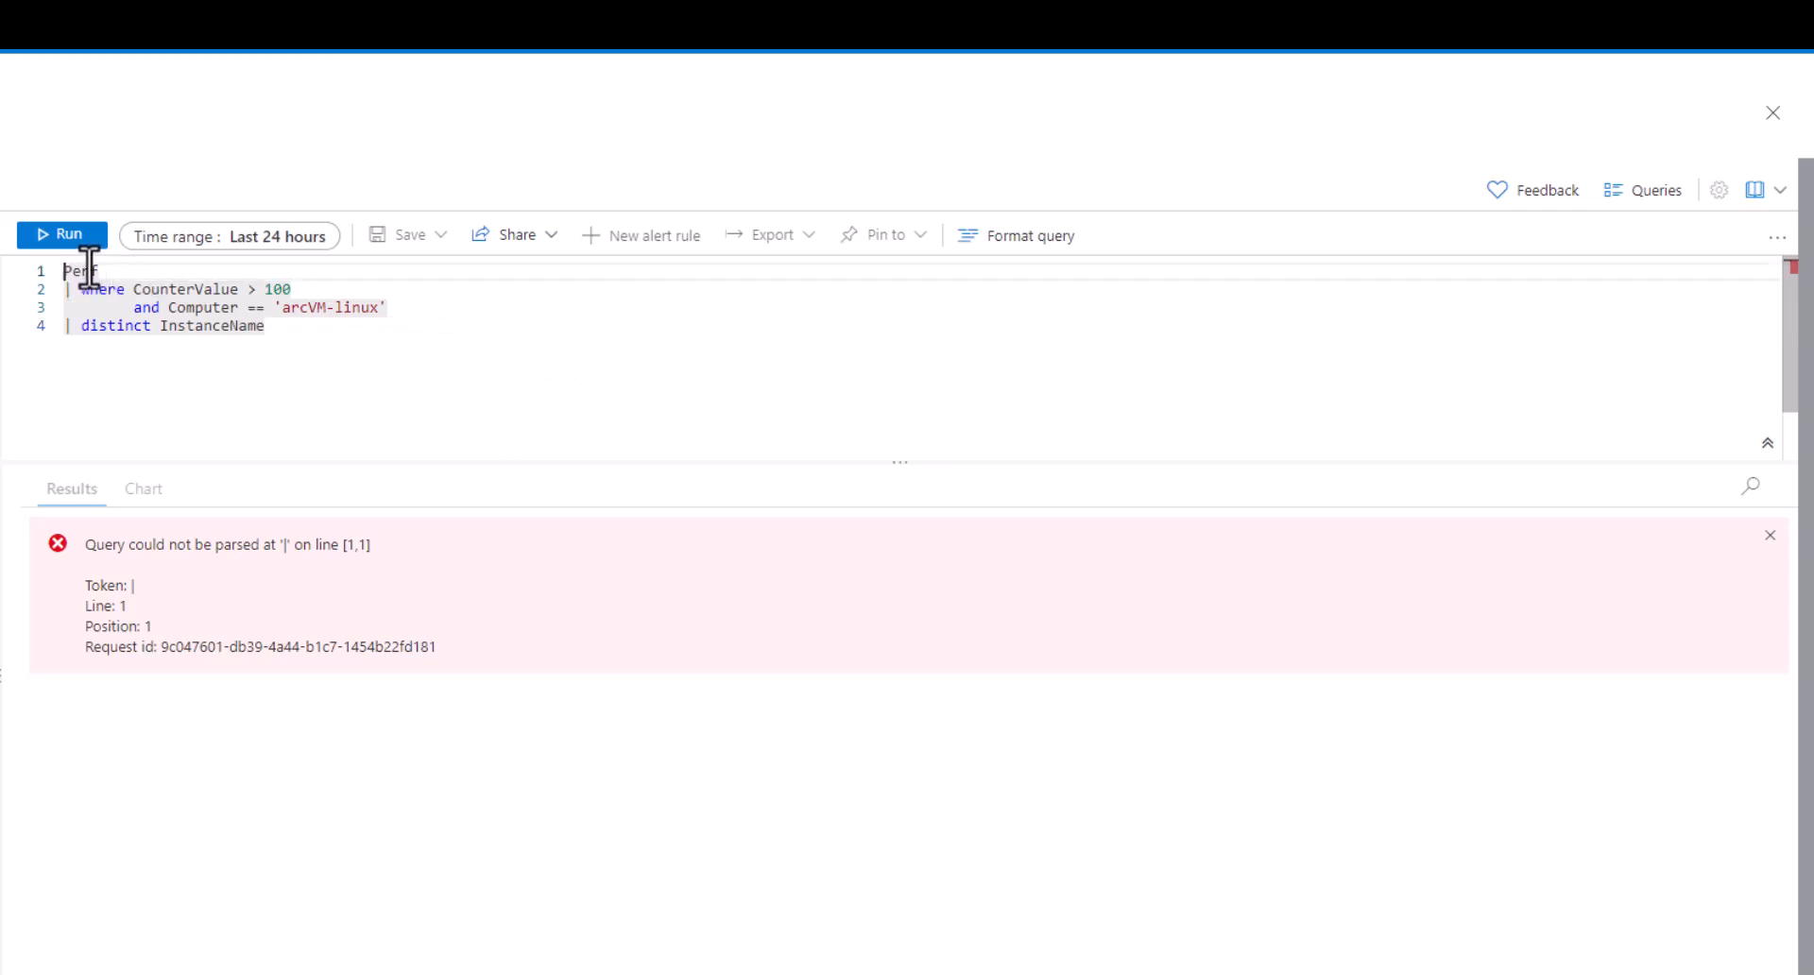
# Step: Correct the Perf table name on the first line and run the query
pyautogui.click(62, 234)
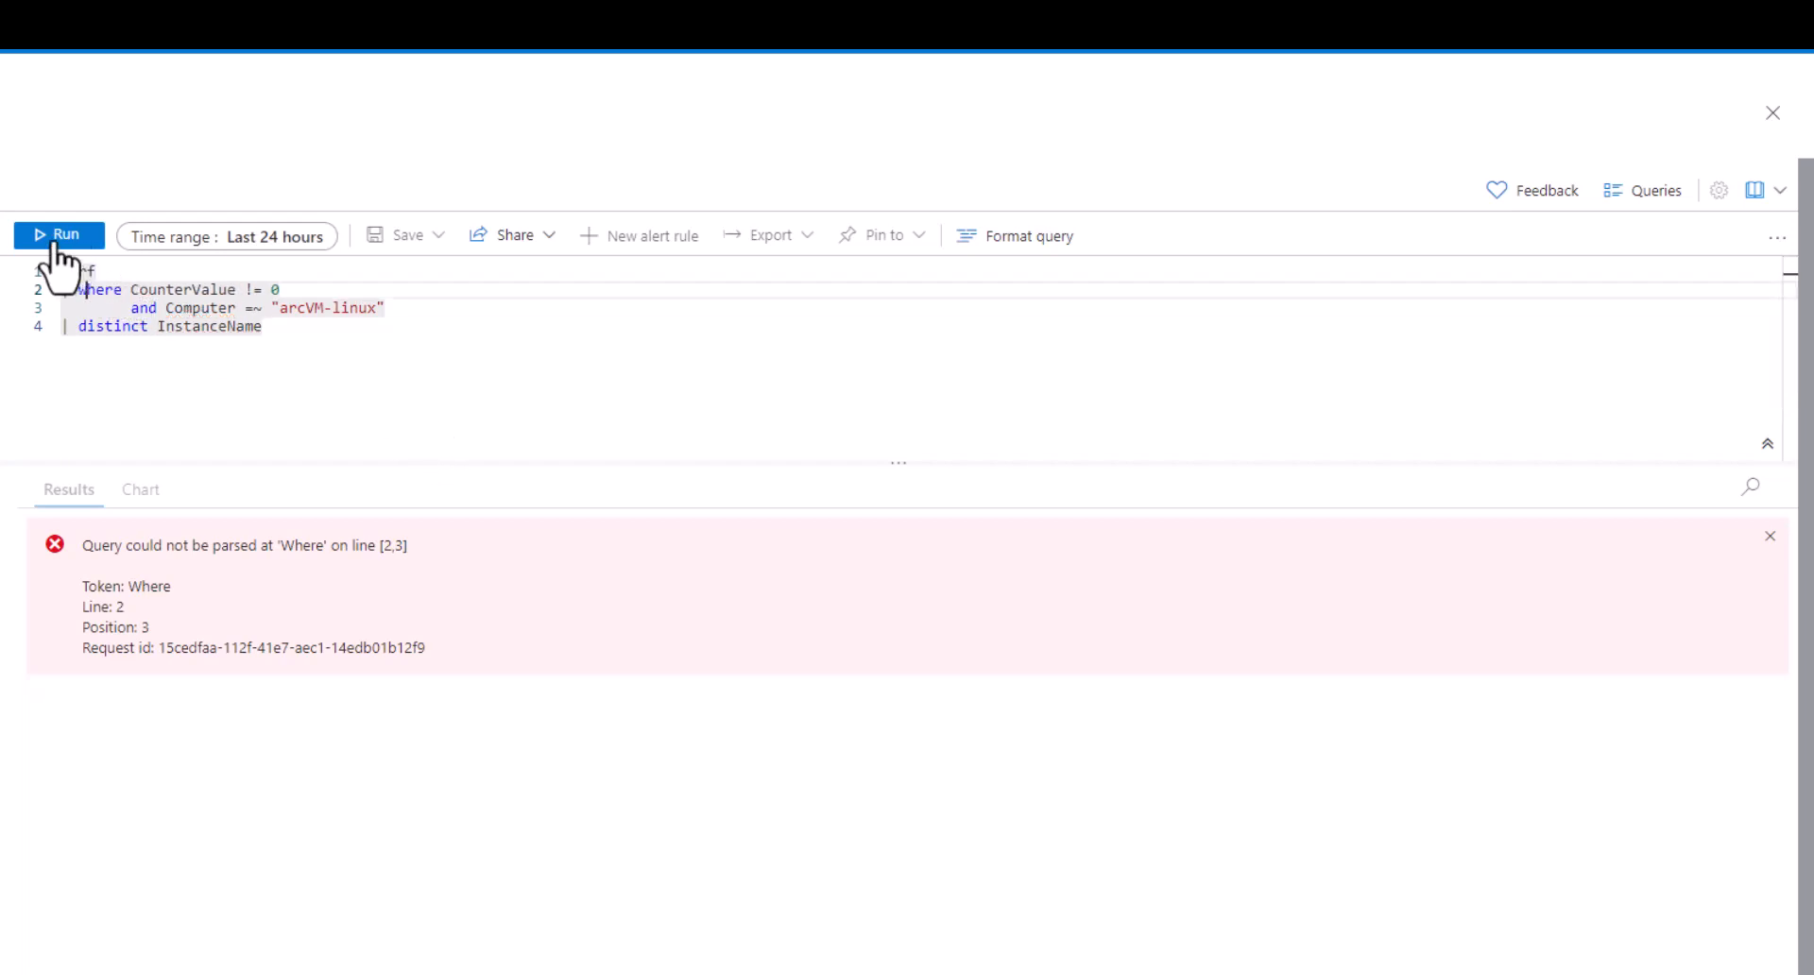
# Step: Run the Perf query with lowercase where to list distinct InstanceName values
pyautogui.click(57, 235)
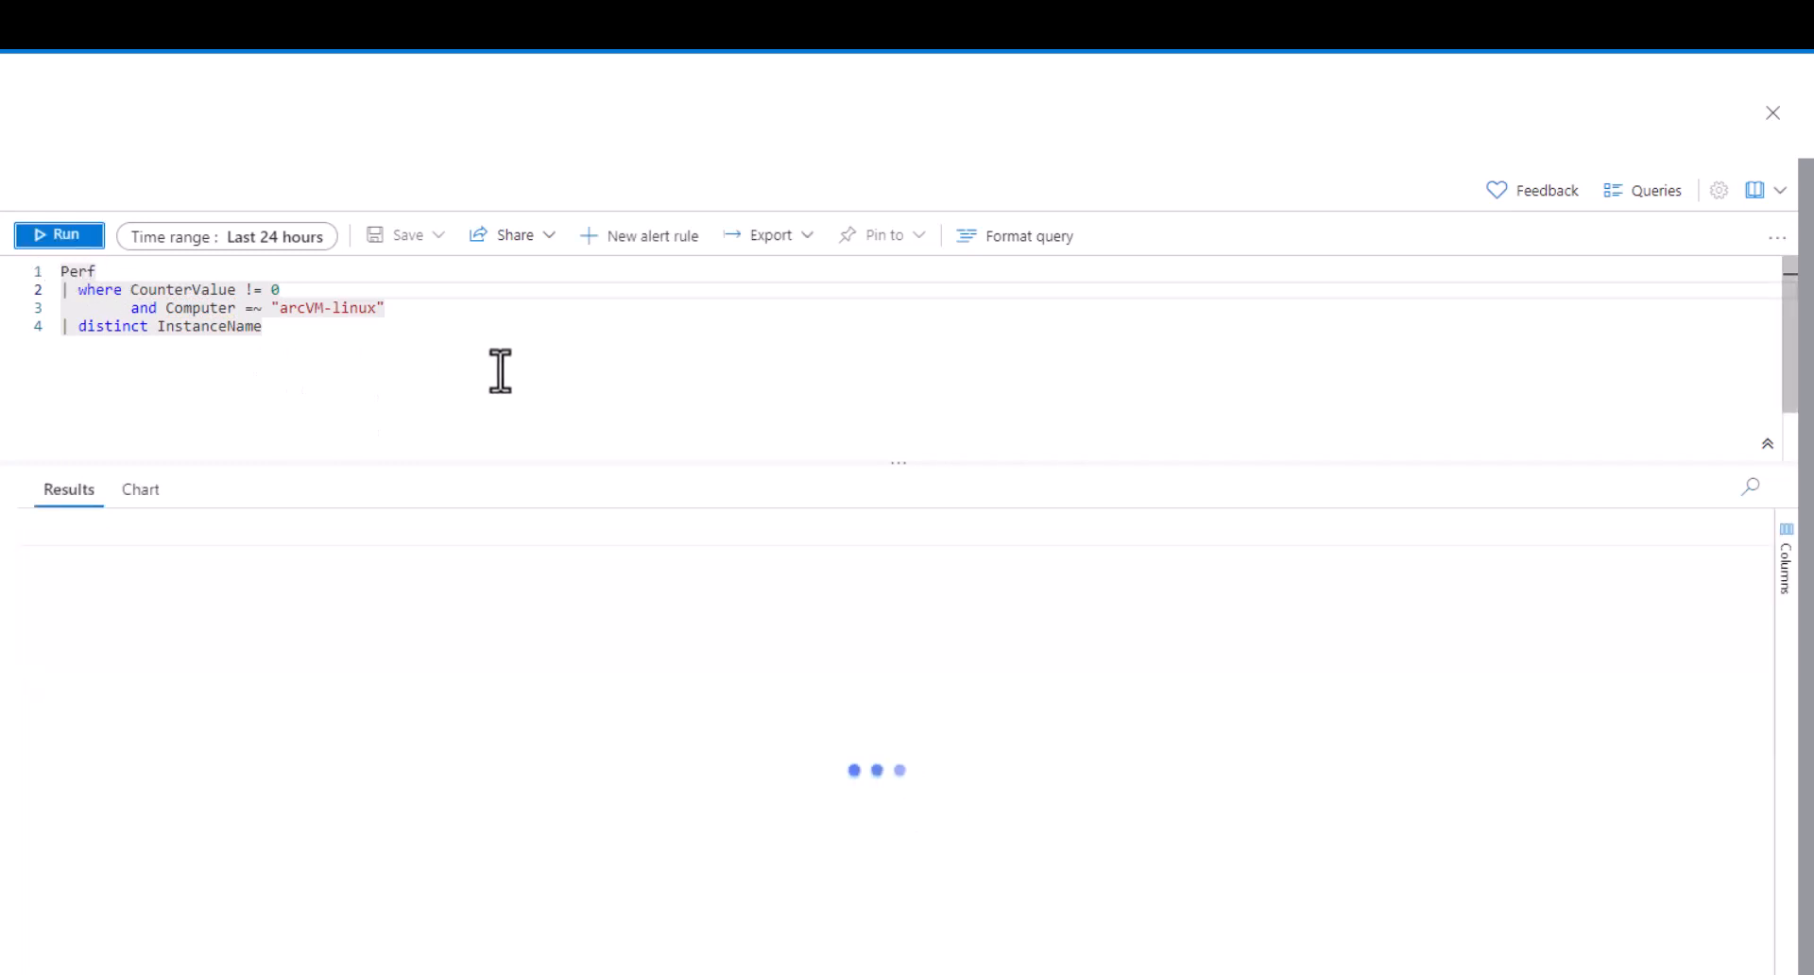
pyautogui.click(58, 234)
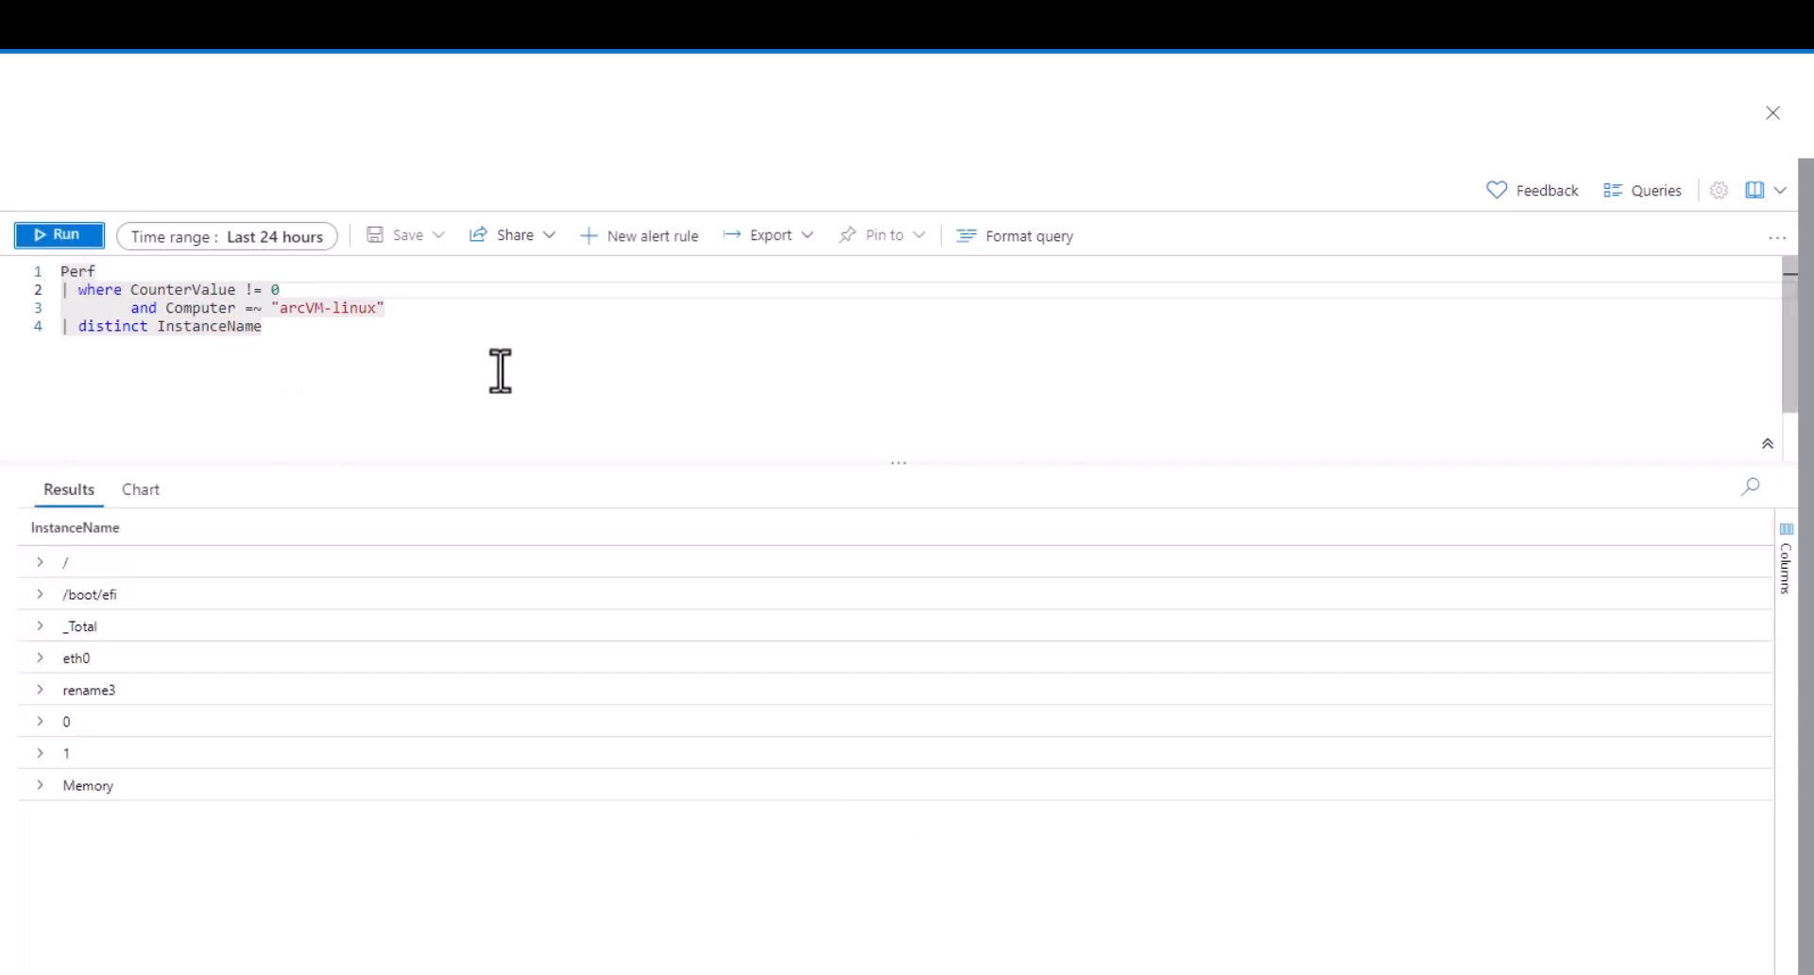
# Step: Run the Perf query with extend Total=CounterValue replacing Total(CounterValue)
pyautogui.click(58, 234)
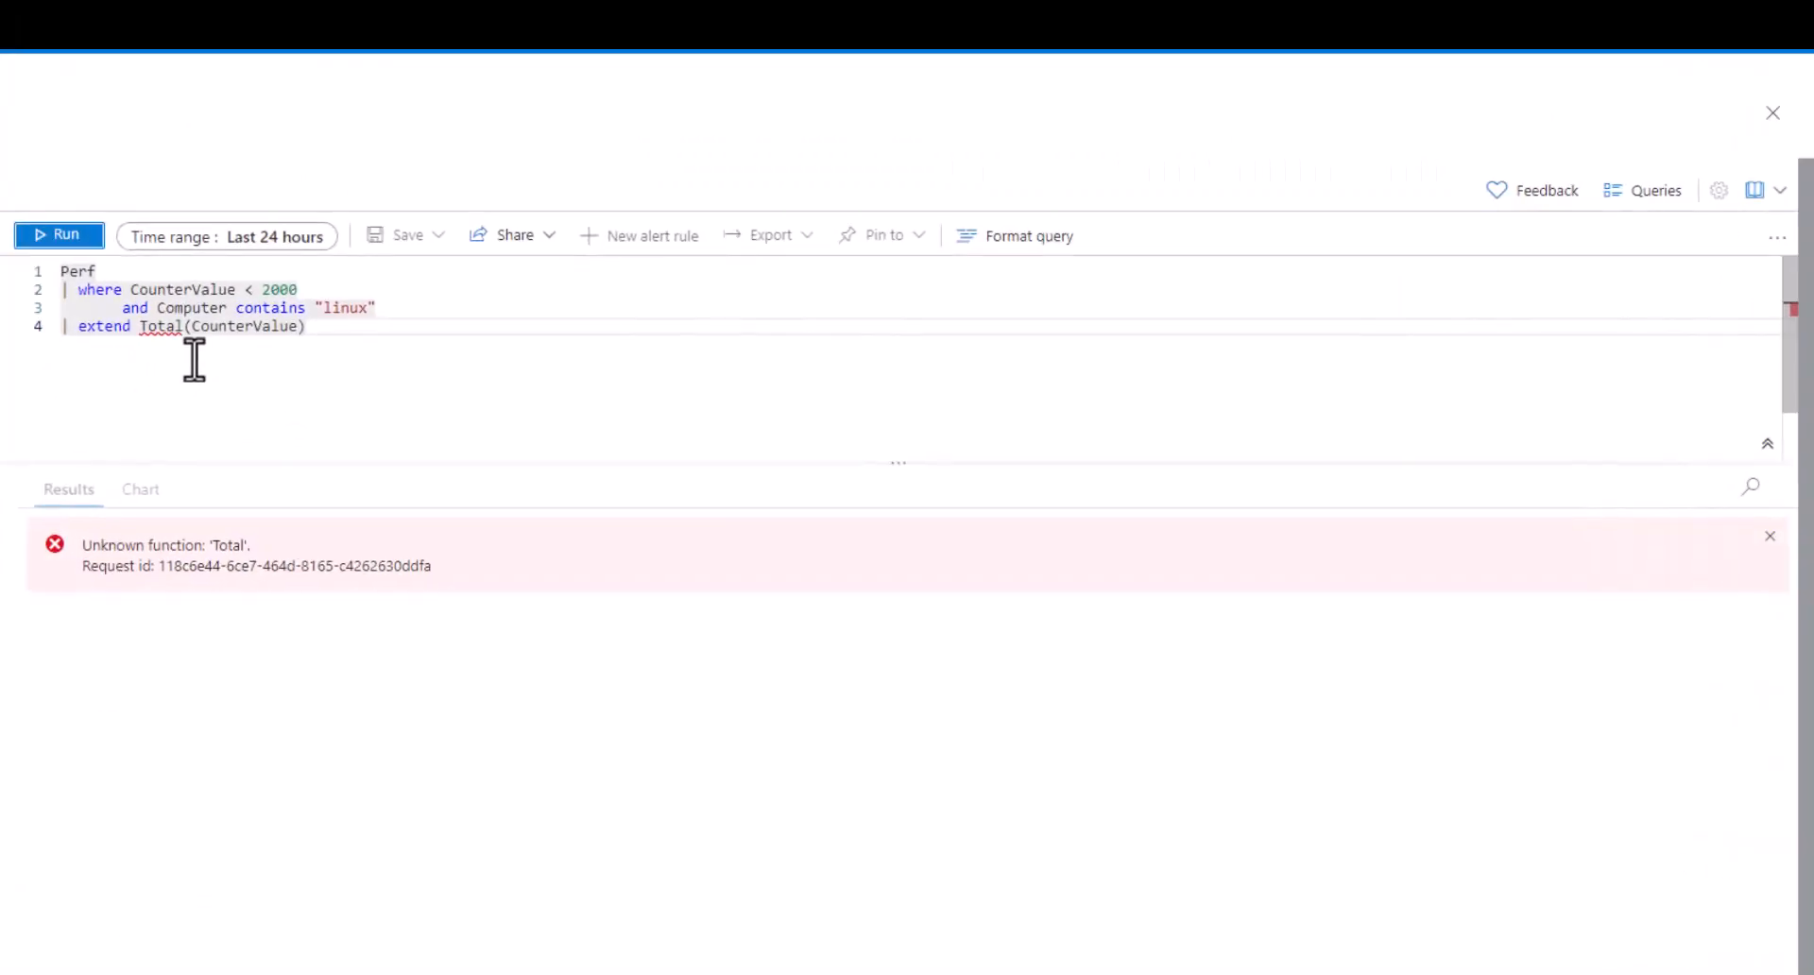
pyautogui.moveTo(366, 367)
pyautogui.write('=')
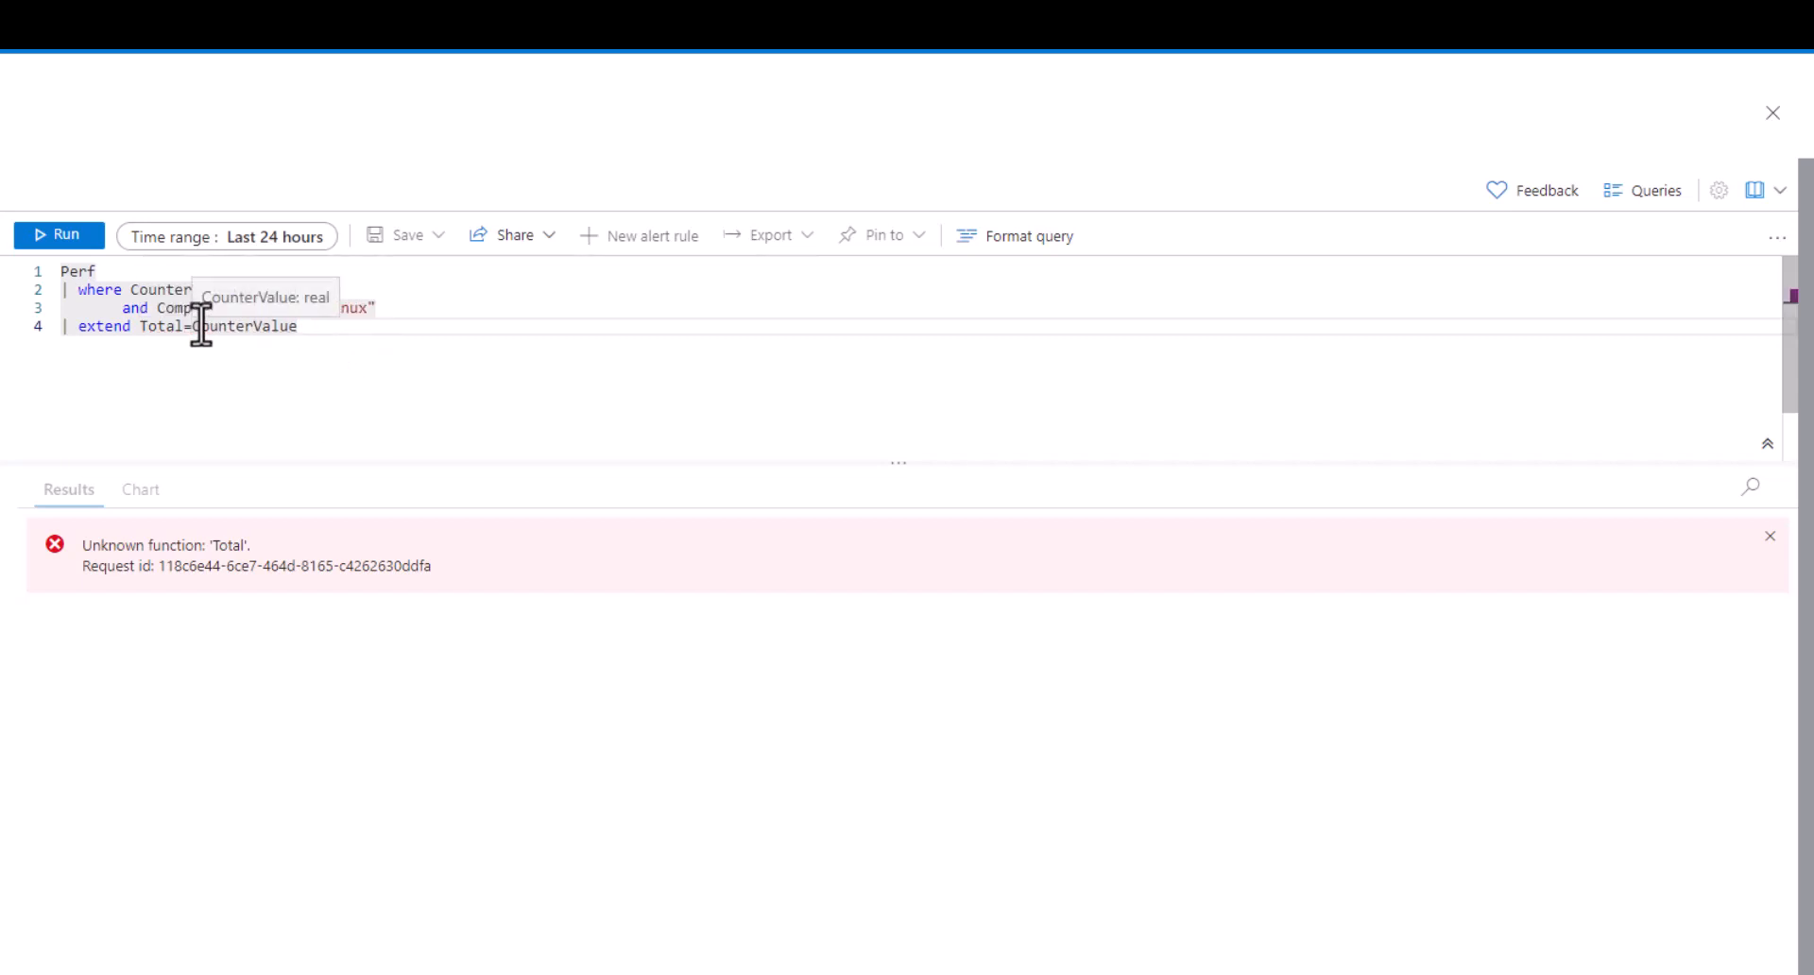
pyautogui.click(59, 234)
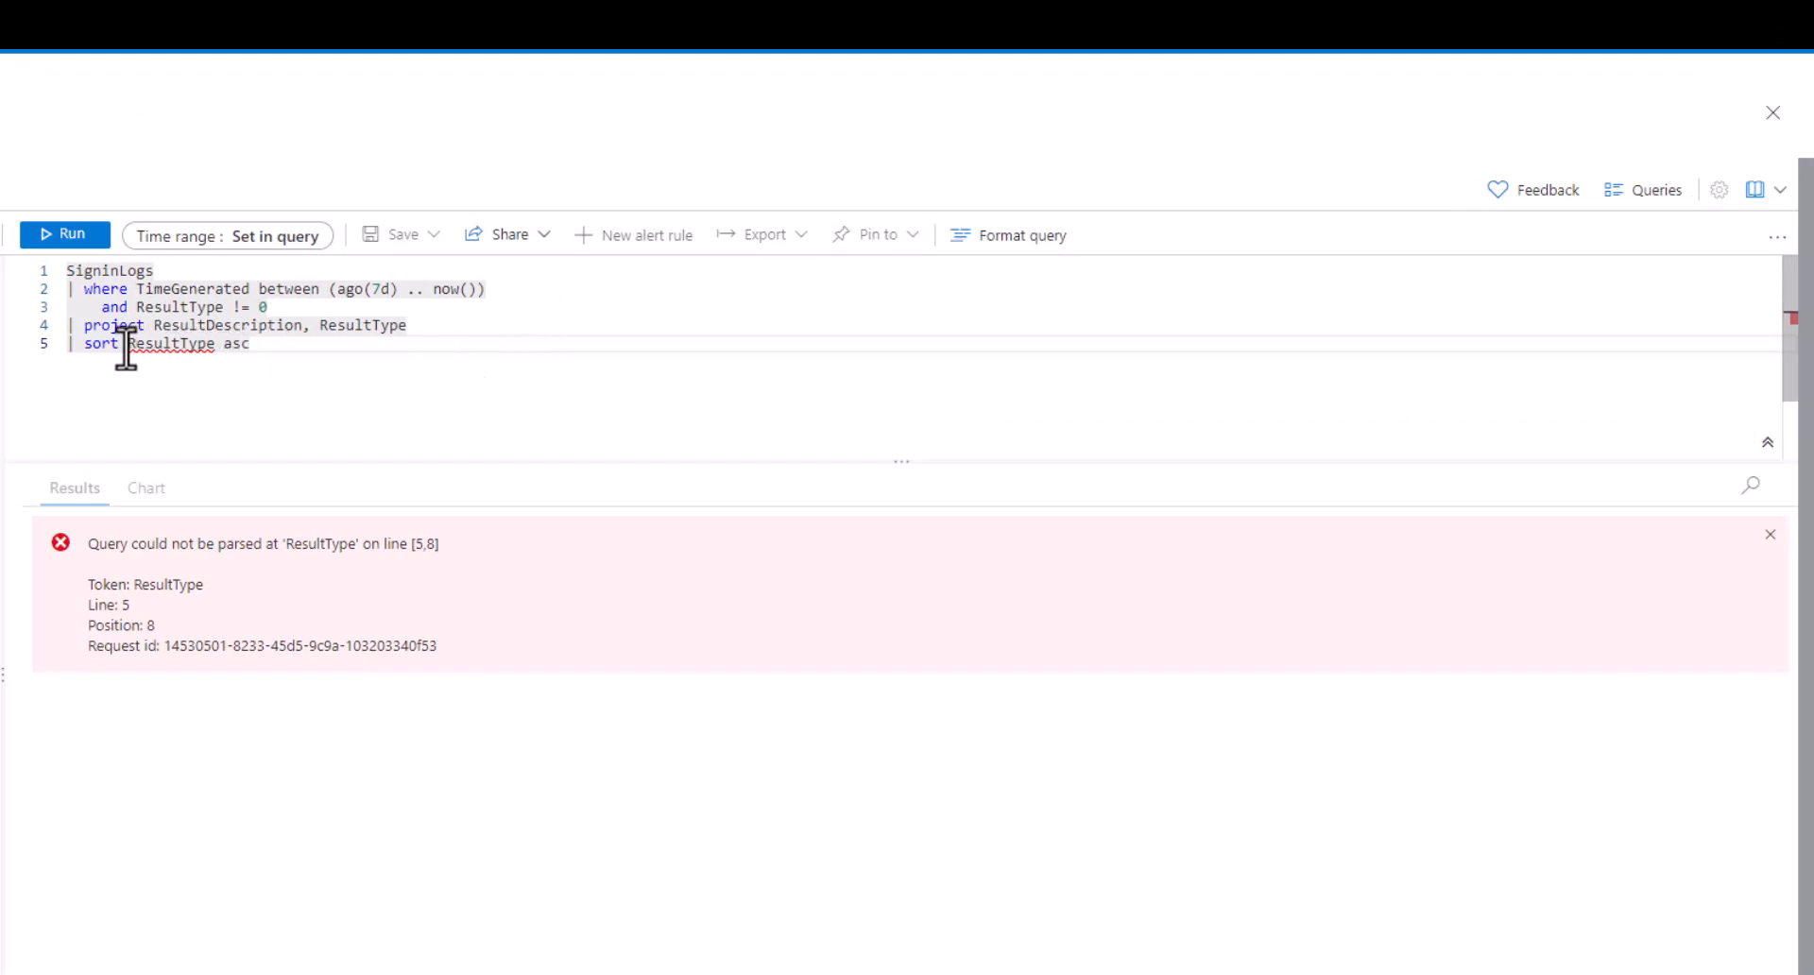
# Step: Complete sort by ResultType asc in the failed sign-ins query and run it
pyautogui.write('by')
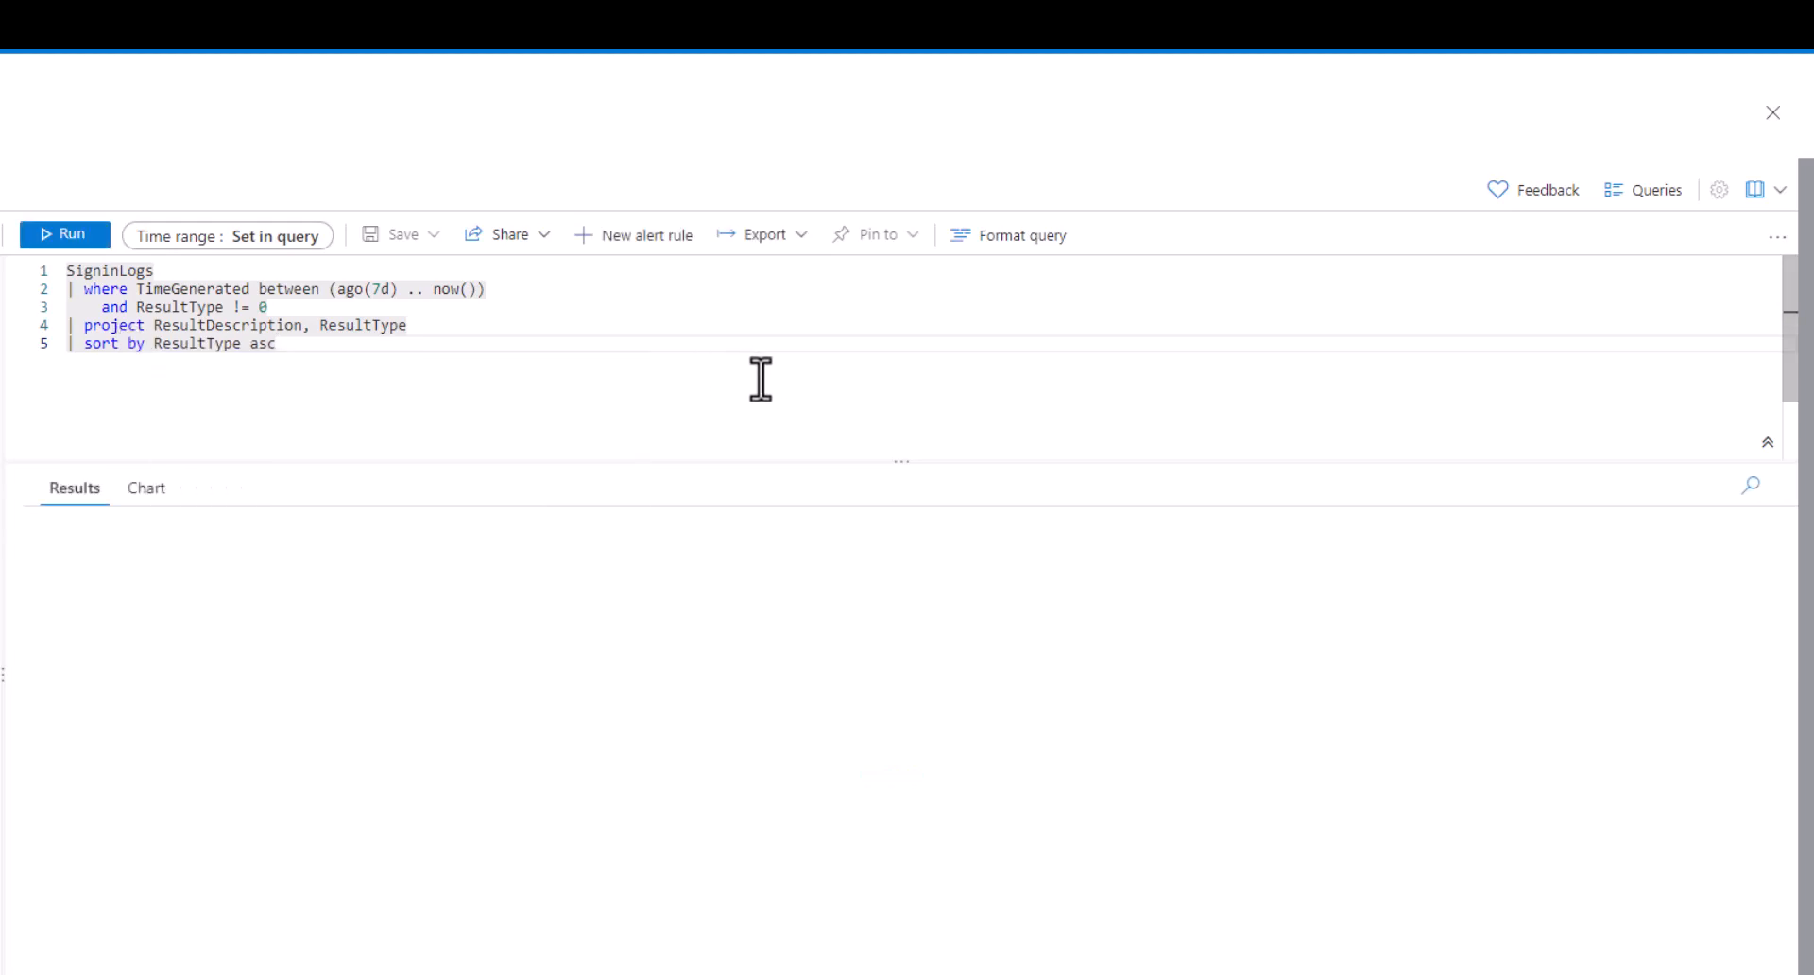
pyautogui.click(66, 233)
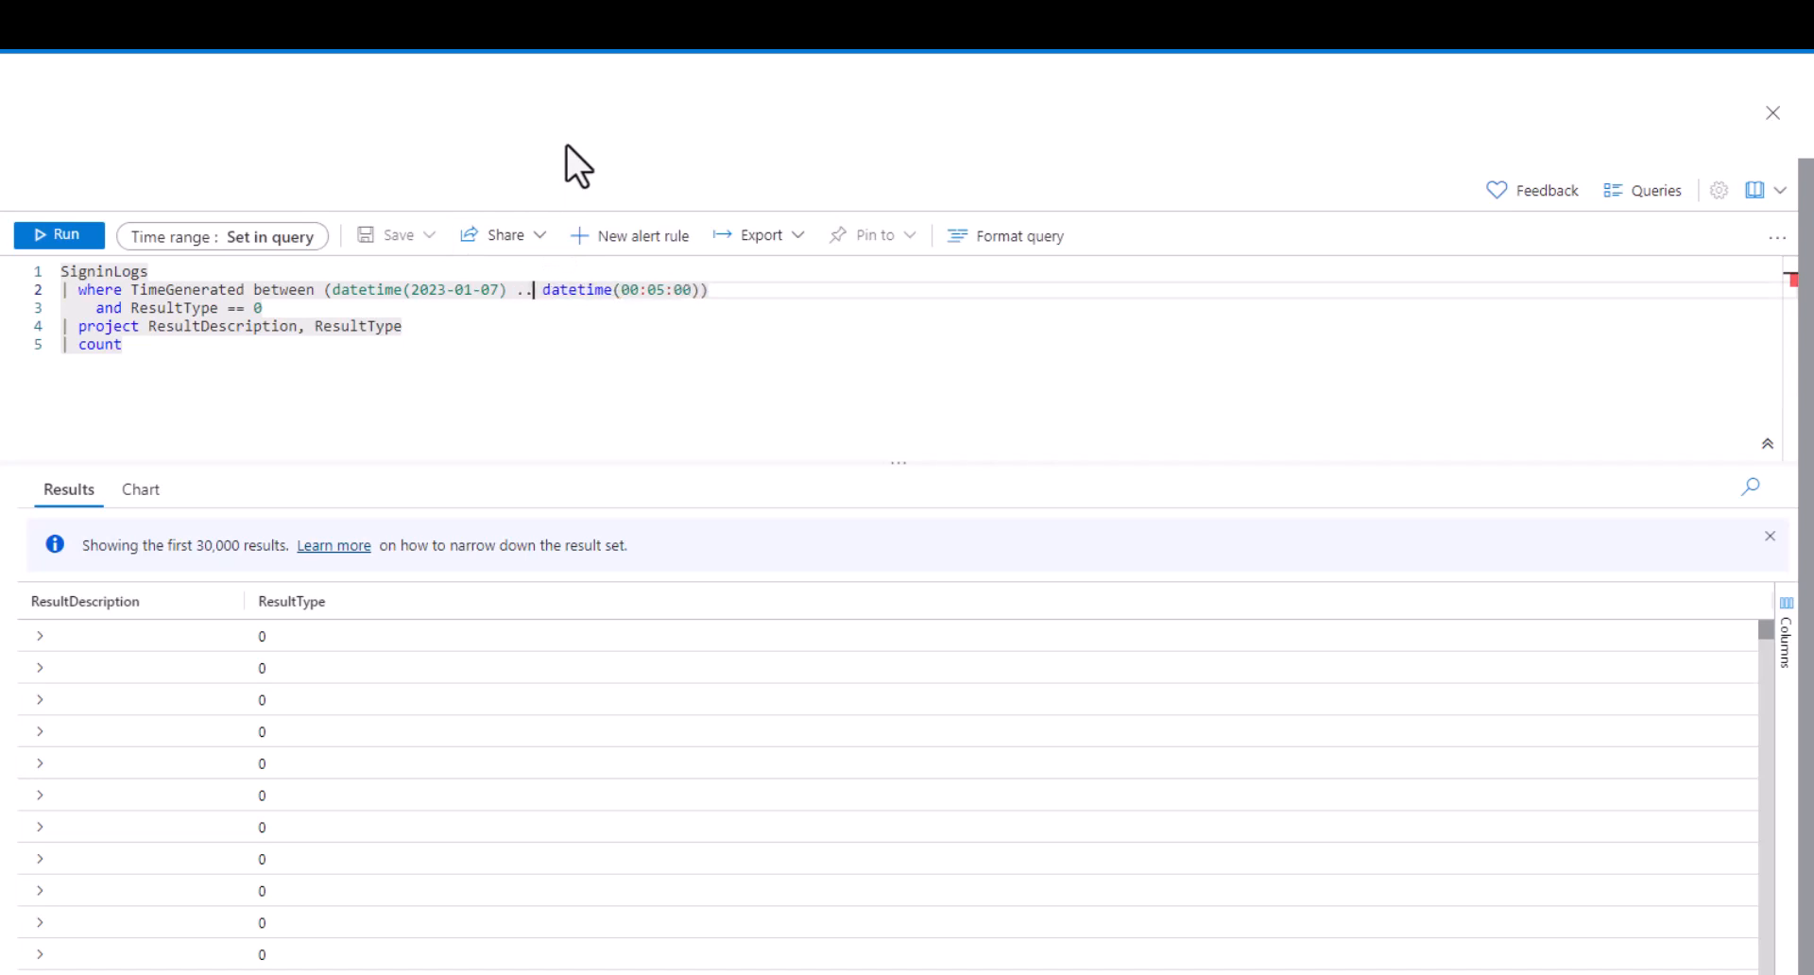
# Step: Run the successful sign-ins query with the corrected datetime range and ResultType == 0 filter
pyautogui.click(56, 234)
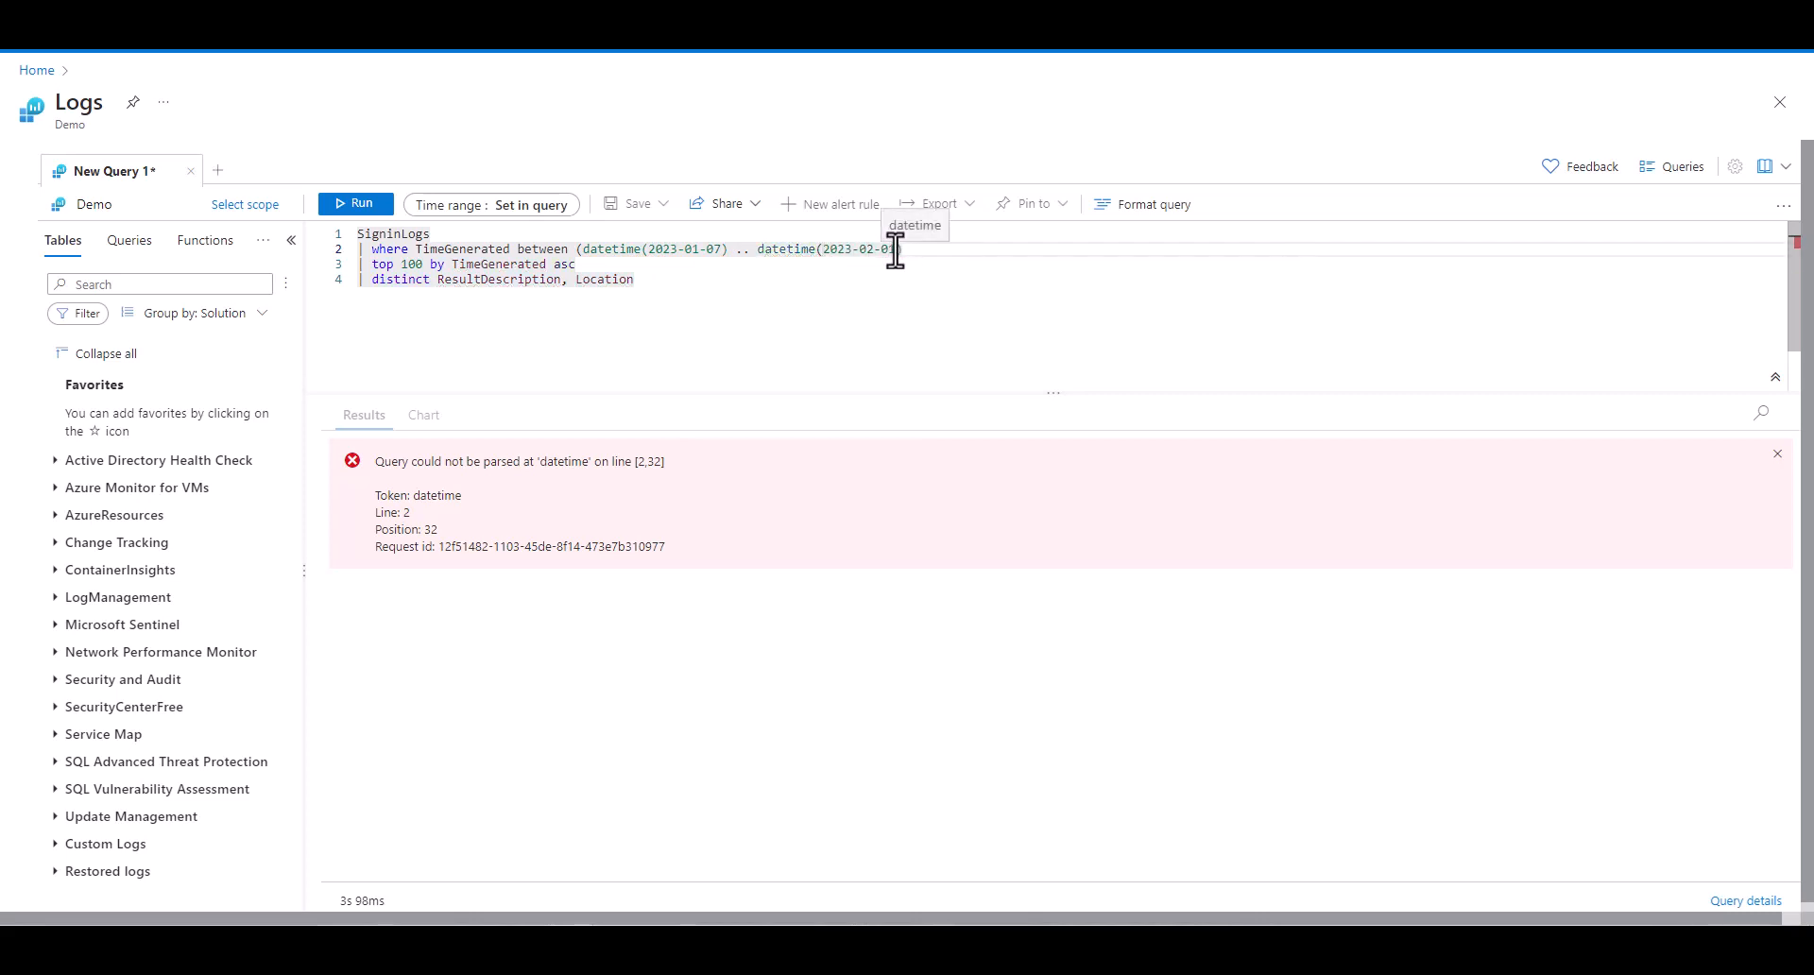
# Step: Edit the malformed end date of the datetime() range in the top-100 sign-ins query
pyautogui.click(355, 202)
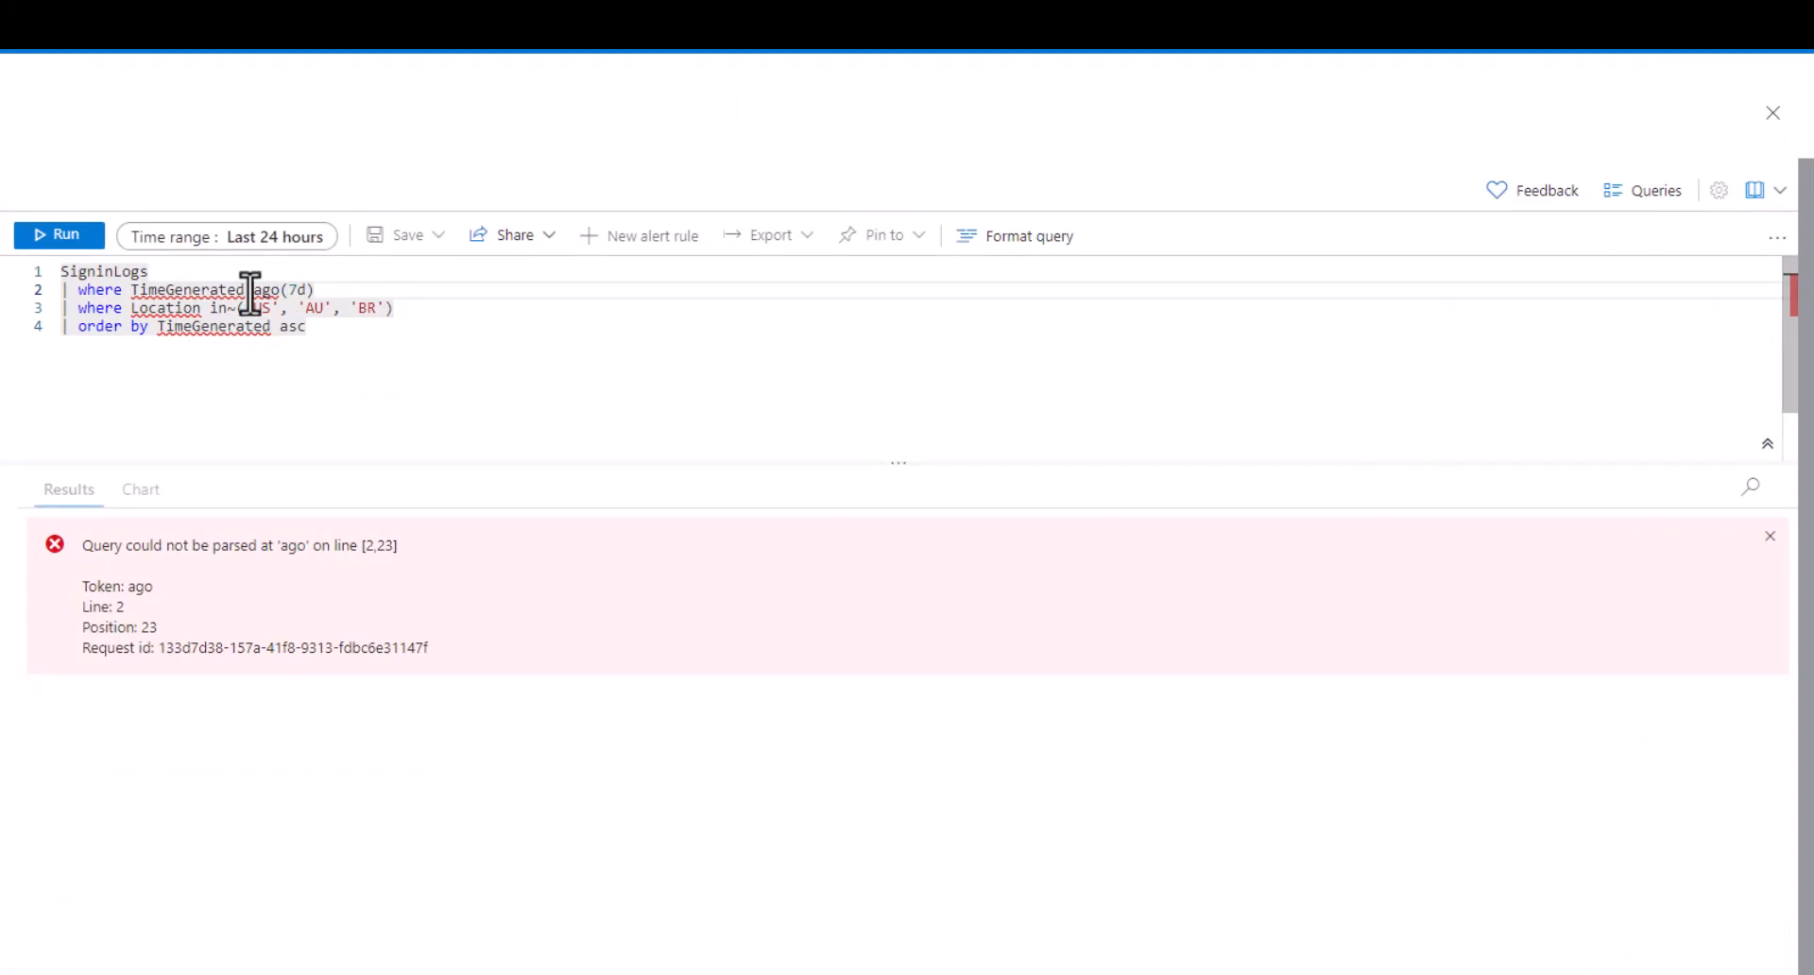
# Step: Run the US, AU, BR sign-ins query with >= added before ago(7d)
pyautogui.click(57, 235)
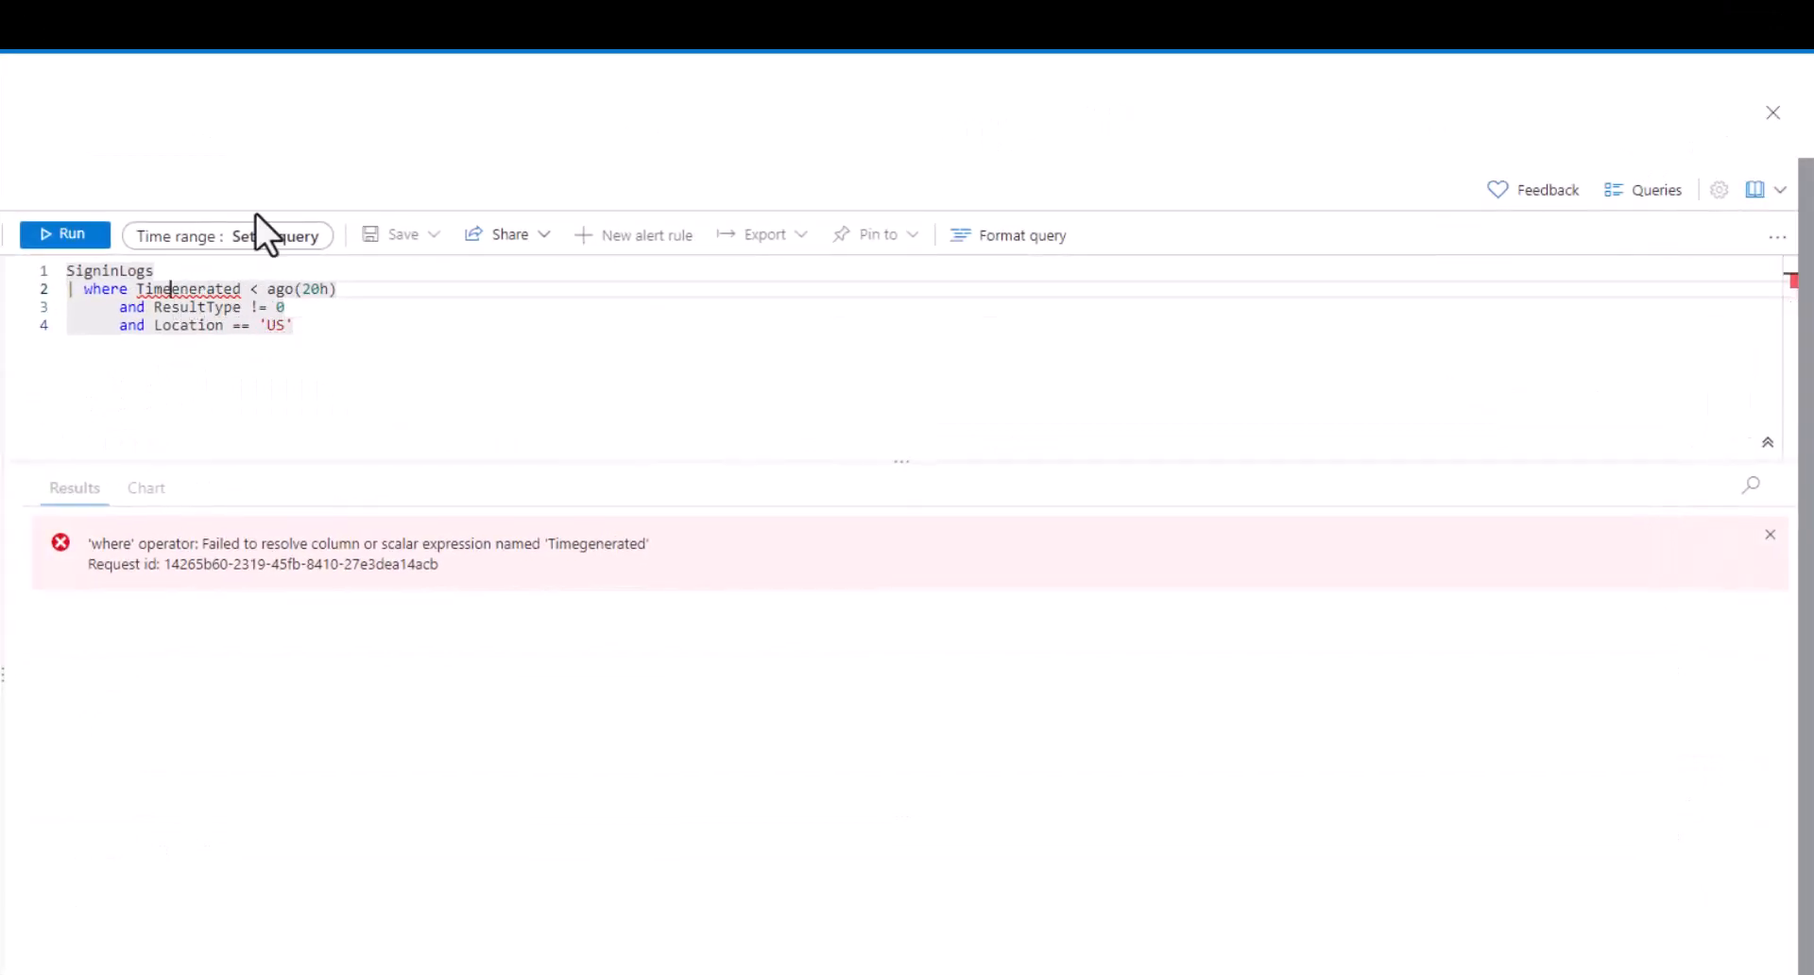
# Step: Run the failed US sign-ins query with Timegenerated corrected to TimeGenerated
pyautogui.click(64, 232)
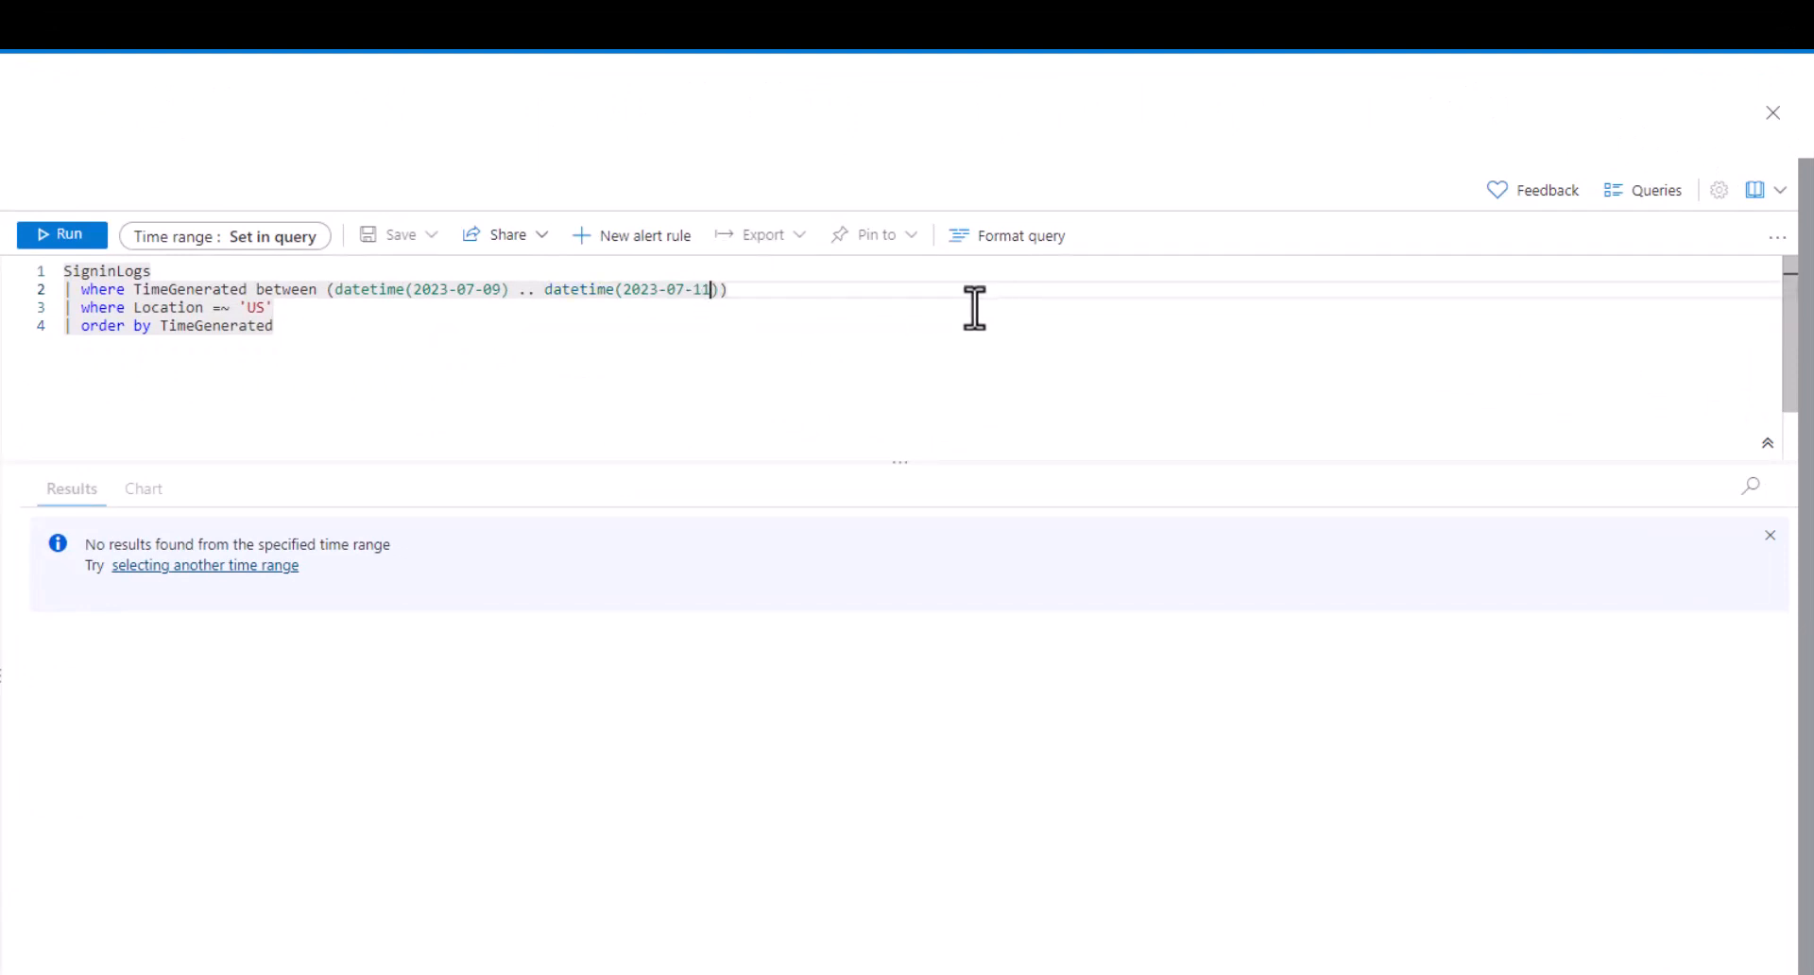
pyautogui.moveTo(371, 274)
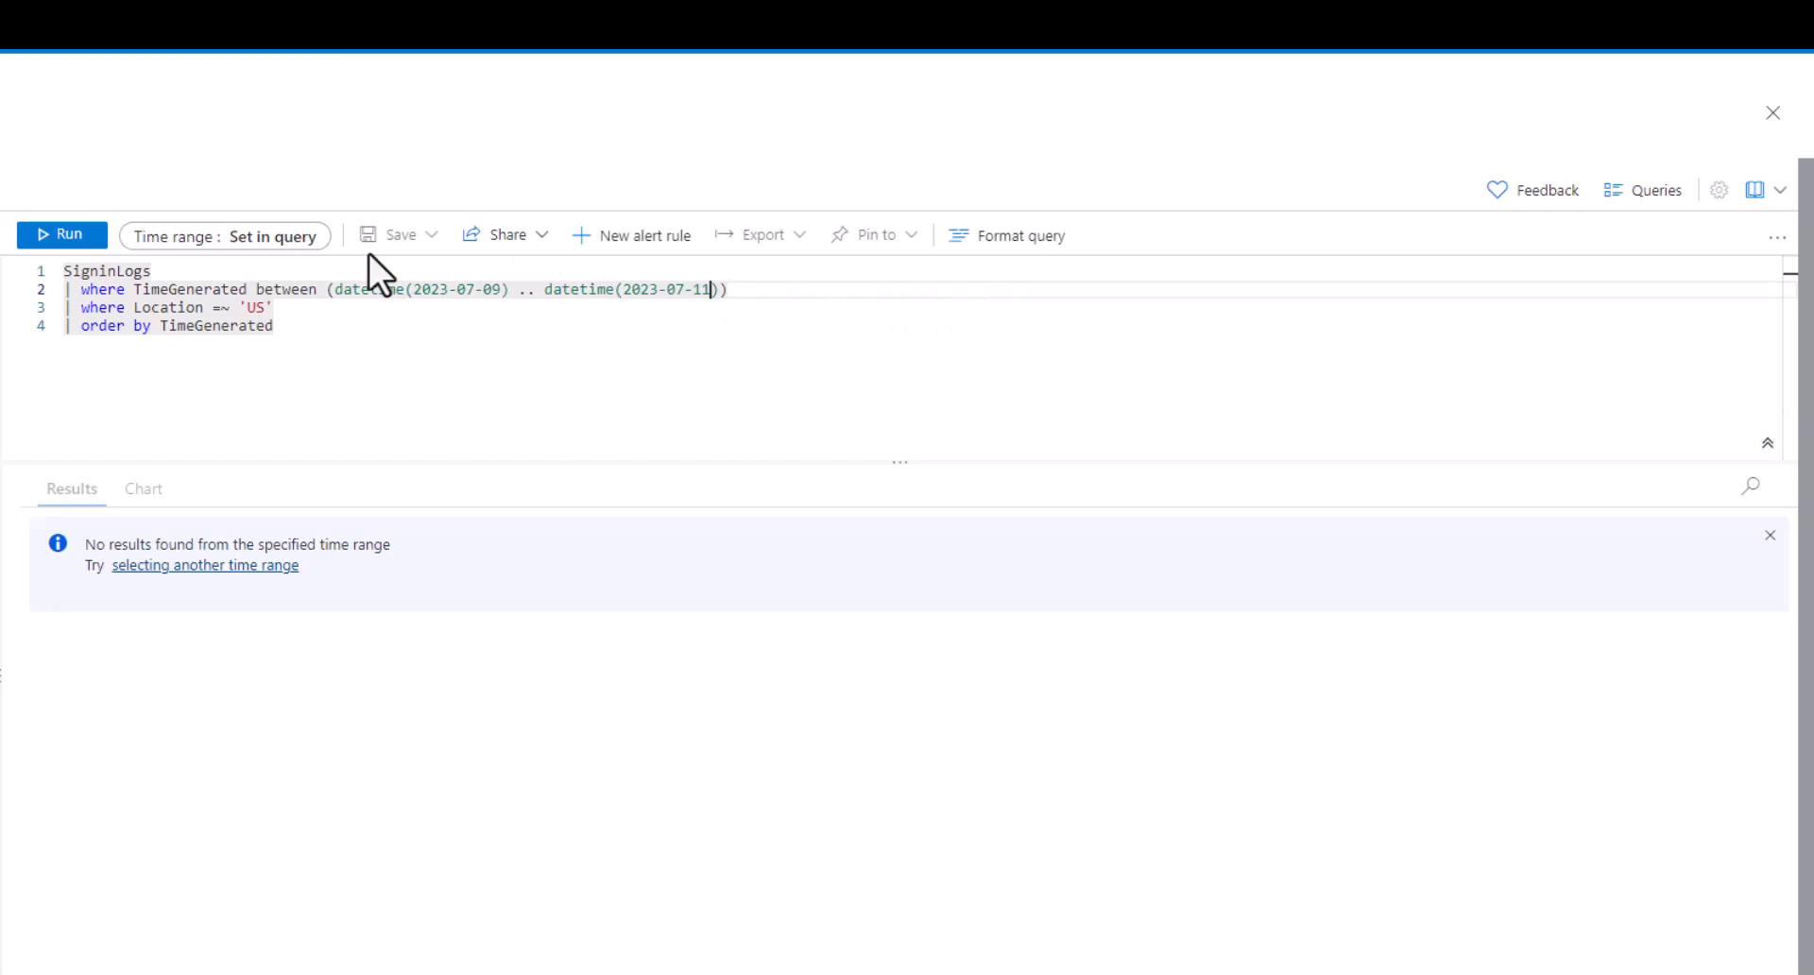
# Step: Run the corrected US sign-ins query for 2023-07-09 to 2023-07-11, returning no results
pyautogui.click(62, 234)
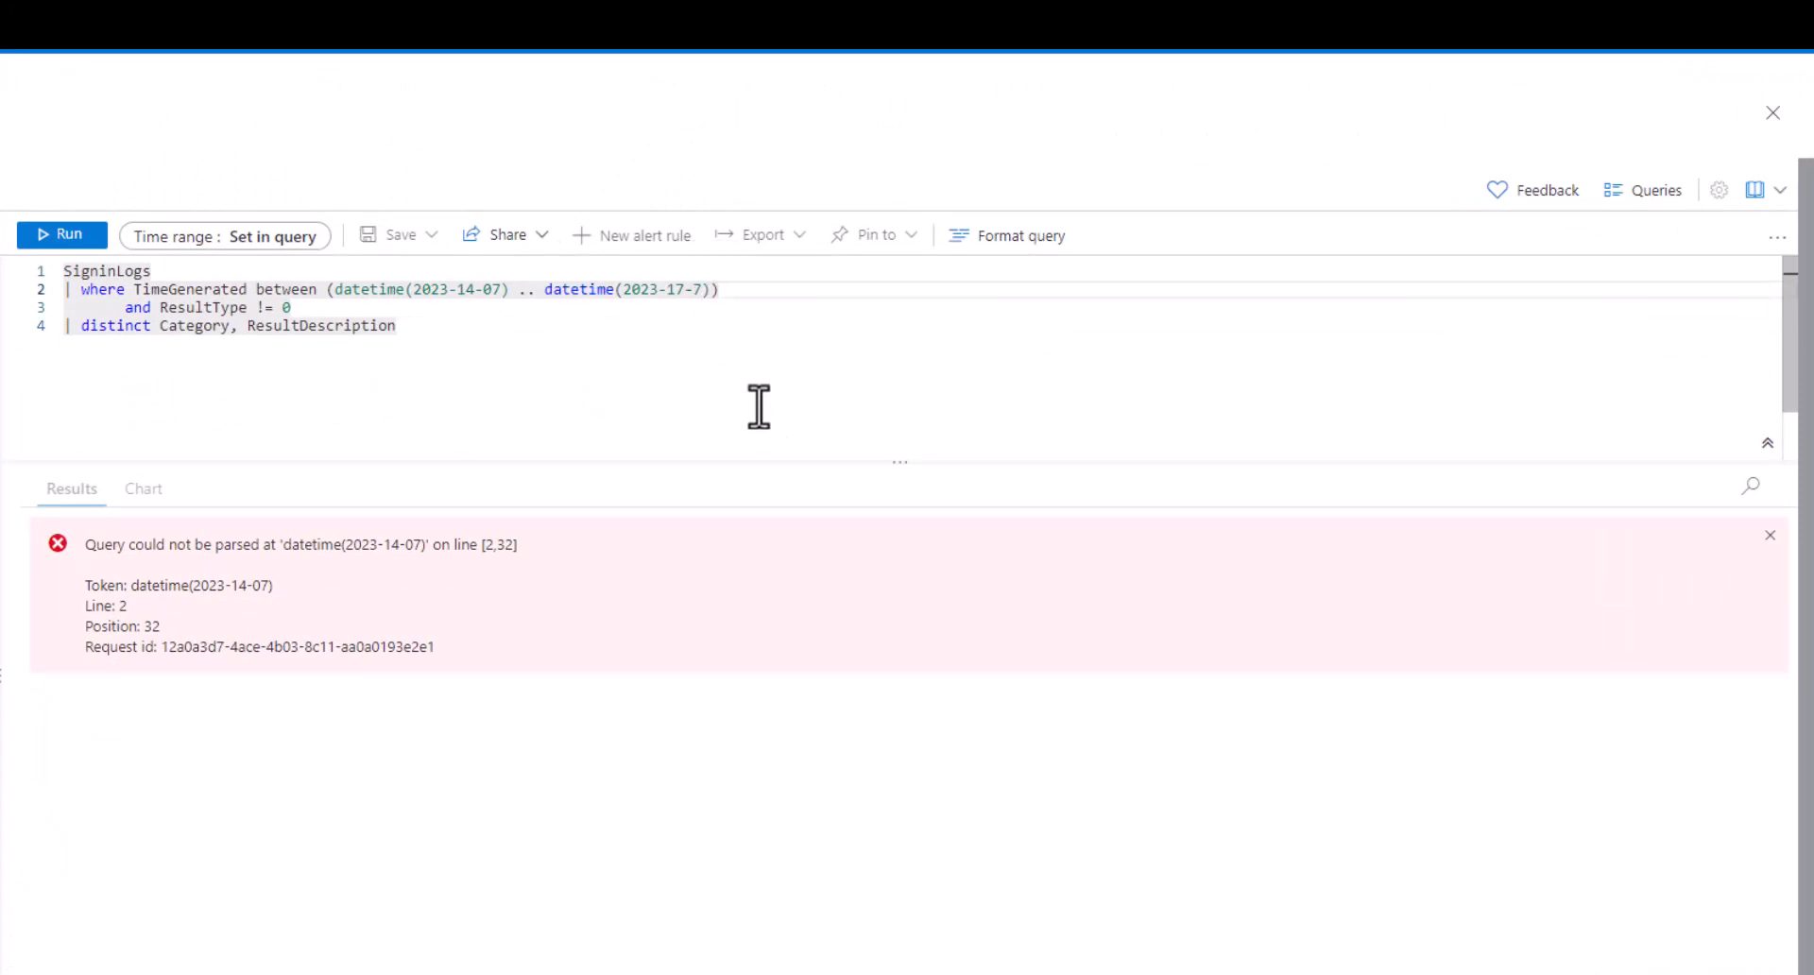
# Step: Rewrite the datetime() literals on line 2 in valid yyyy-MM-dd order and run the query
pyautogui.click(669, 289)
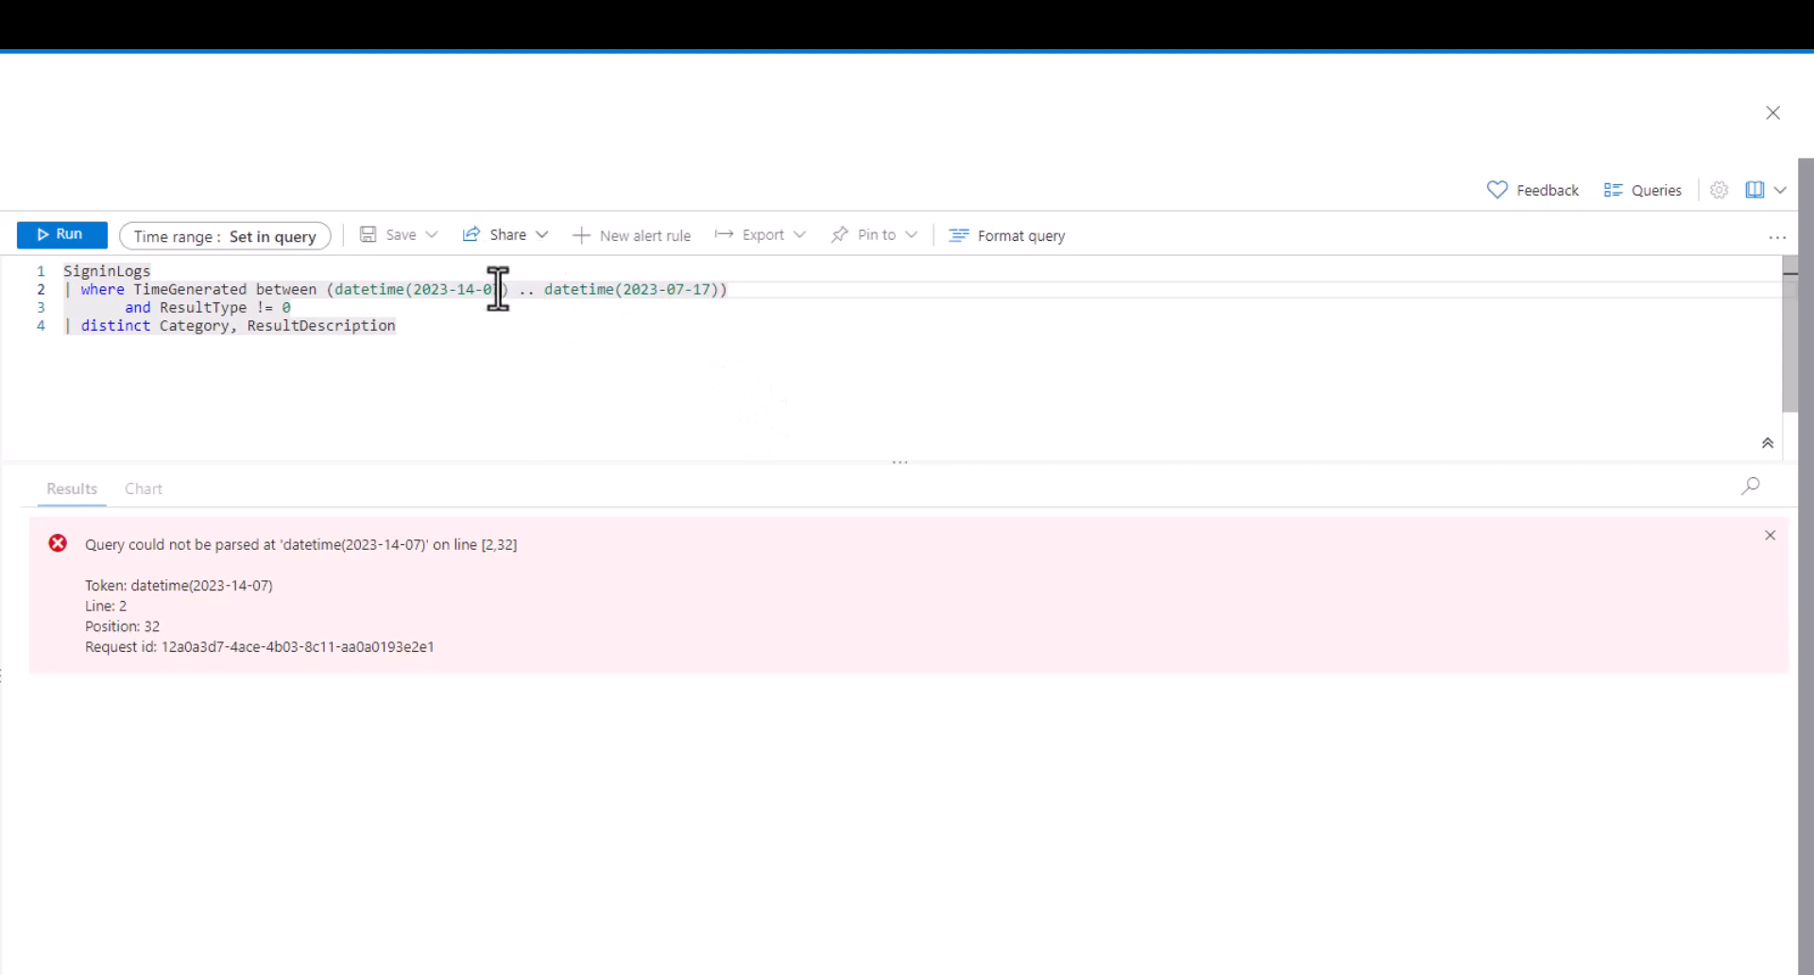
pyautogui.write('14')
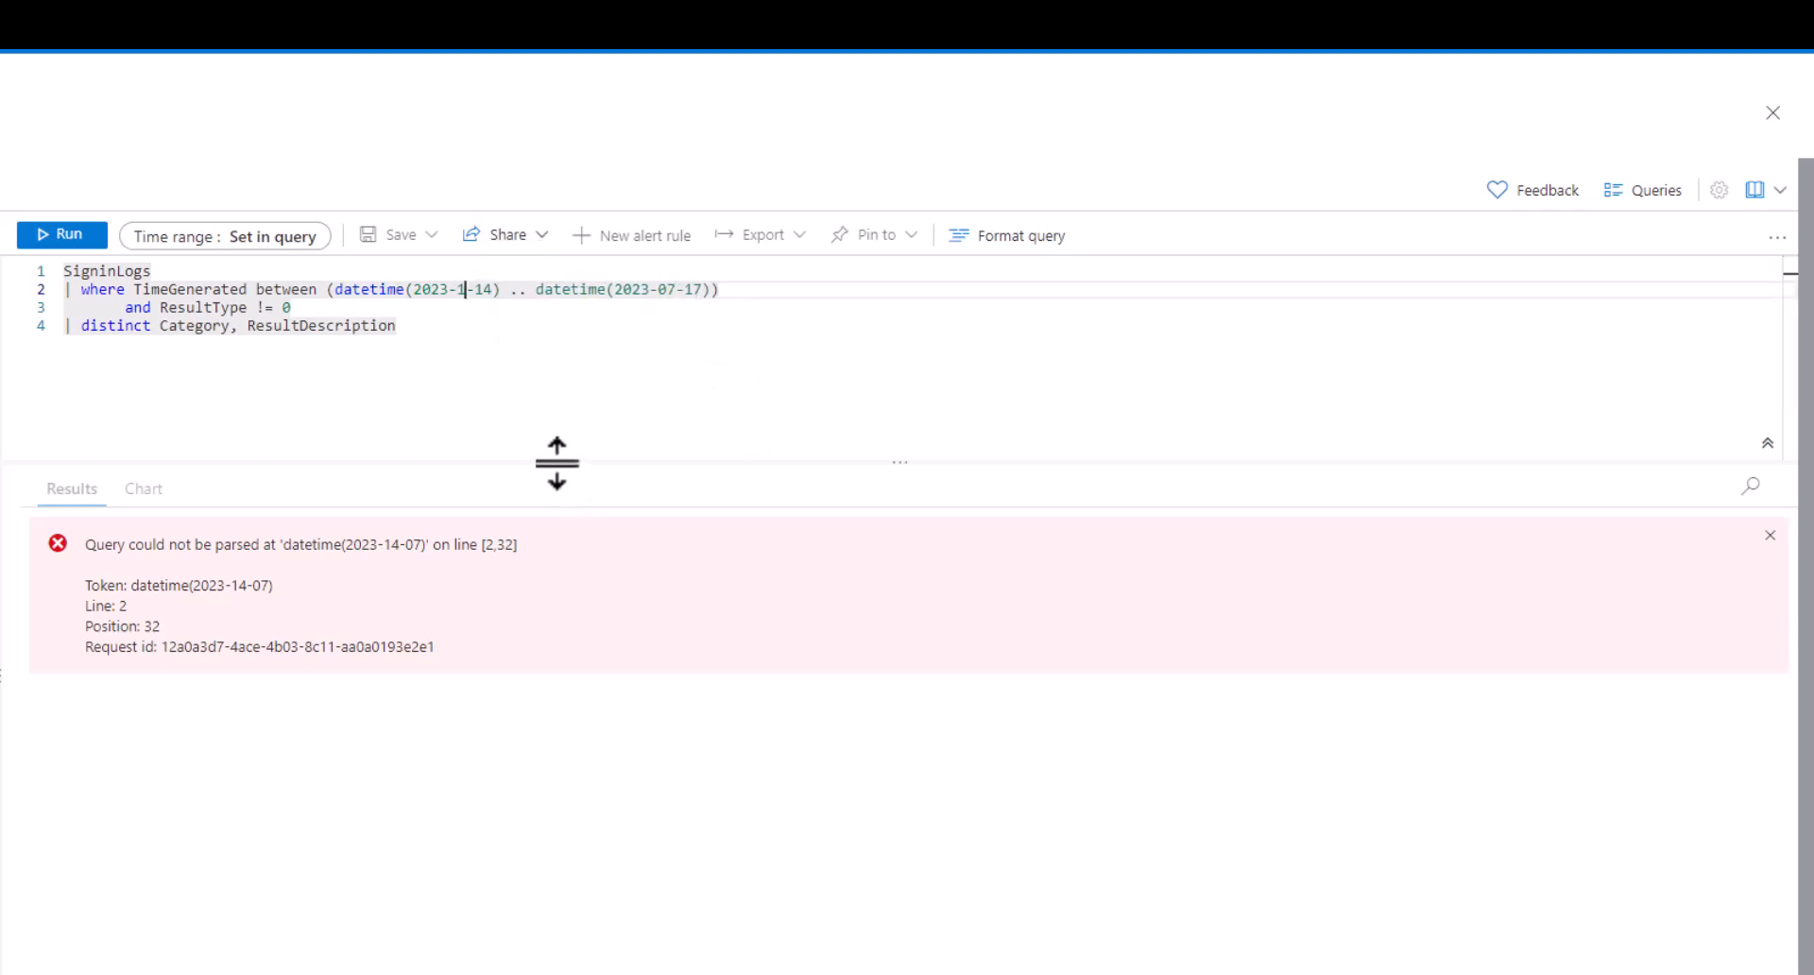
pyautogui.click(53, 232)
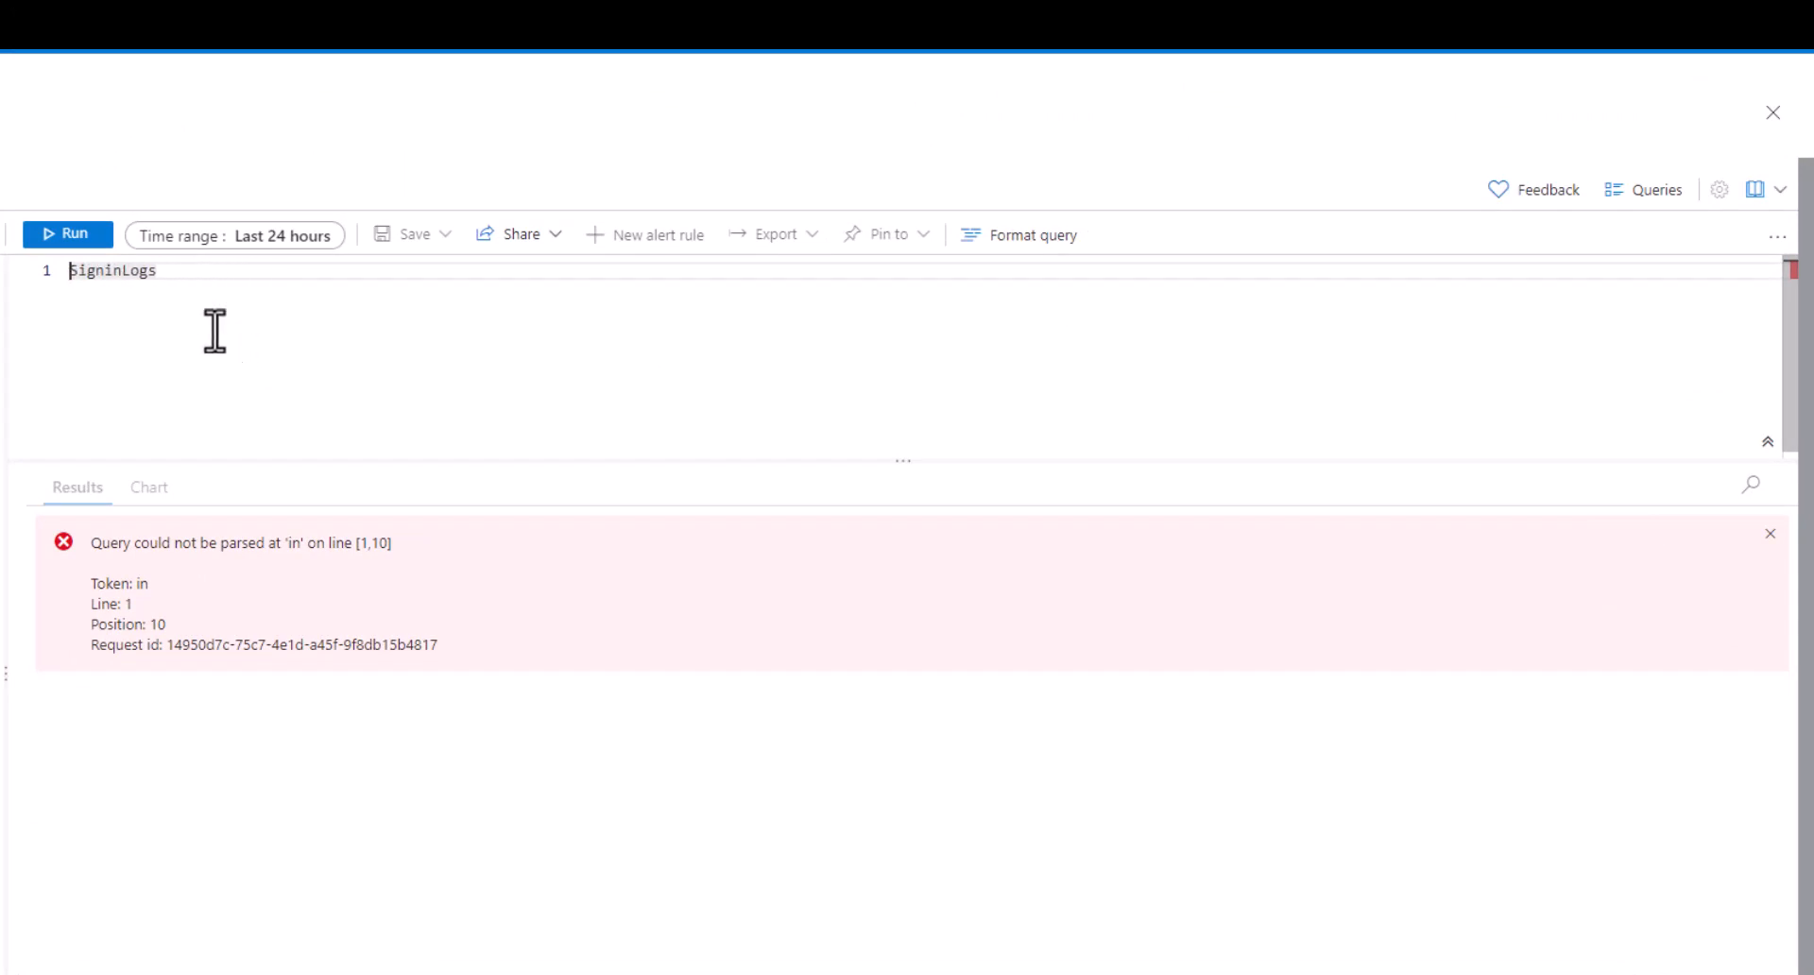
# Step: Reduce the query to SigninLogs | search * and run it across all records
pyautogui.click(167, 270)
pyautogui.write('| search *')
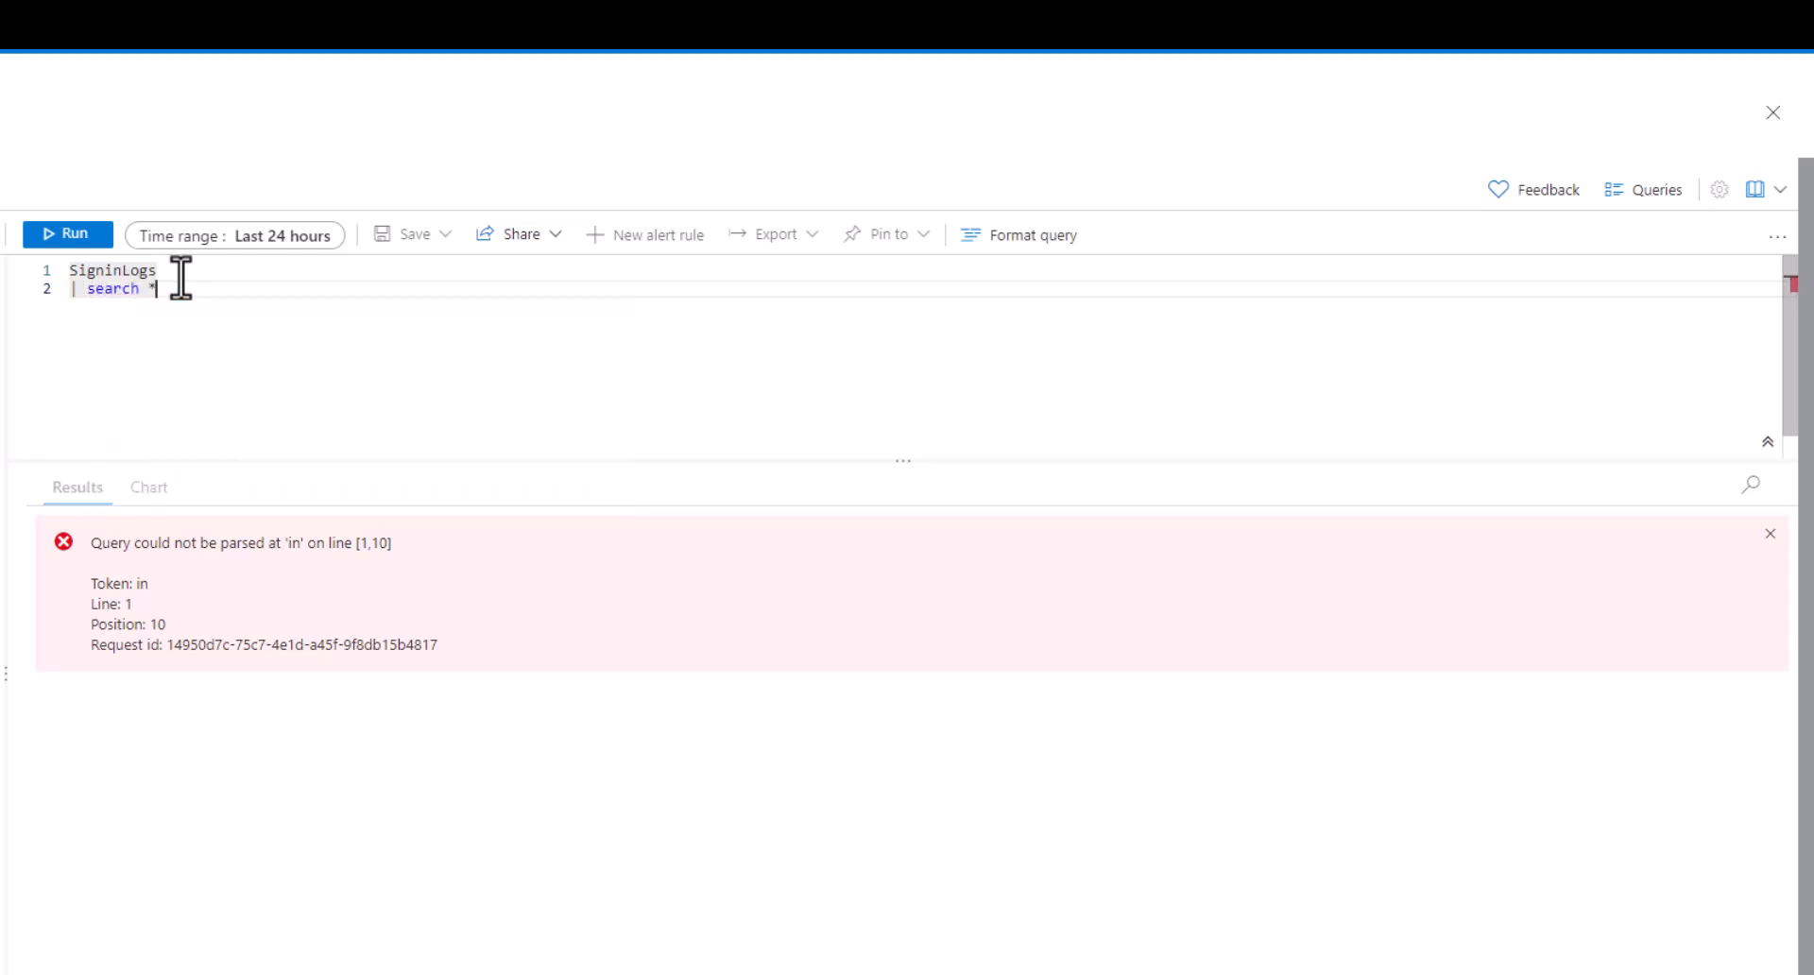
pyautogui.click(66, 232)
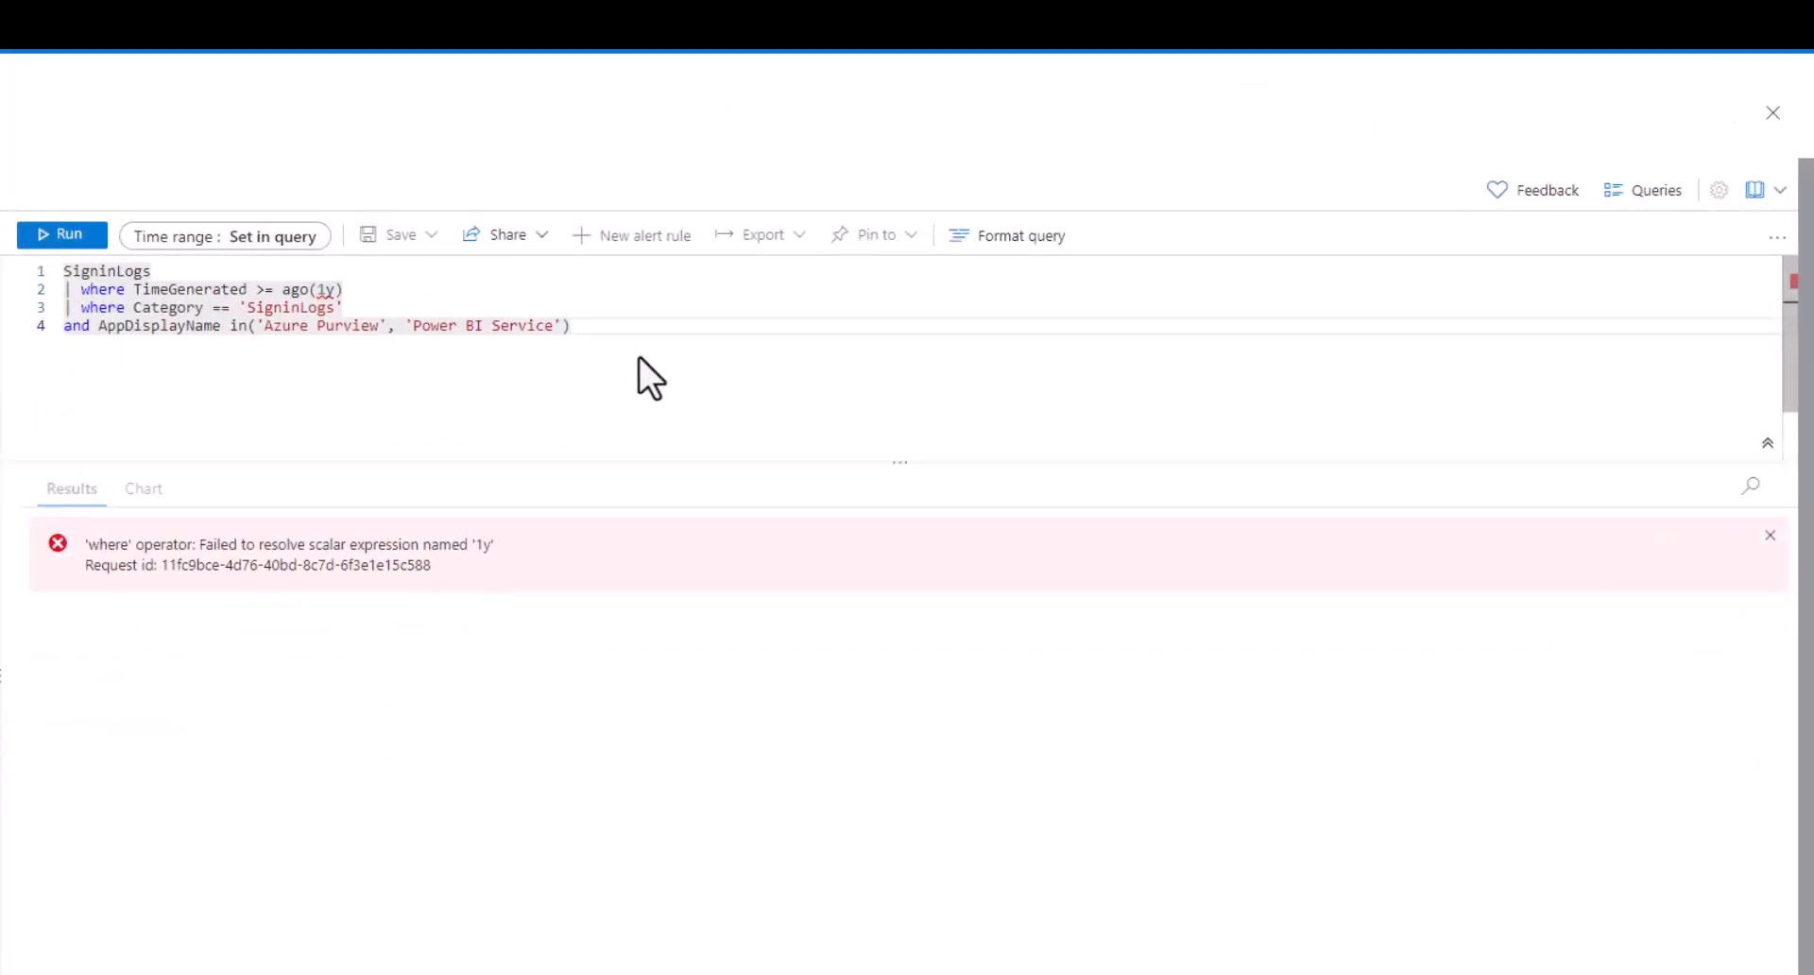
pyautogui.moveTo(631, 359)
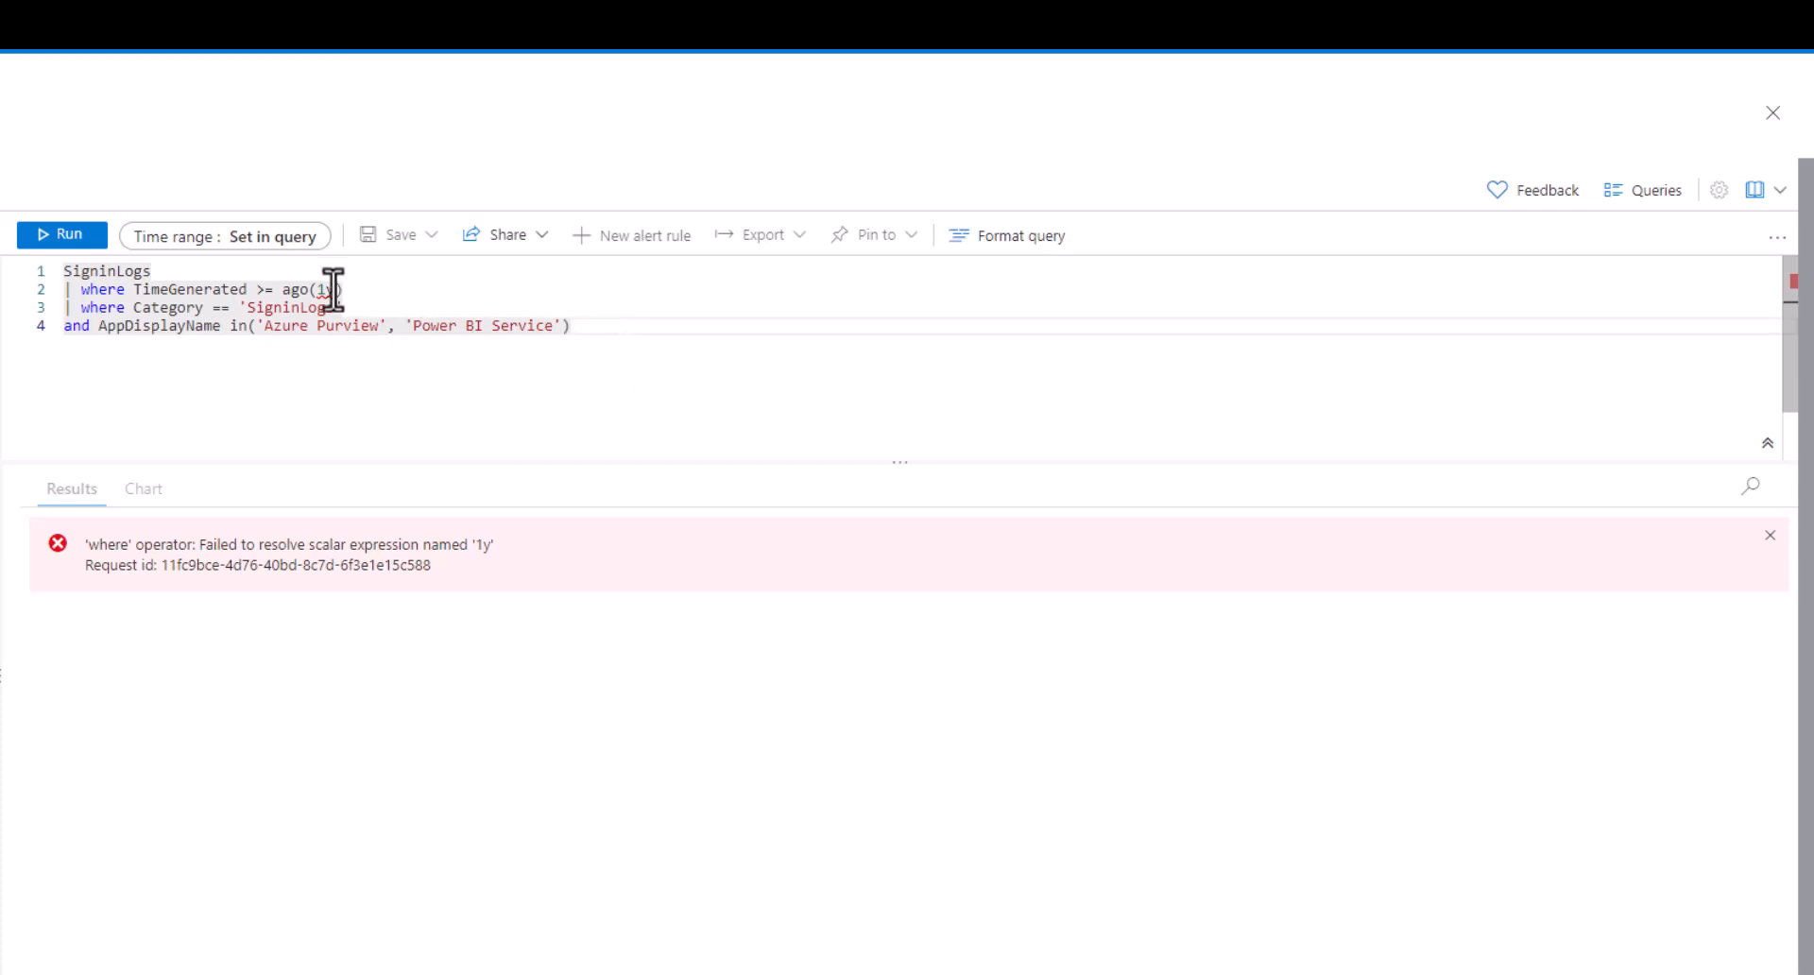
# Step: Replace ago(1y) with ago(365d) in the sign-ins filter and run the query
pyautogui.press('Backspace')
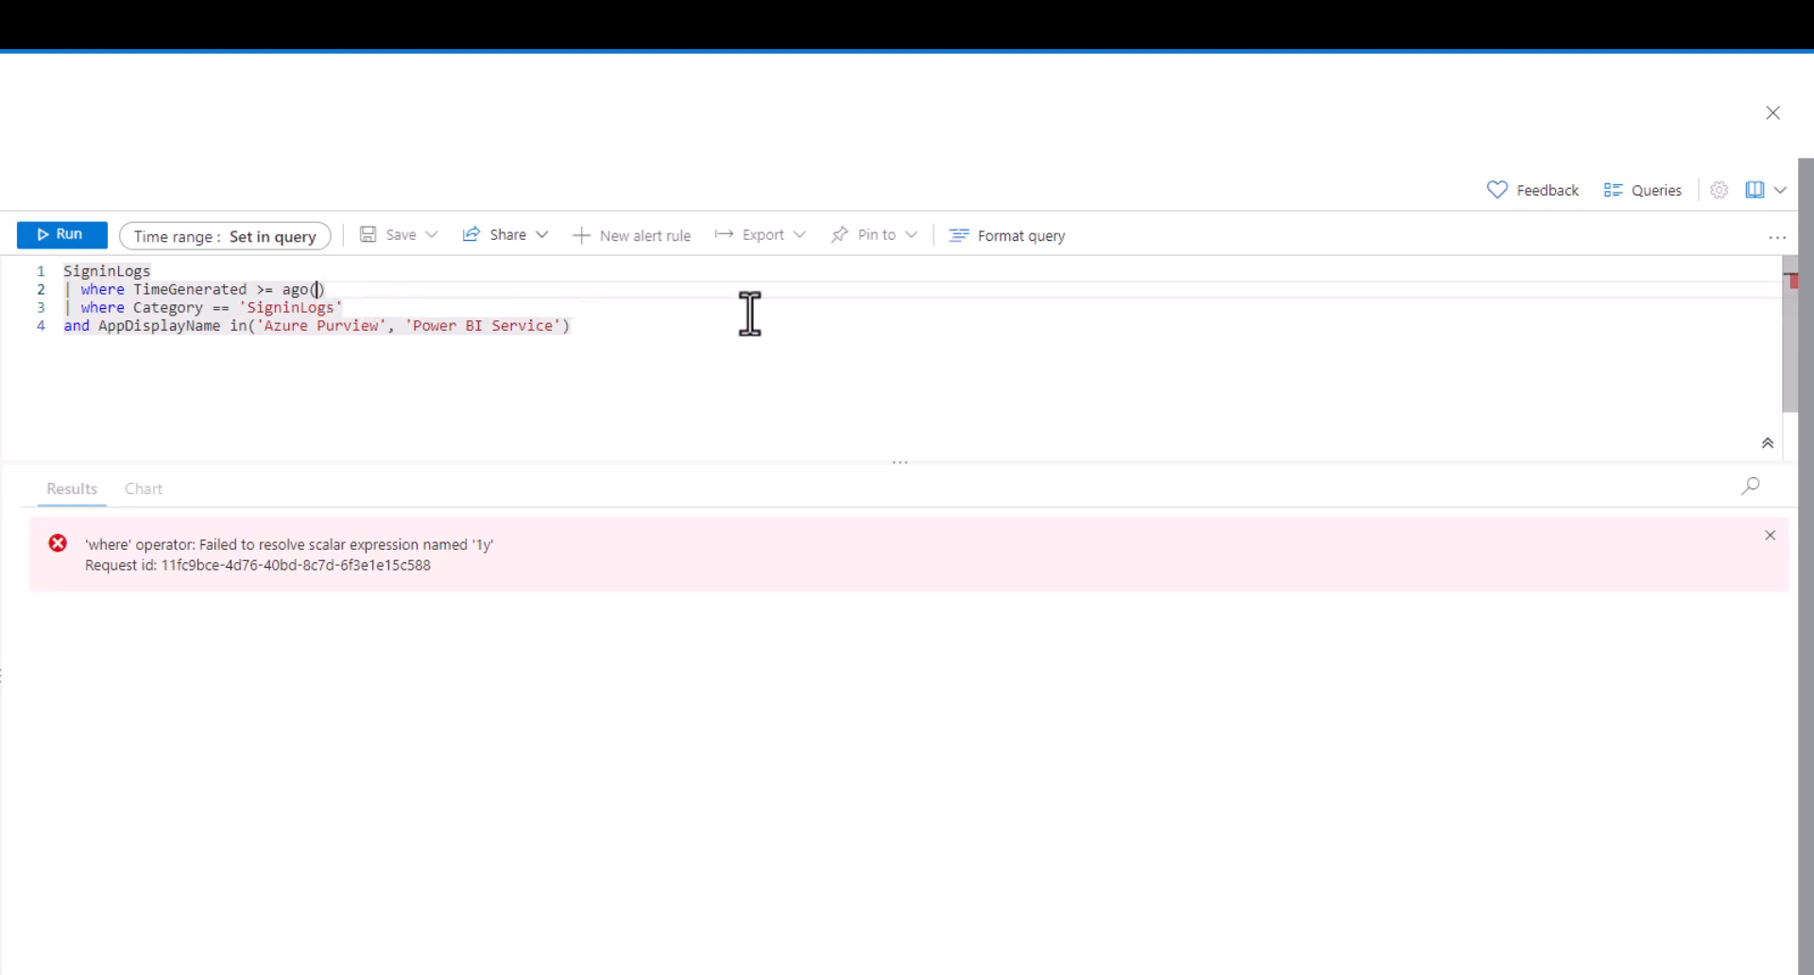
pyautogui.write('365d')
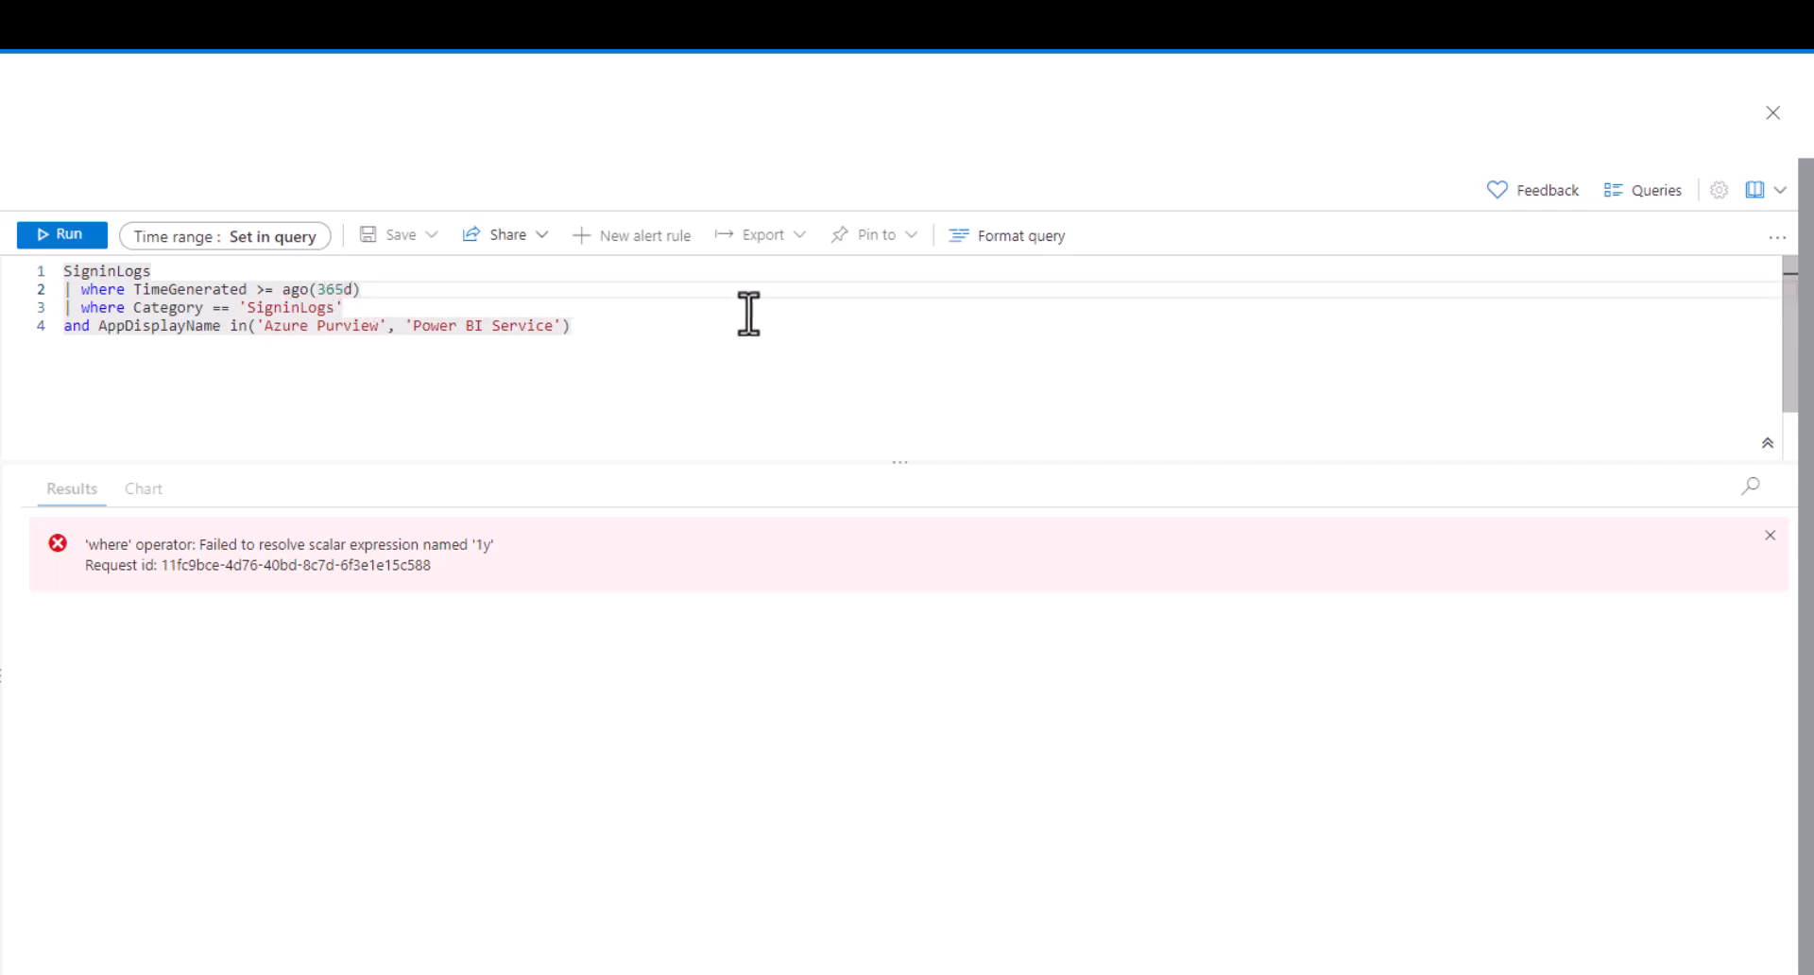
pyautogui.click(58, 235)
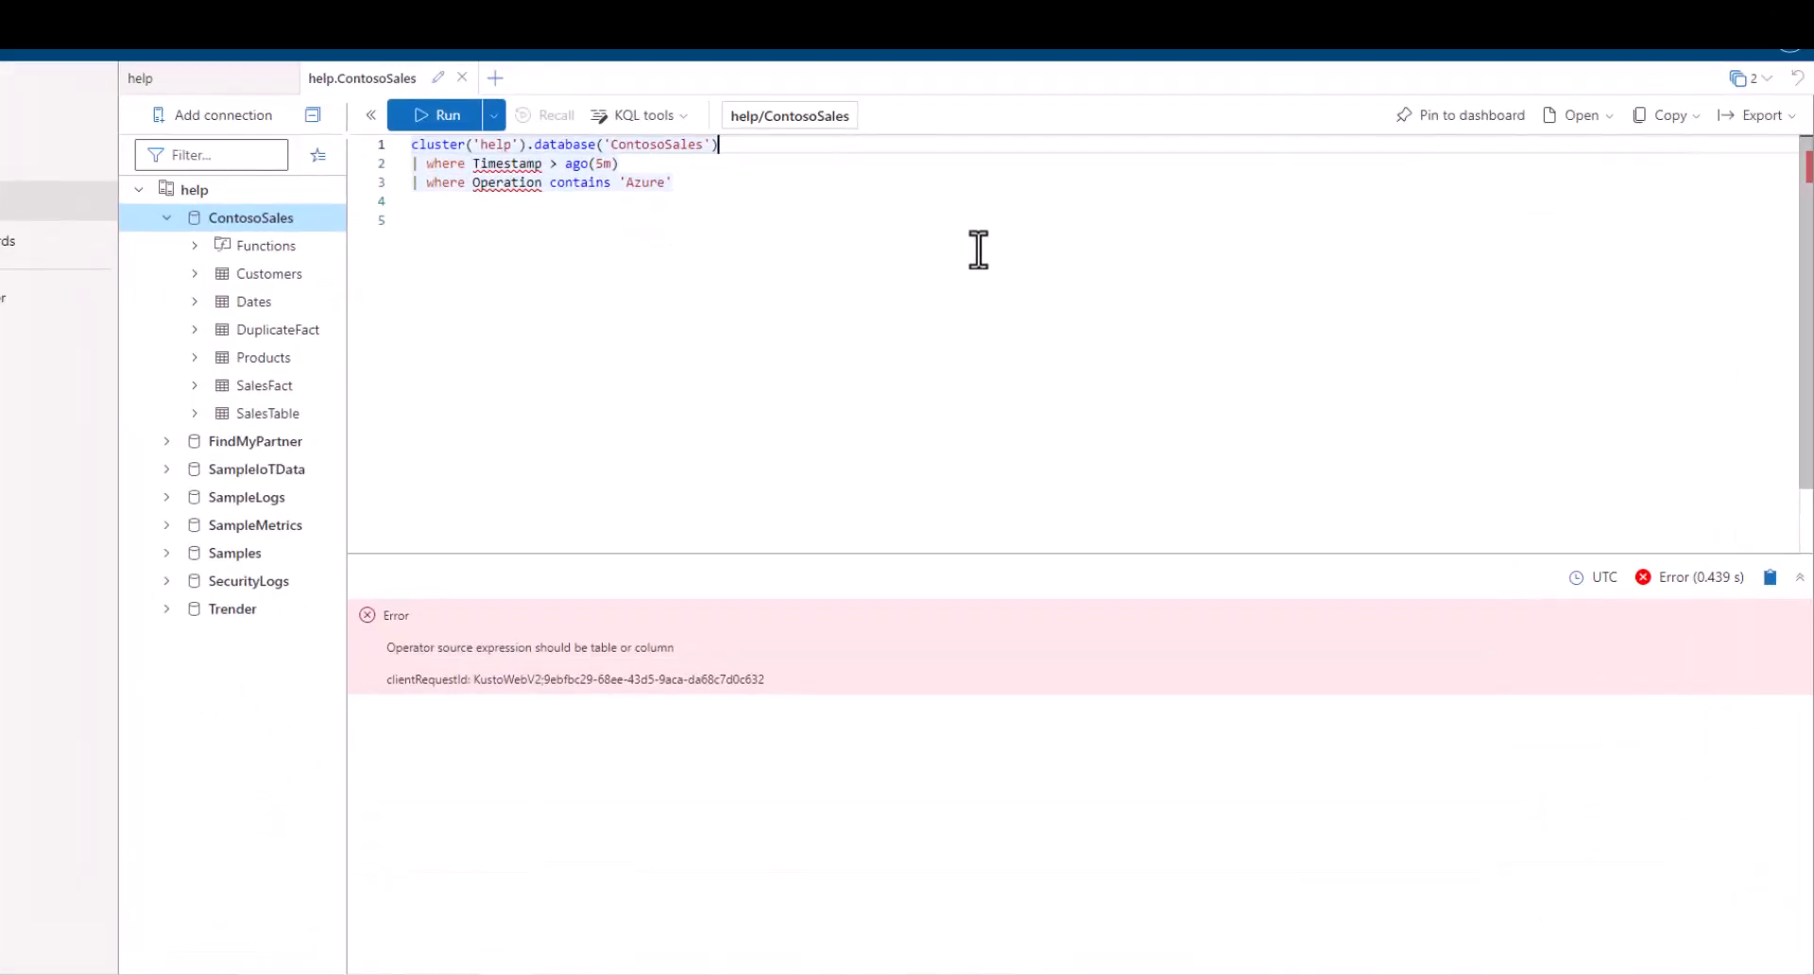
# Step: Append .Customers after database('ContosoSales') so the query targets the Customers table
pyautogui.write('.Customers')
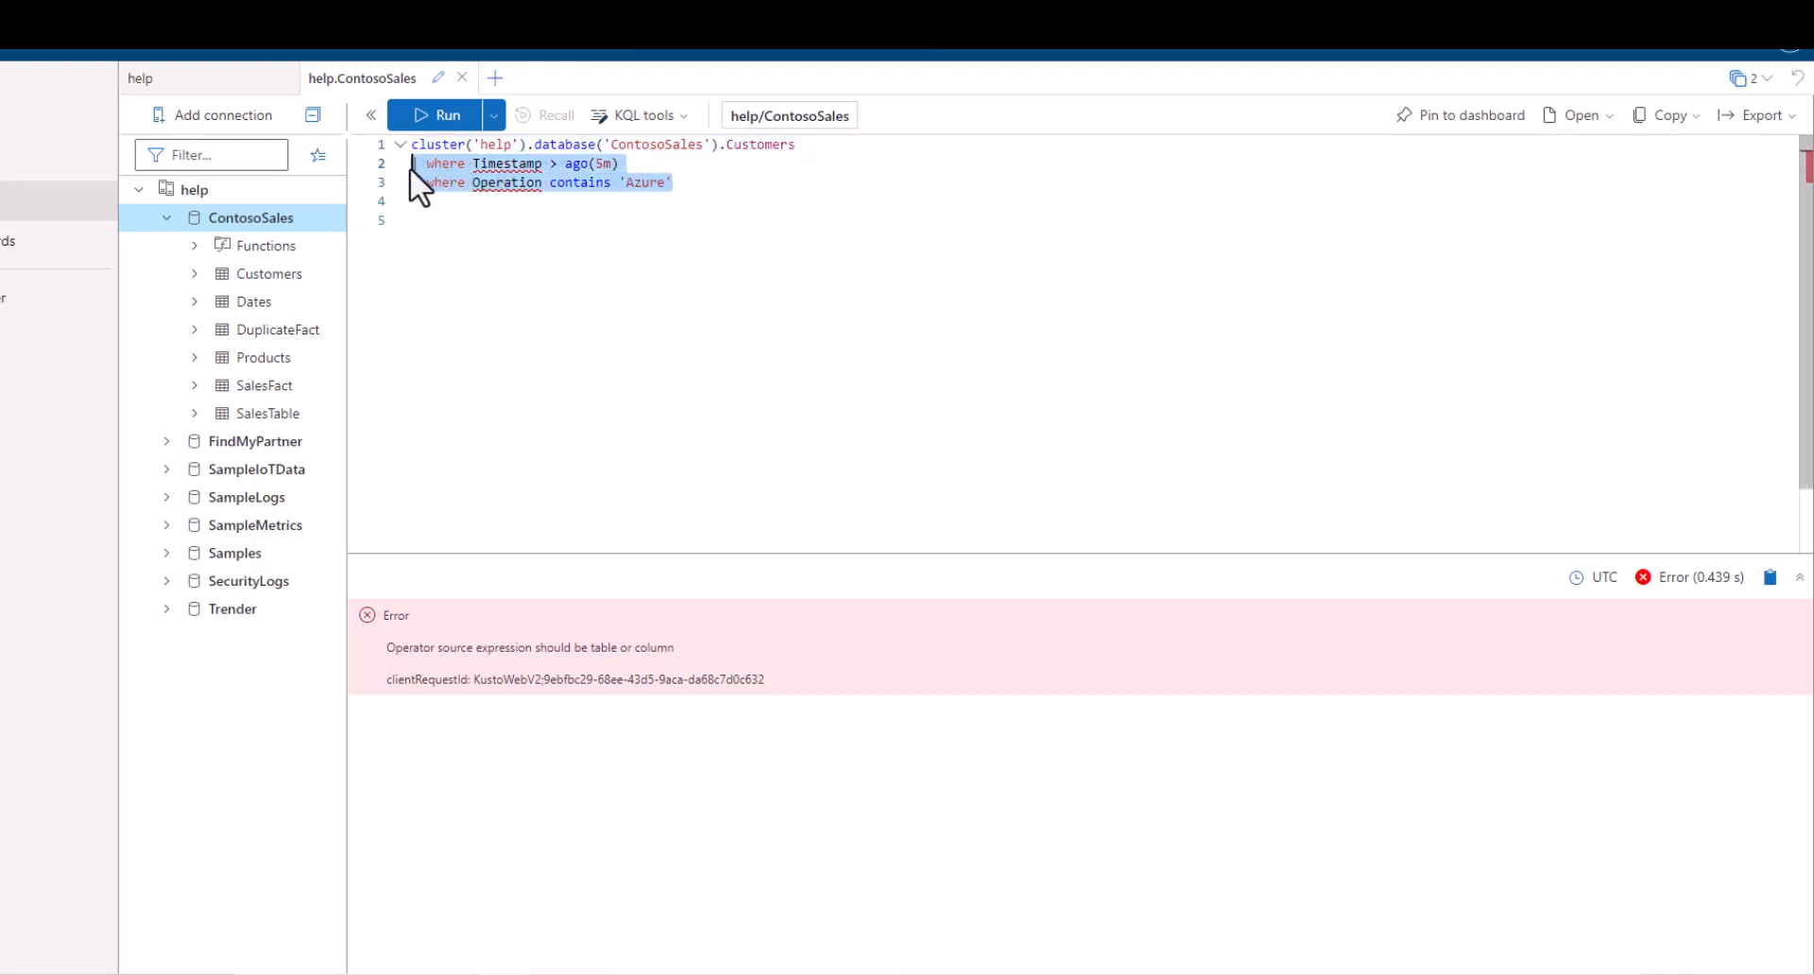
pyautogui.click(438, 113)
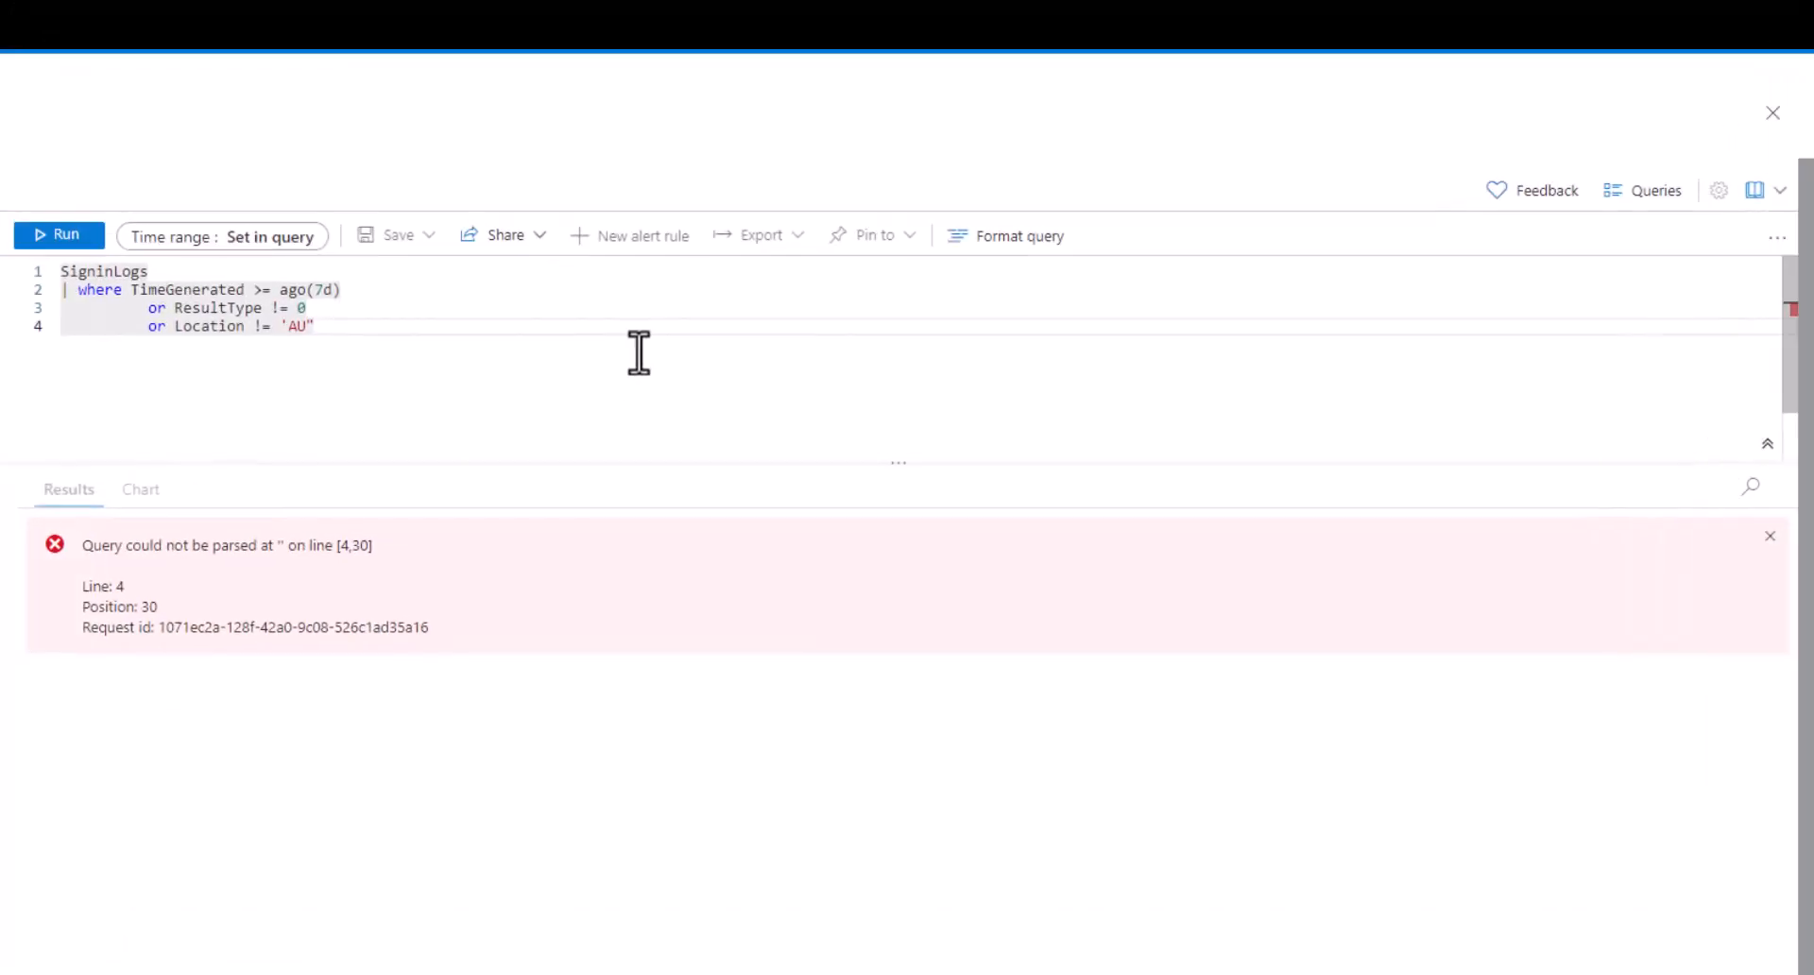
pyautogui.moveTo(532, 344)
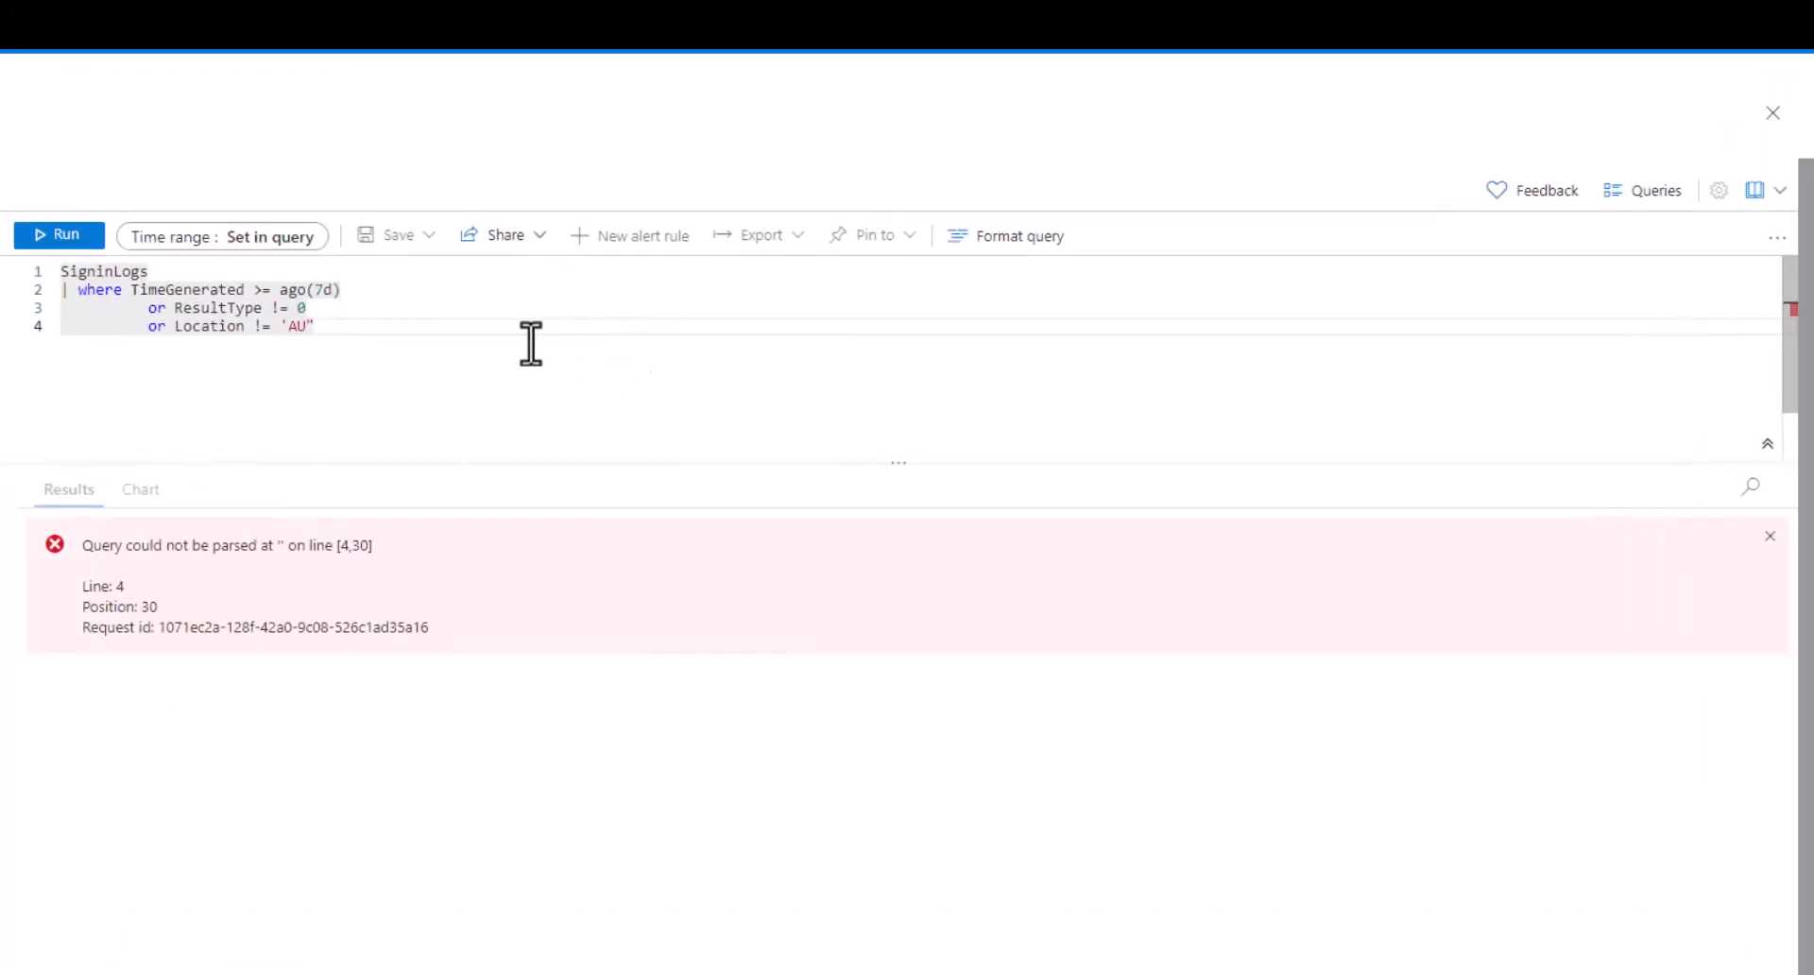
pyautogui.moveTo(574, 354)
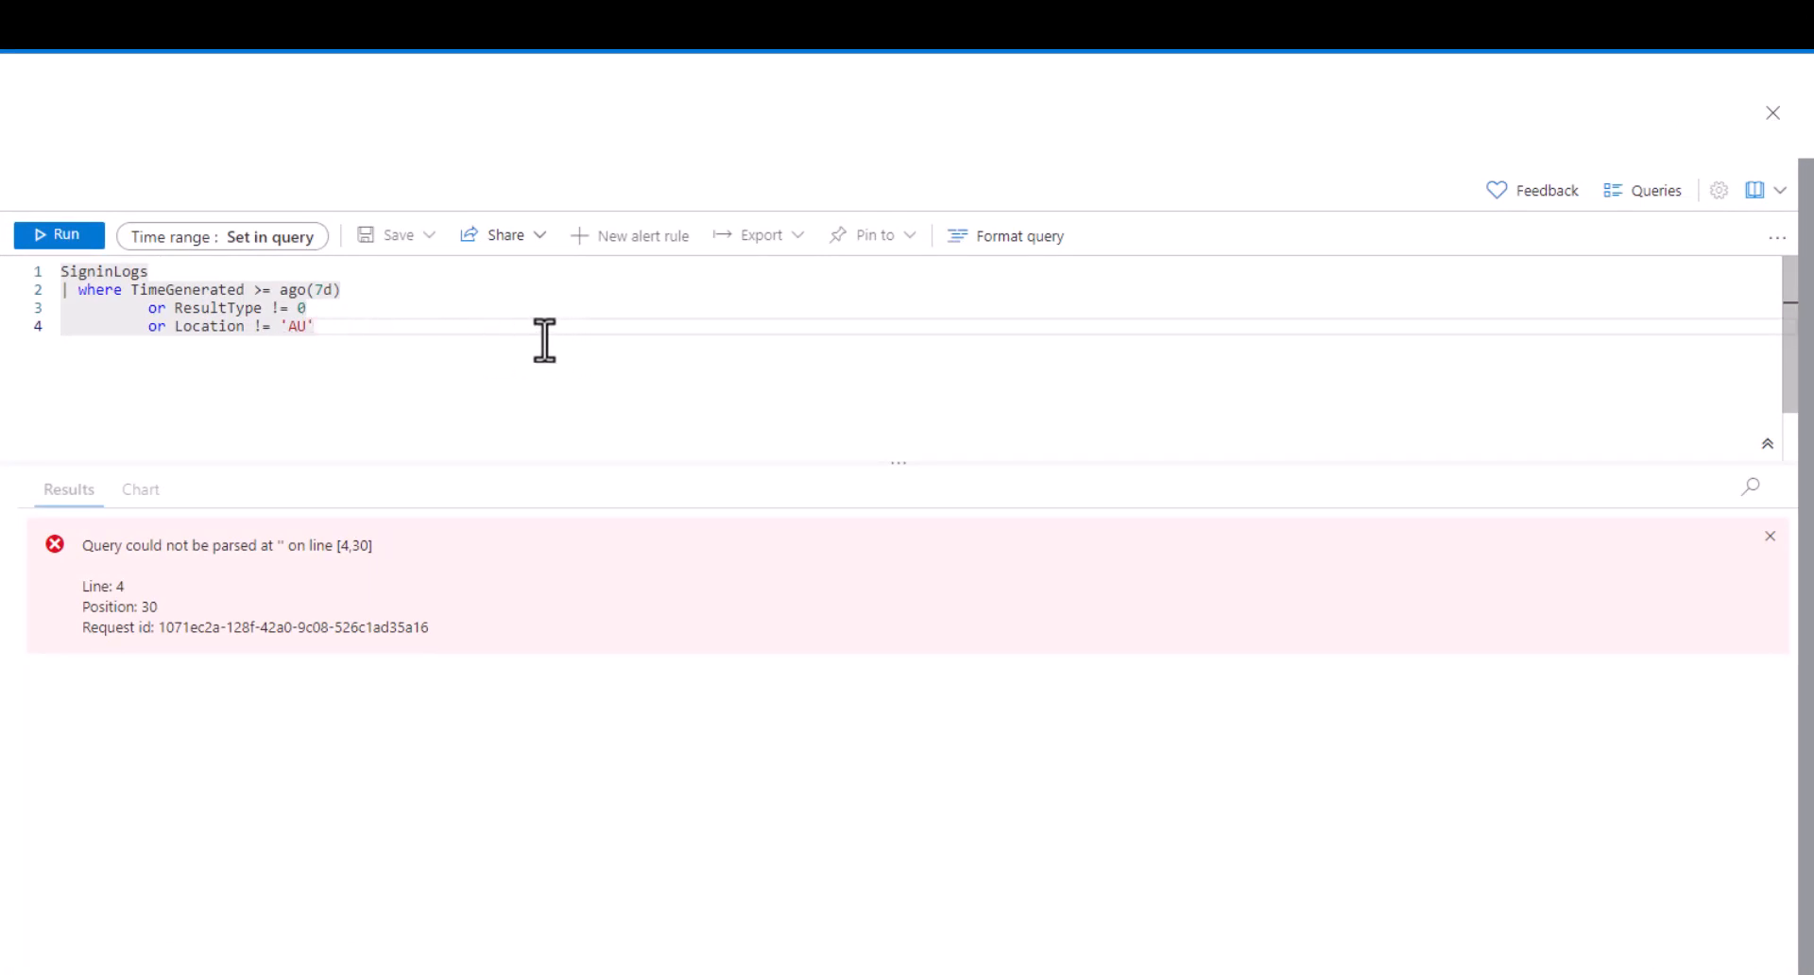
pyautogui.click(59, 234)
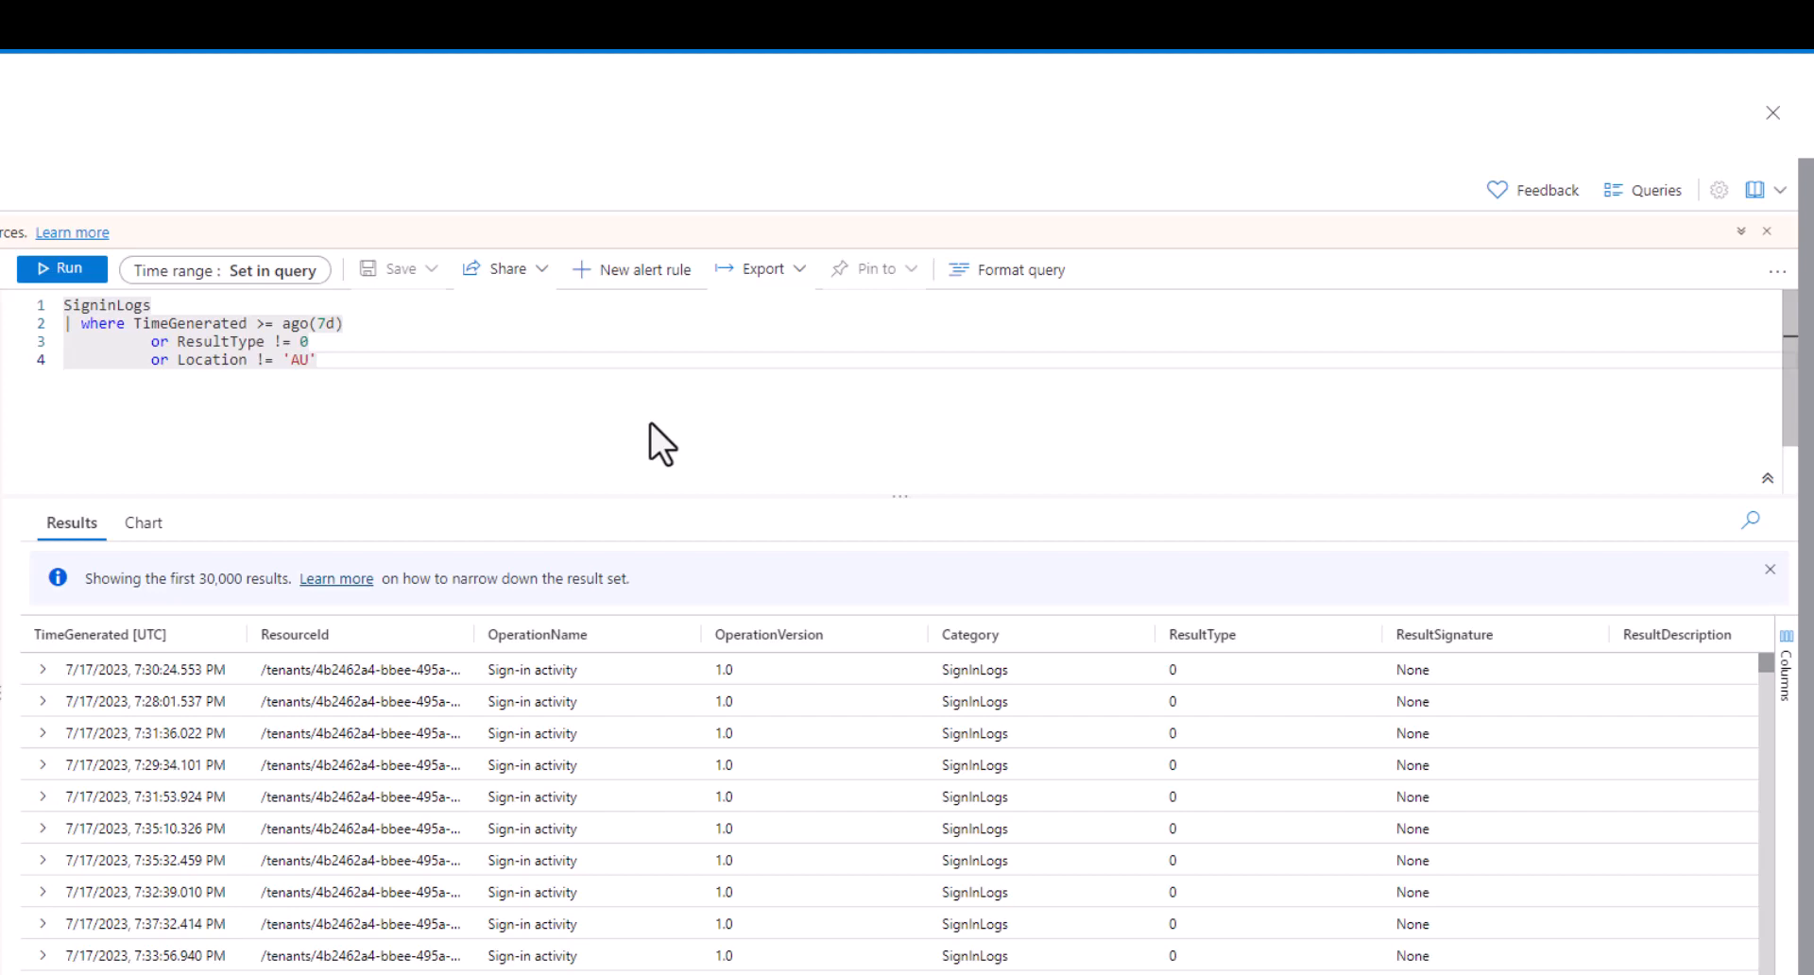
pyautogui.moveTo(605, 382)
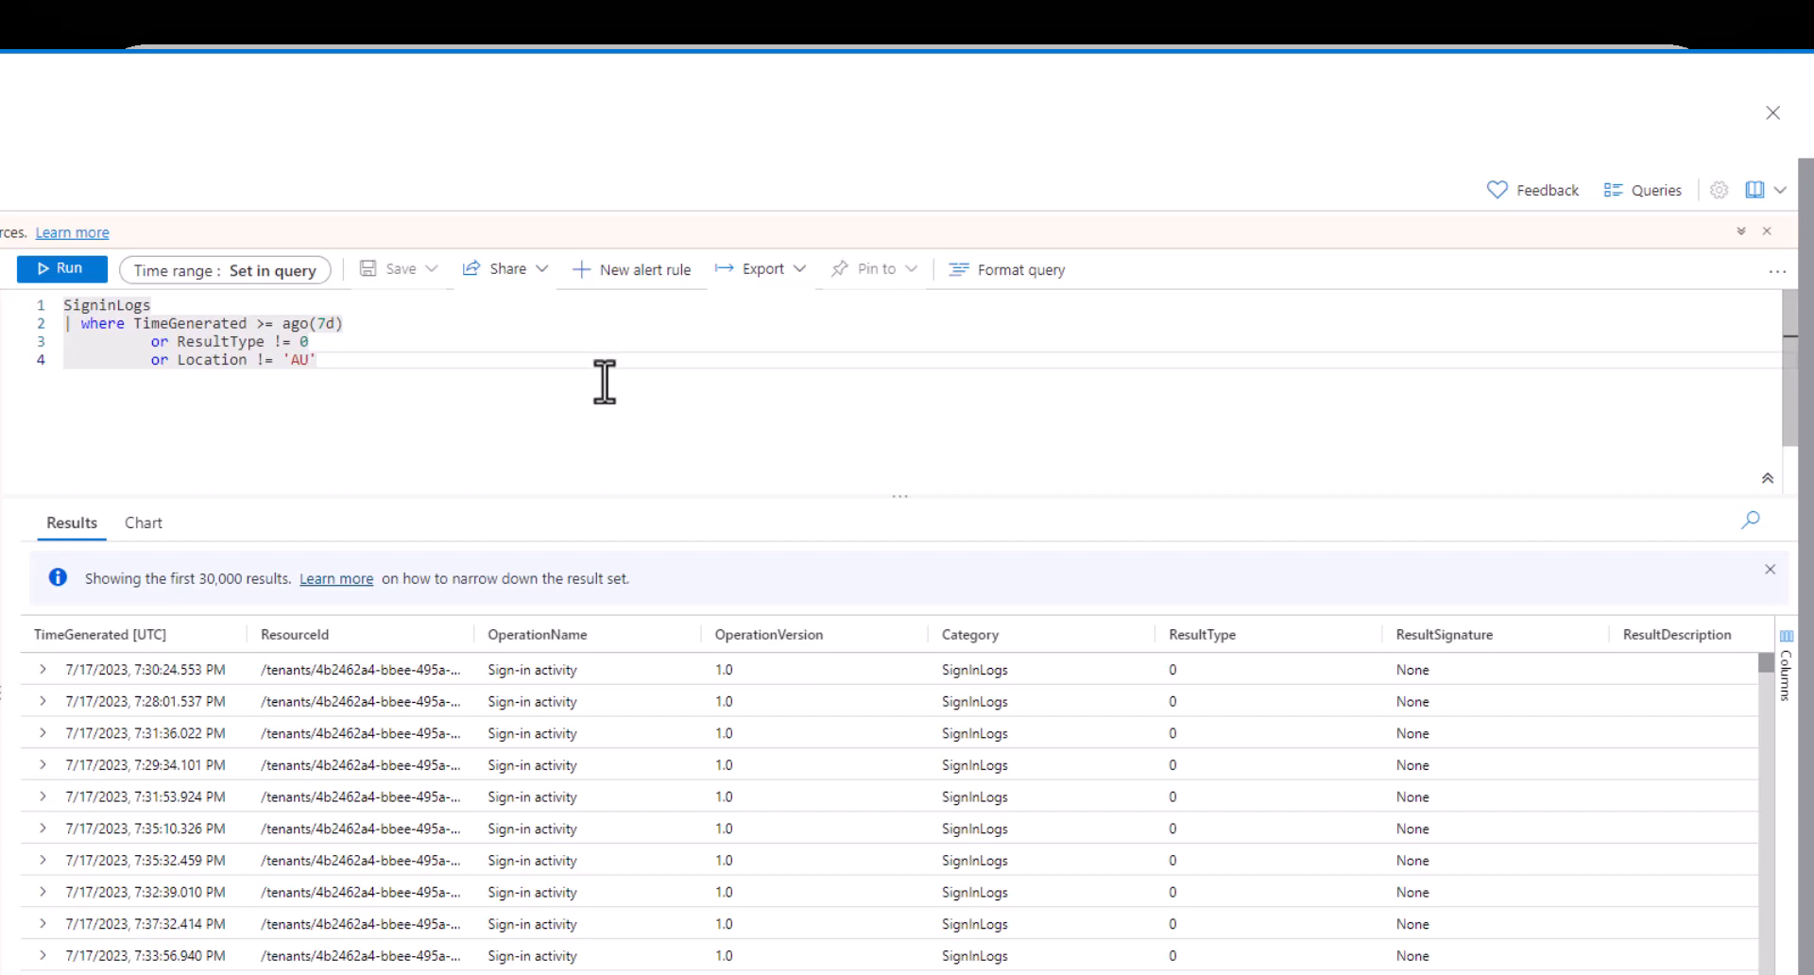